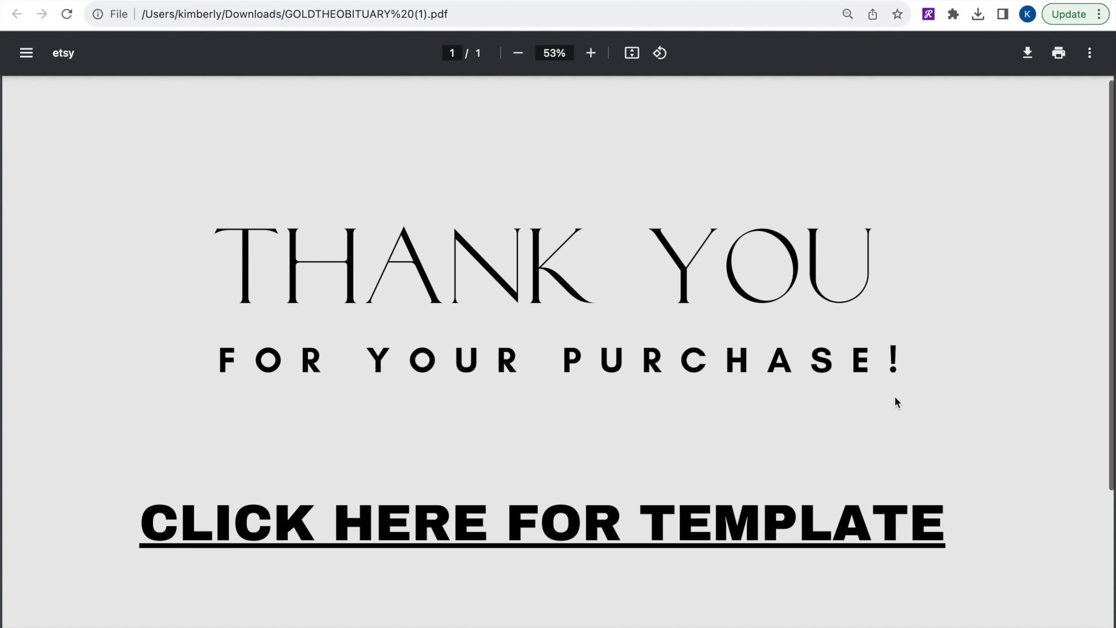
Step: Use the shared template to create your own editable 'Copy of GOLDOBIT' funeral program
scroll("down", 3)
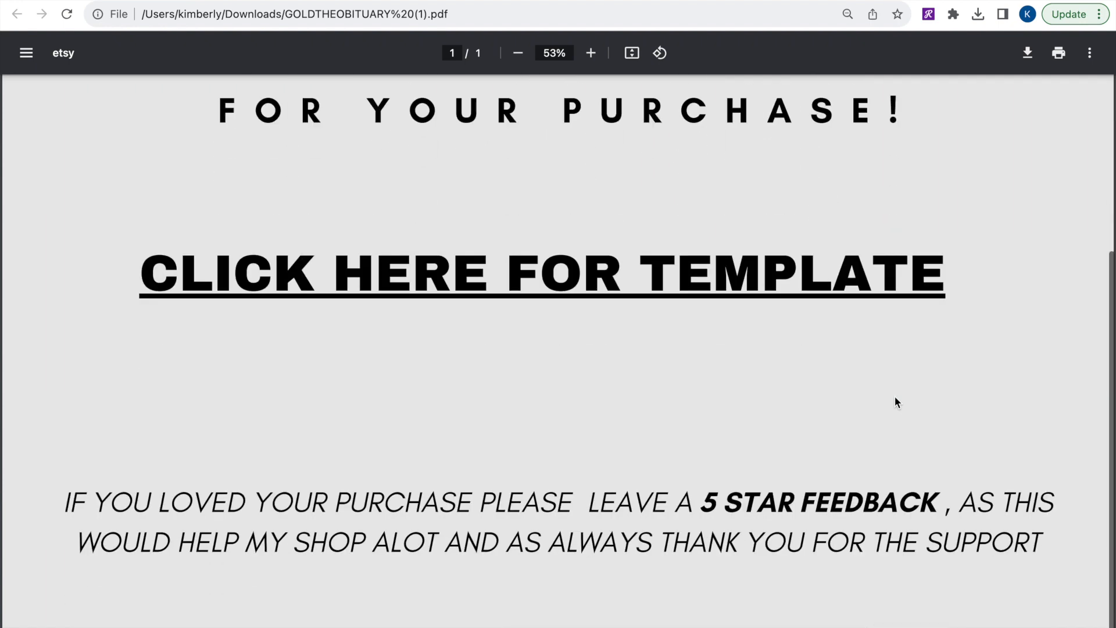
scroll("up", 3)
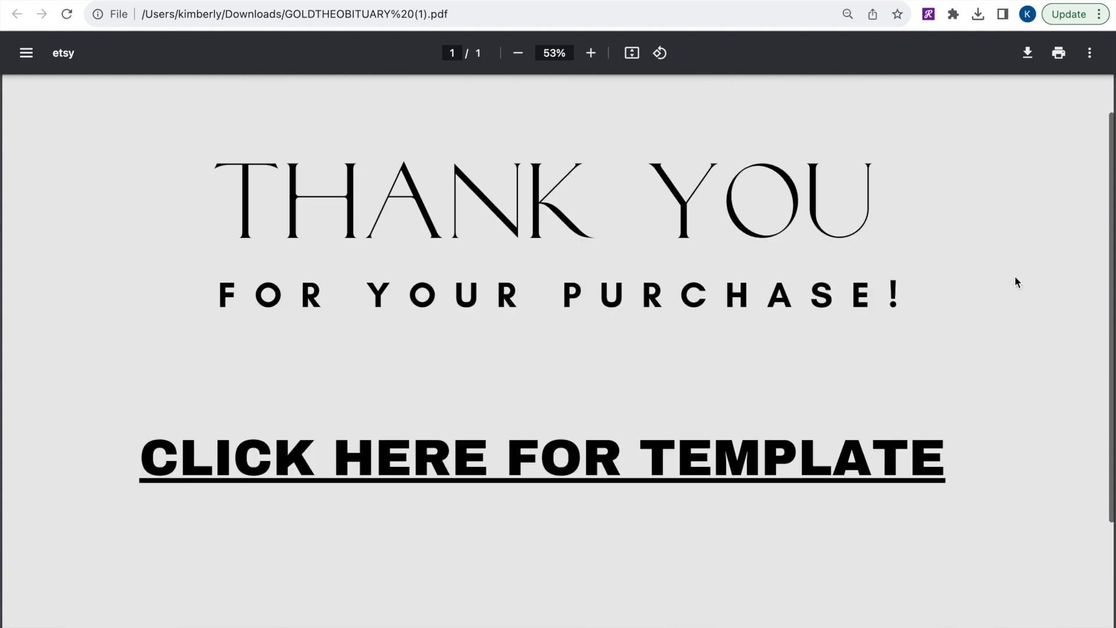
scroll("down", 3)
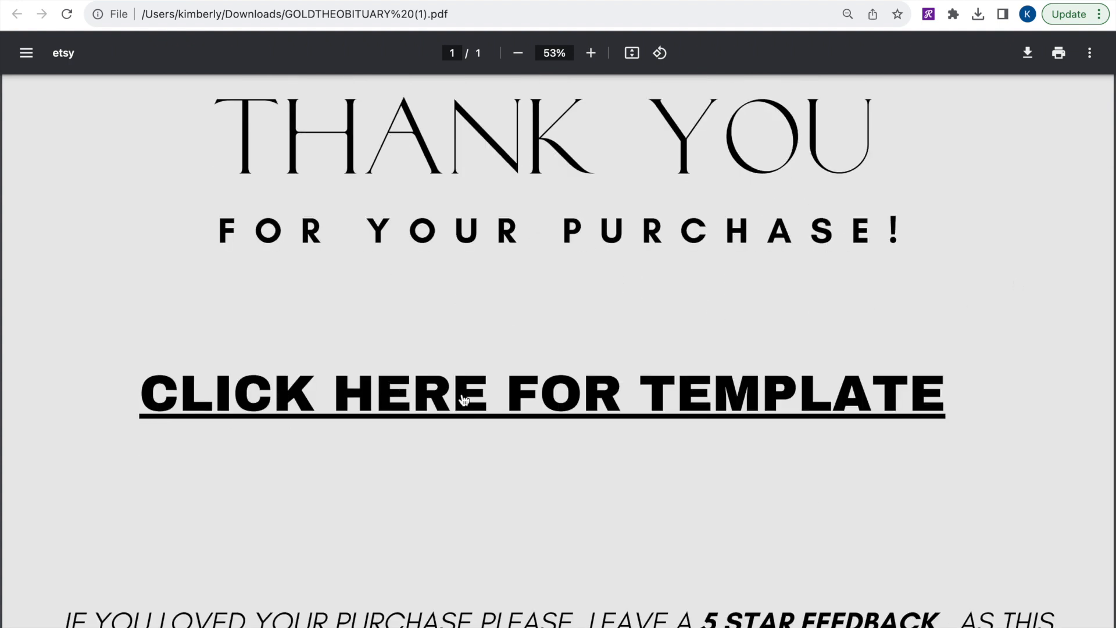
mouse_move(202, 399)
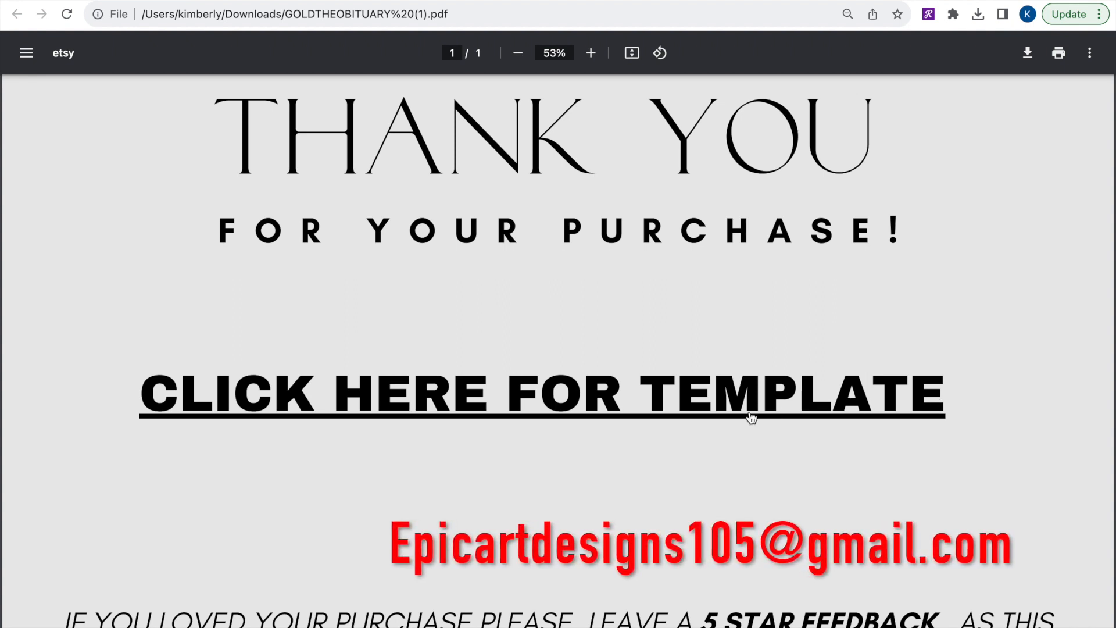
mouse_move(331, 406)
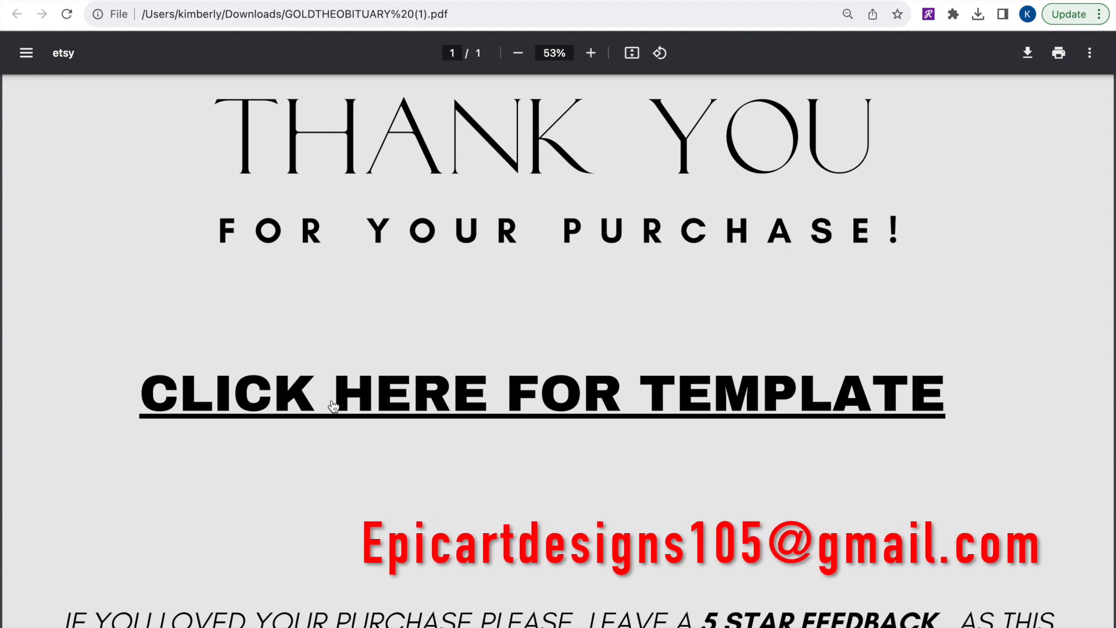
scroll("down", 3)
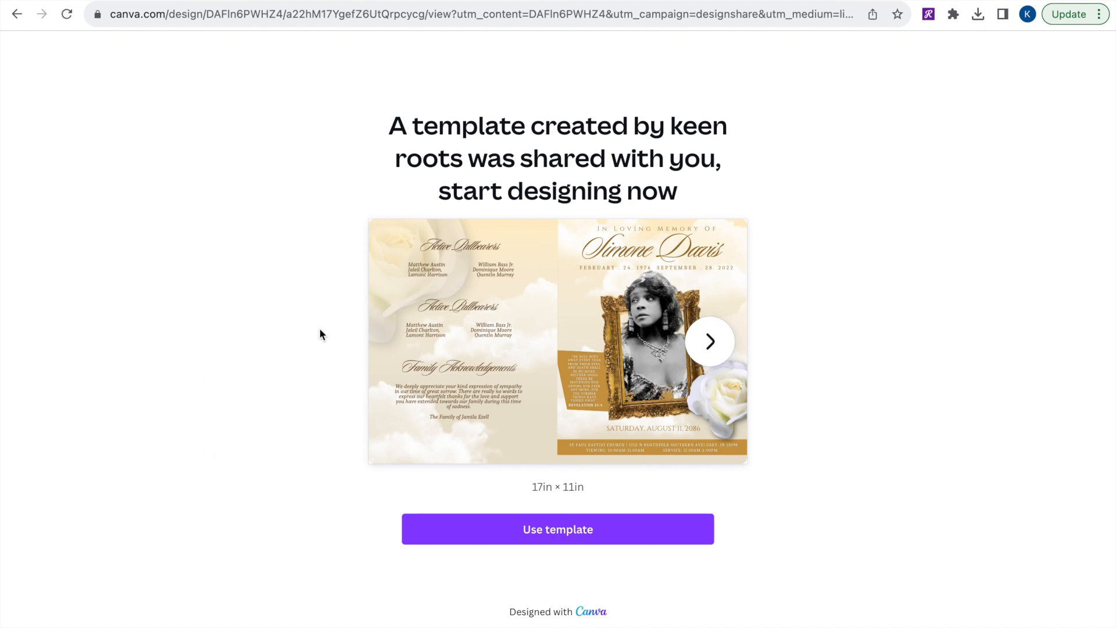
mouse_move(613, 548)
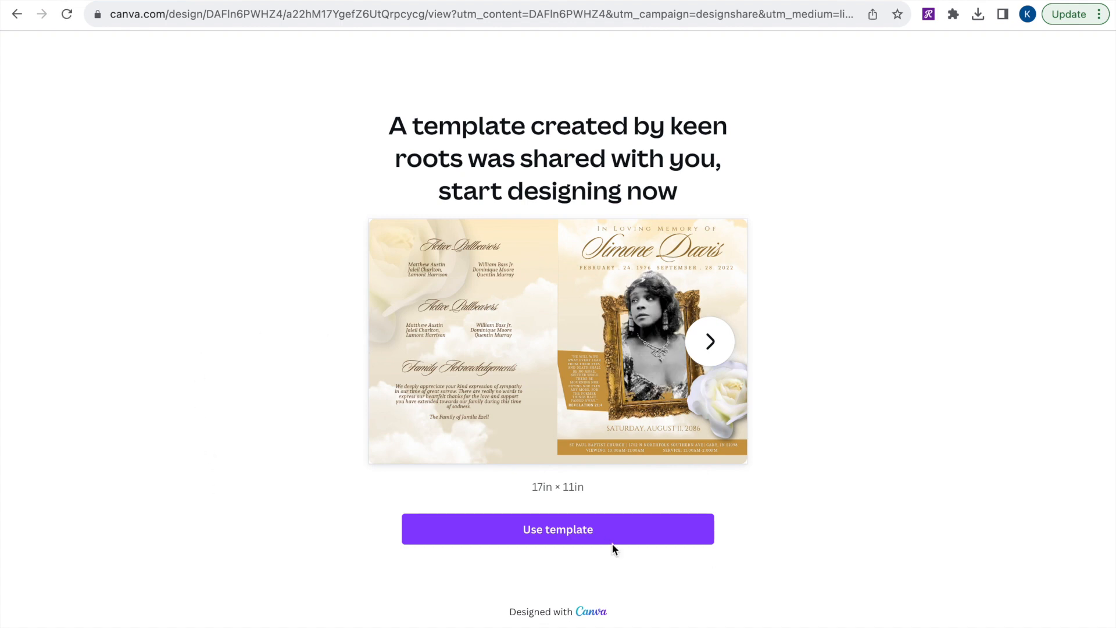
left_click(557, 529)
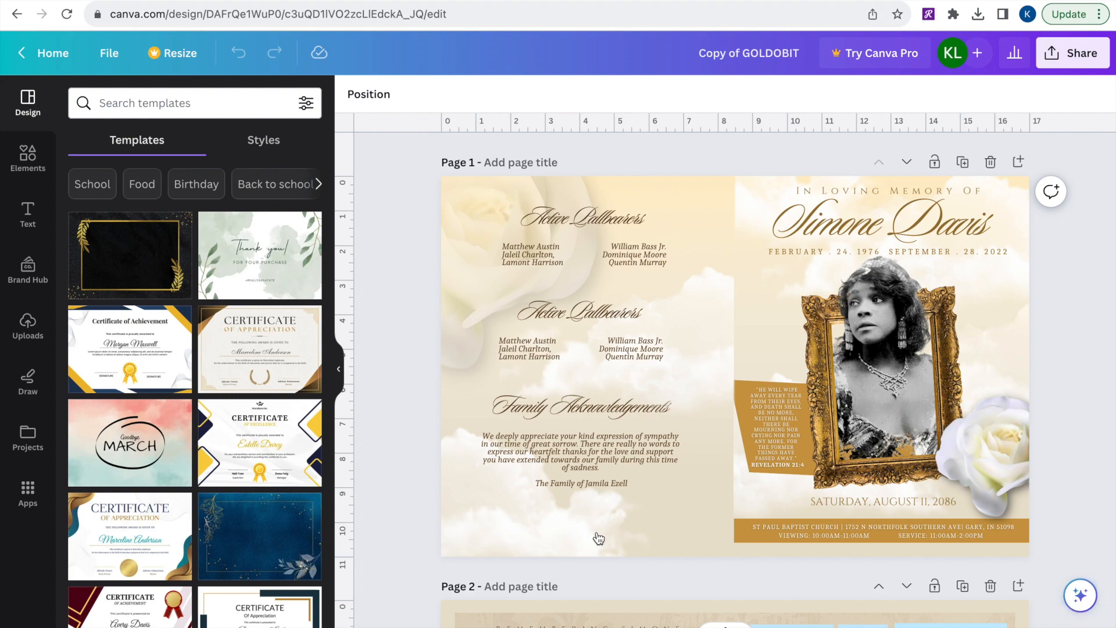
scroll("down", 3)
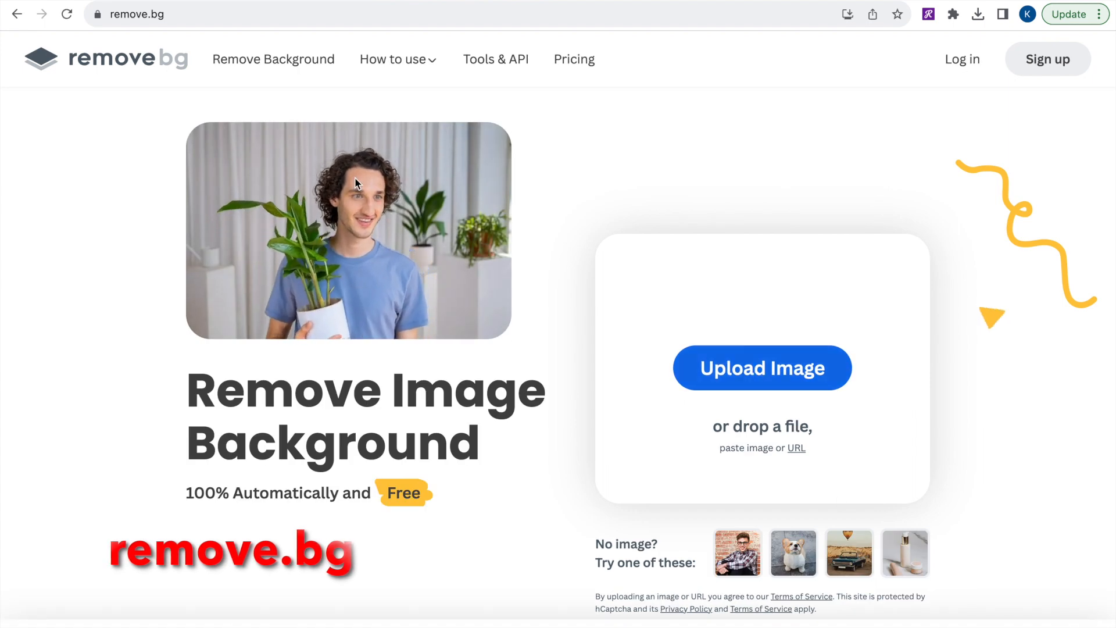
Step: Upload the woman's portrait from Downloads to remove.bg and download the background-free result
left_click(761, 368)
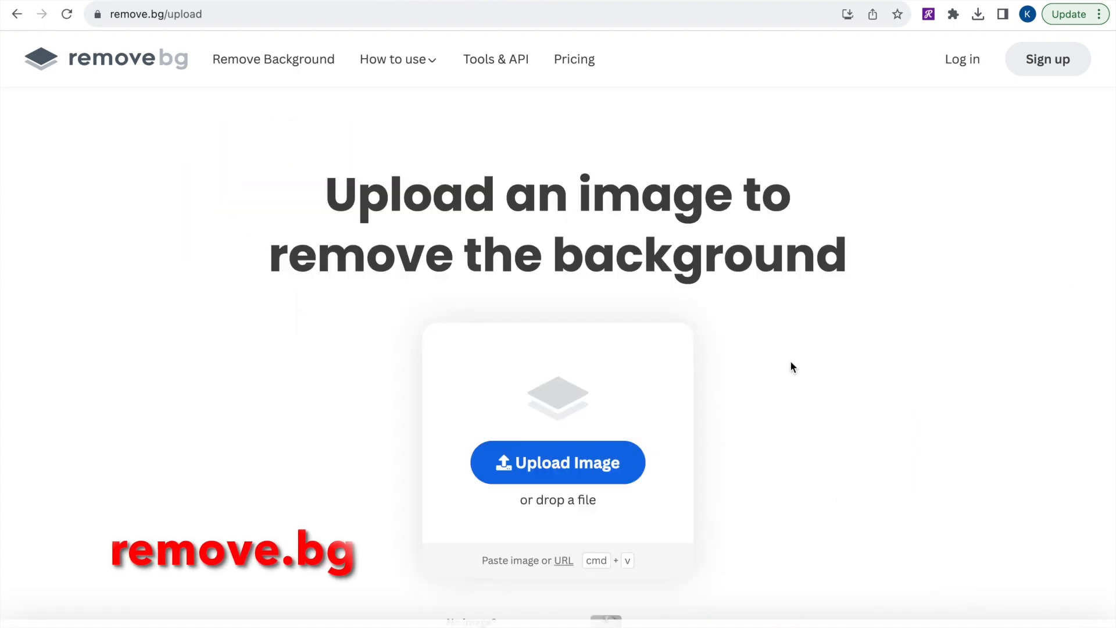
left_click(558, 462)
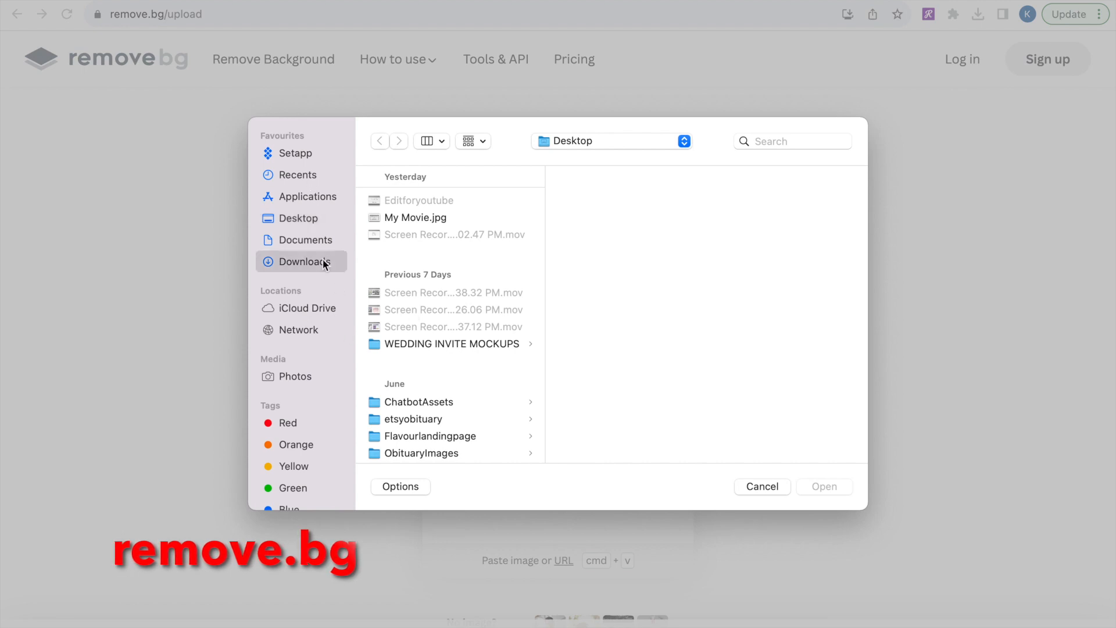
left_click(305, 261)
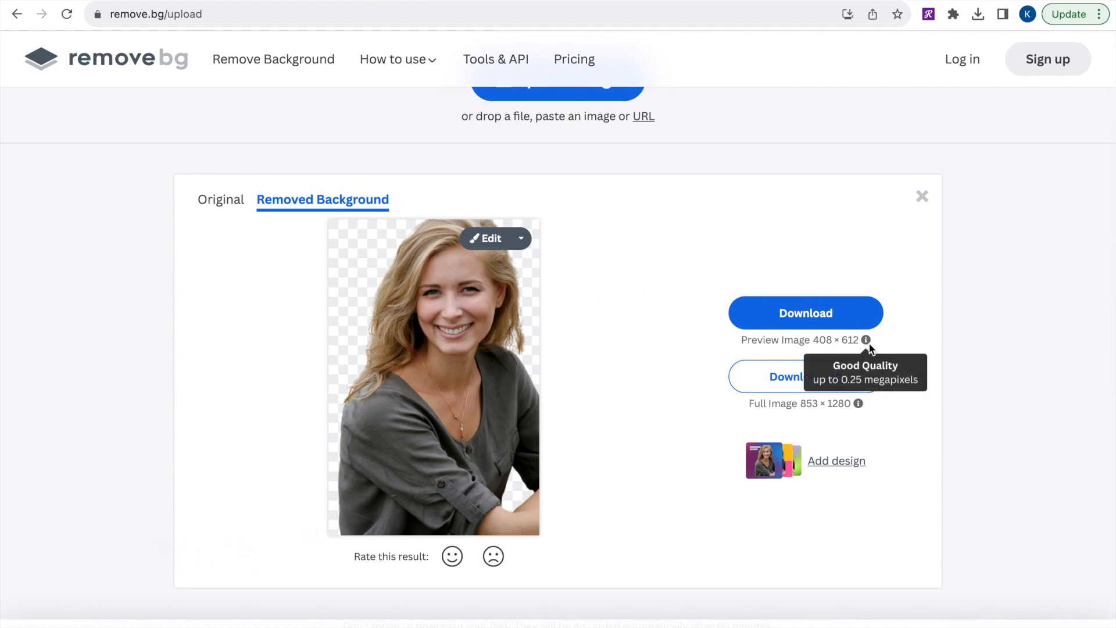
left_click(805, 312)
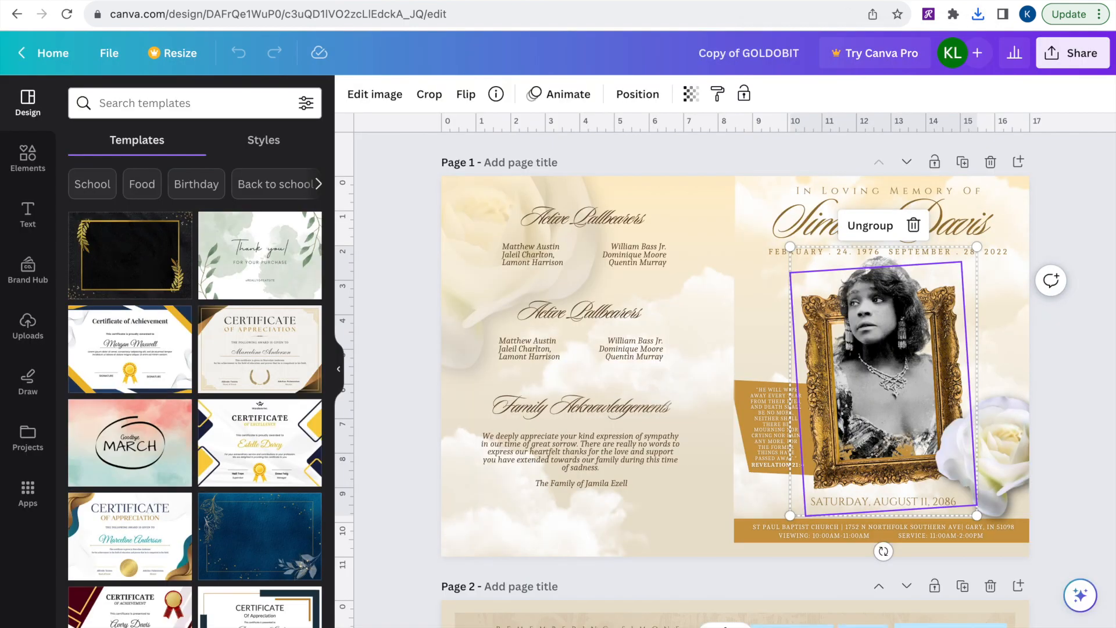
Step: From Uploads, place the background-free portrait on page 1 beside the gold-framed photo
left_click(977, 13)
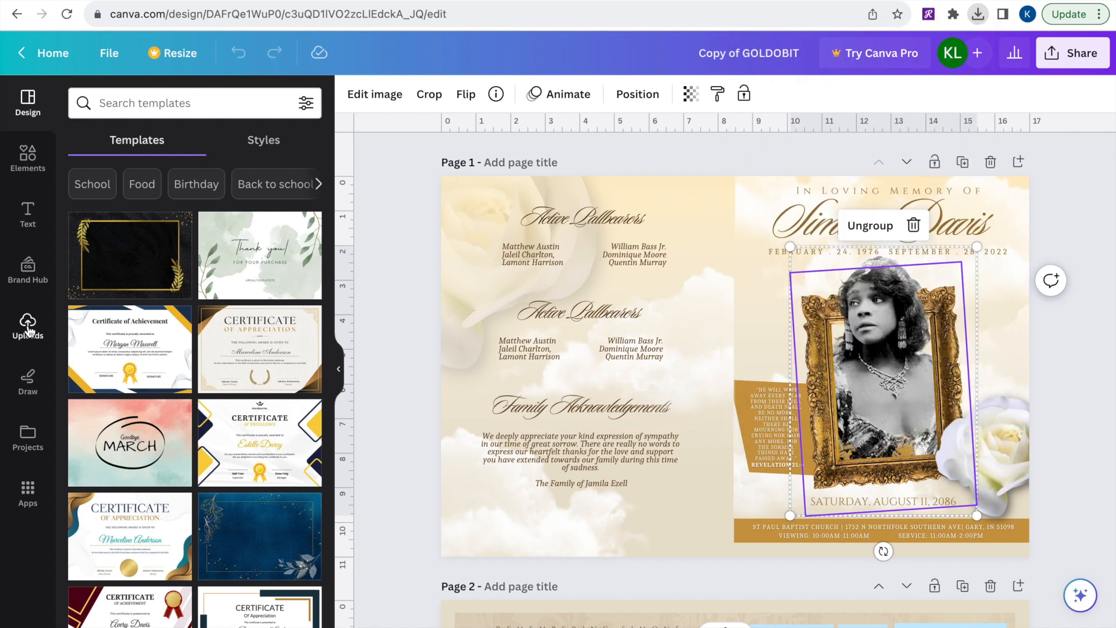
left_click(27, 326)
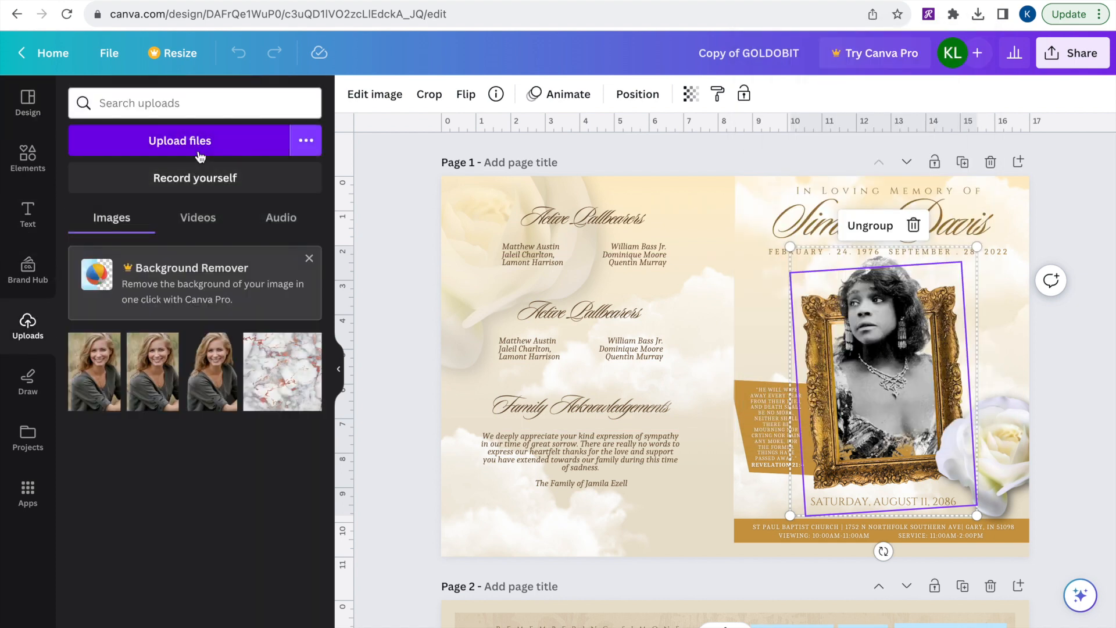
left_click(179, 140)
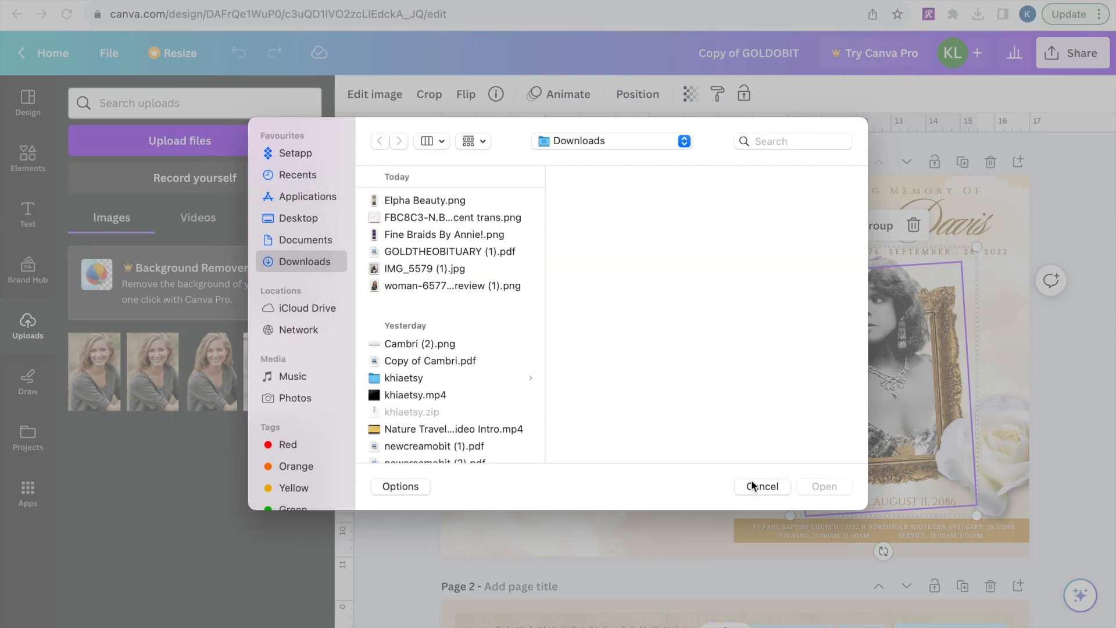
left_click(760, 486)
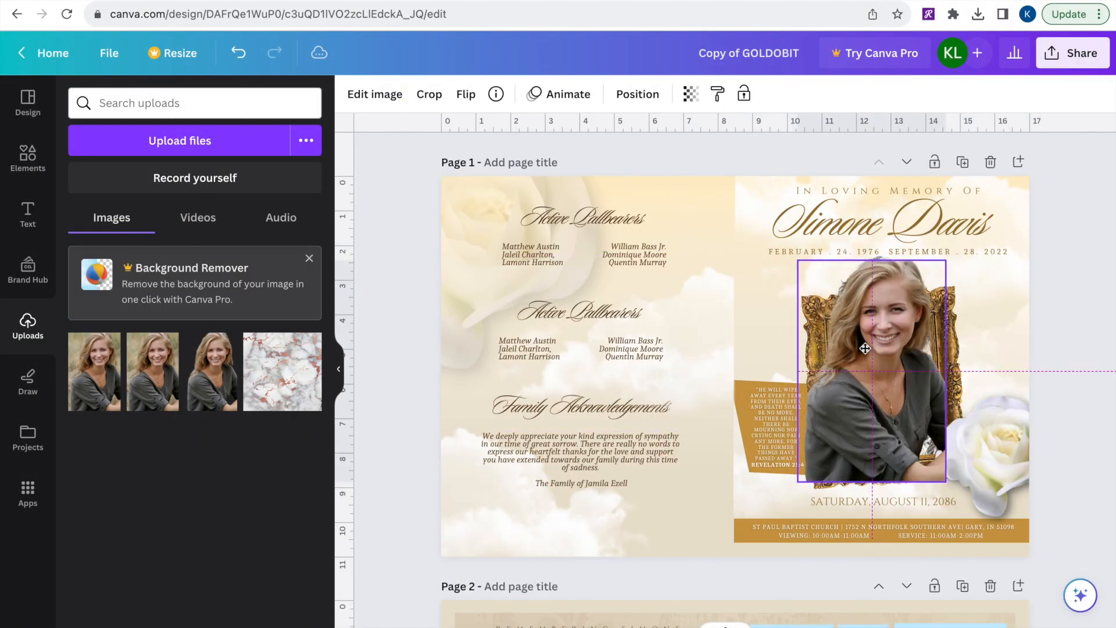
left_click_drag(865, 348, 781, 302)
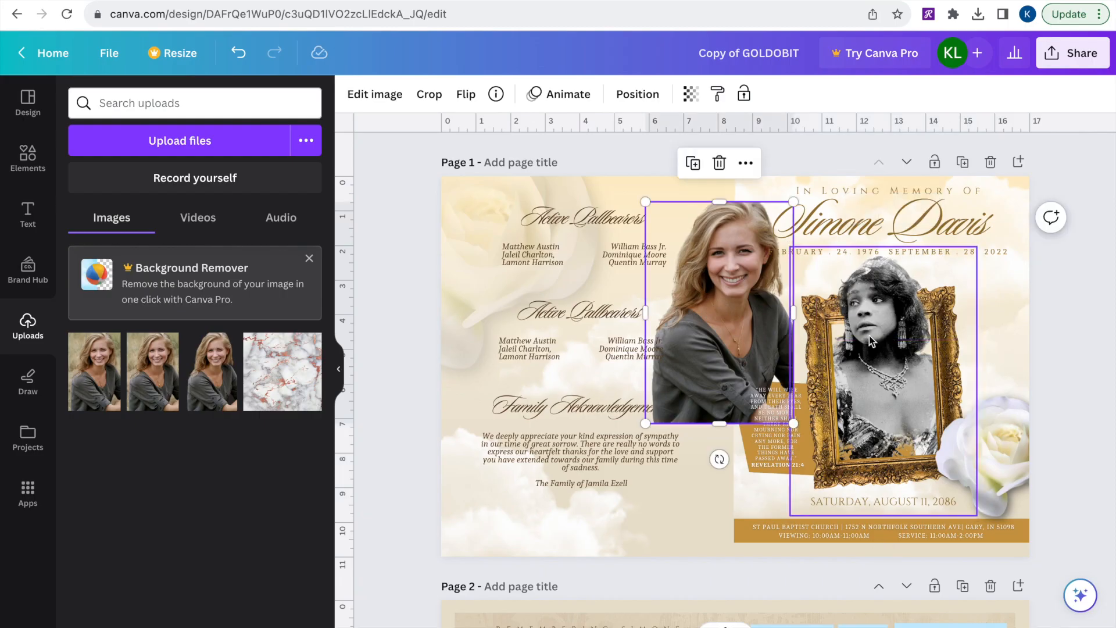
Step: Undo the accidental change to the framed photo, then show the full layer list via its Layer options
left_click(890, 349)
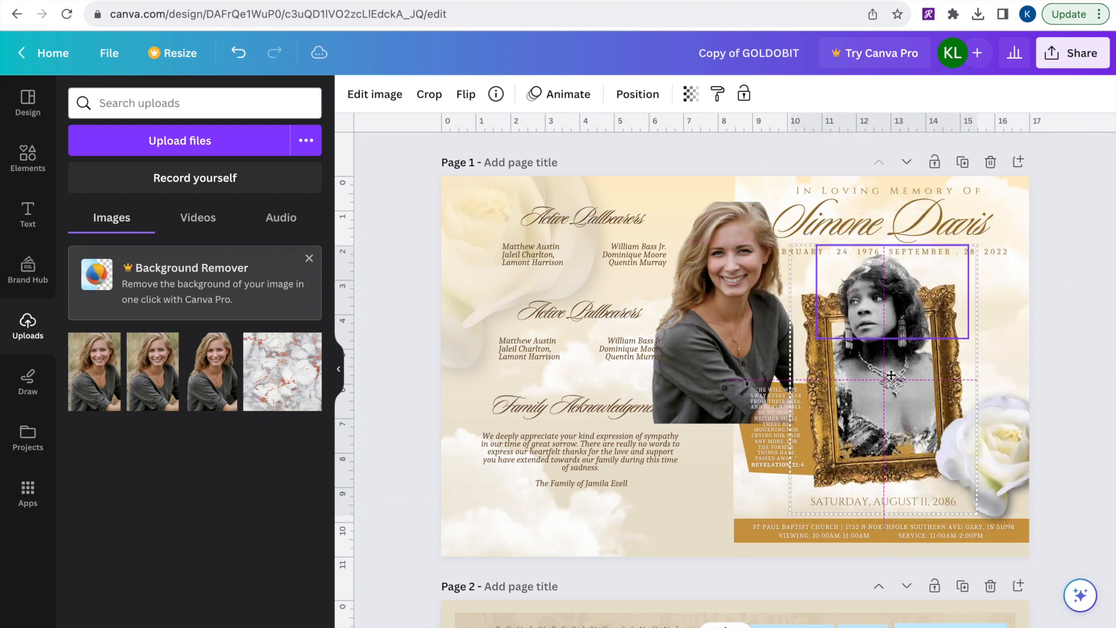
left_click(239, 53)
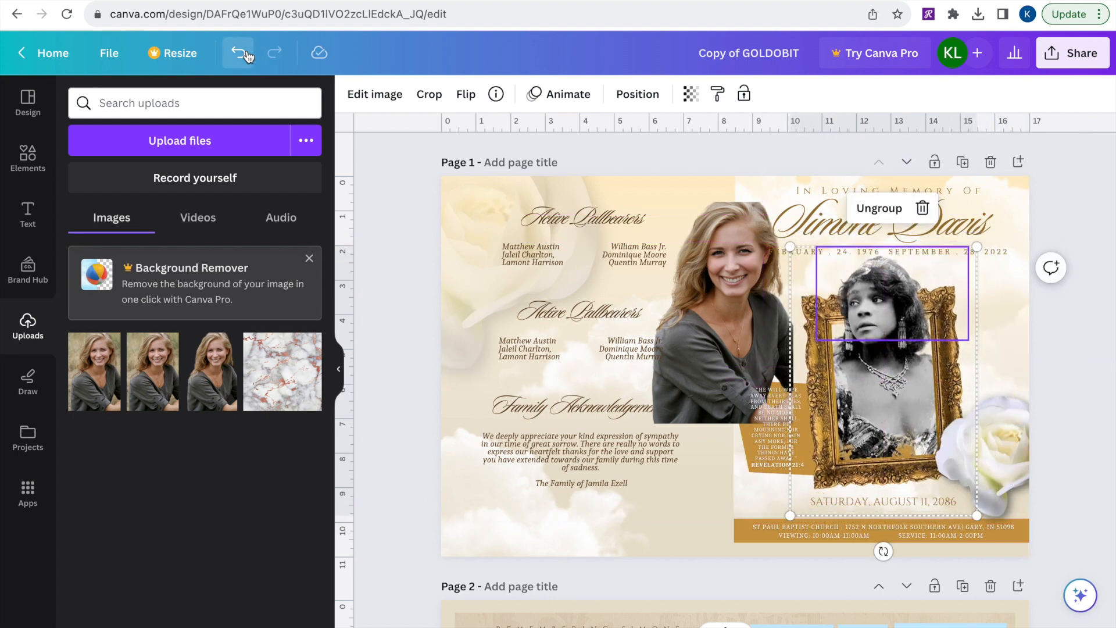
left_click(238, 52)
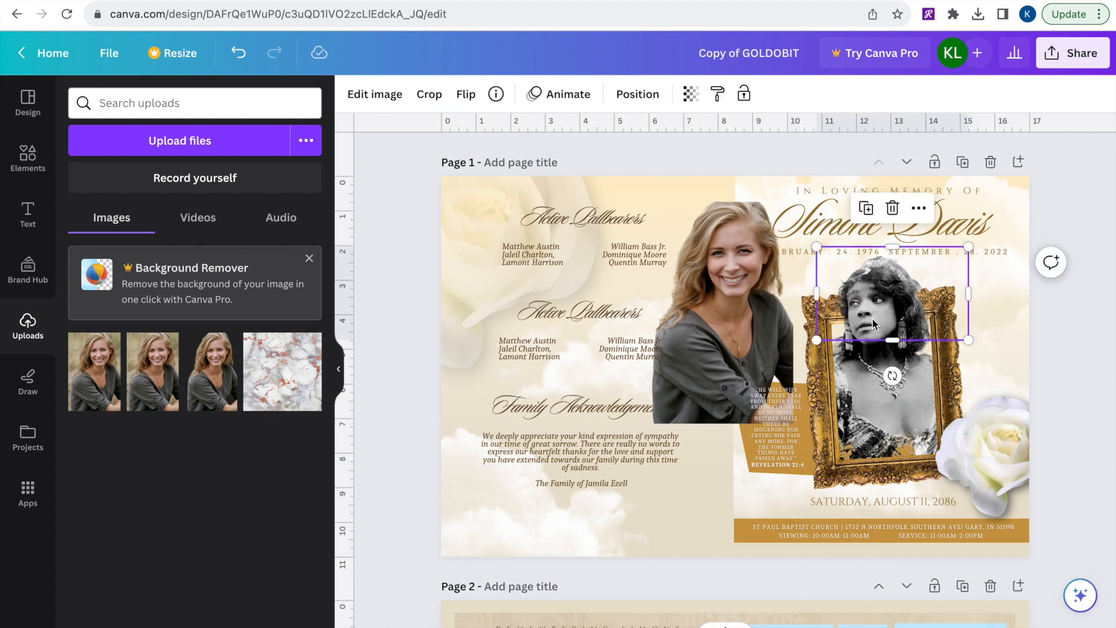
right_click(875, 323)
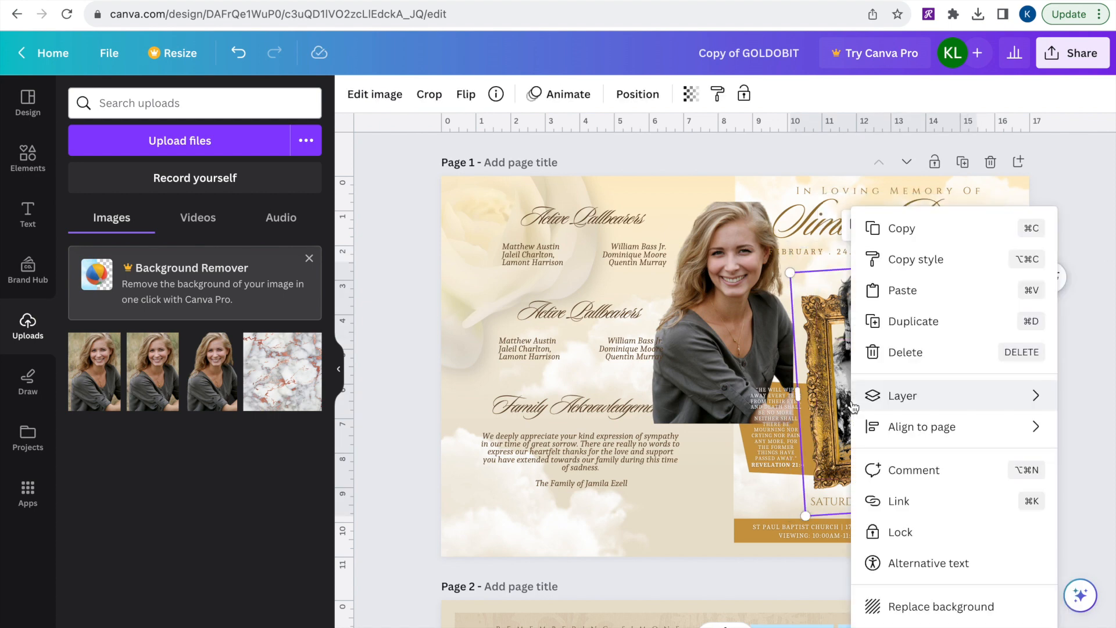
left_click(901, 396)
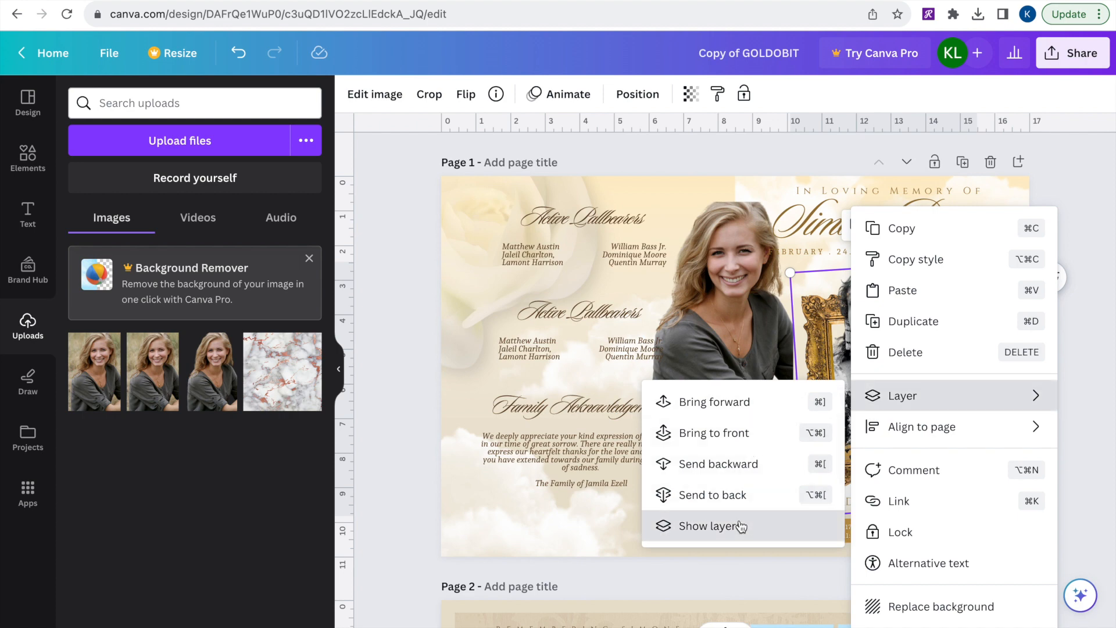
left_click(713, 526)
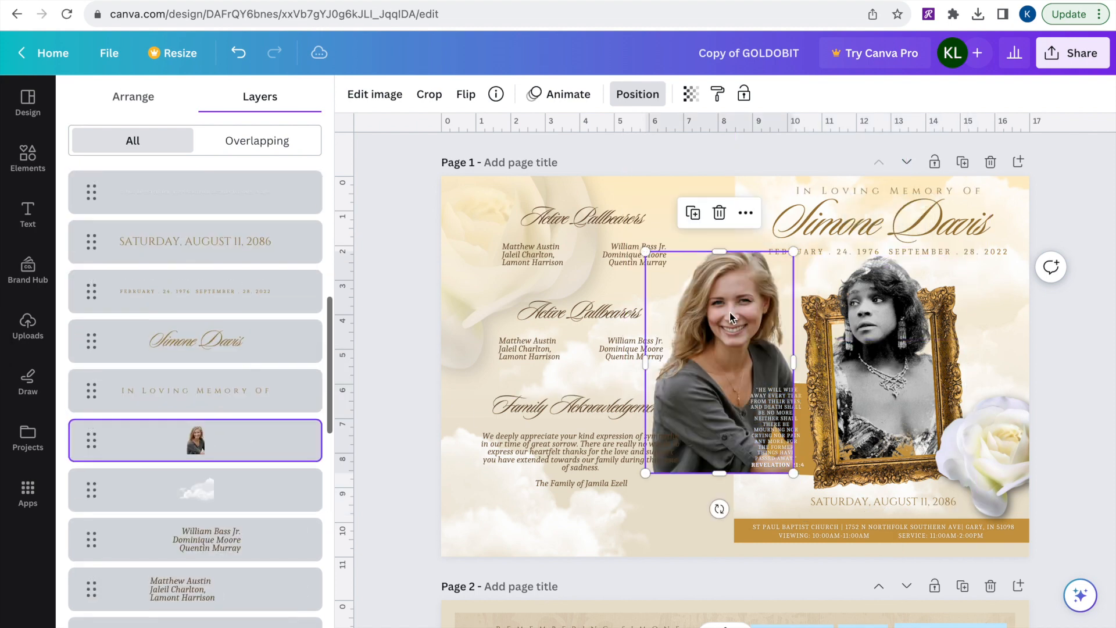
Step: Move the portrait onto the gold frame and raise its layer to the very top of the list
left_click_drag(718, 356, 882, 356)
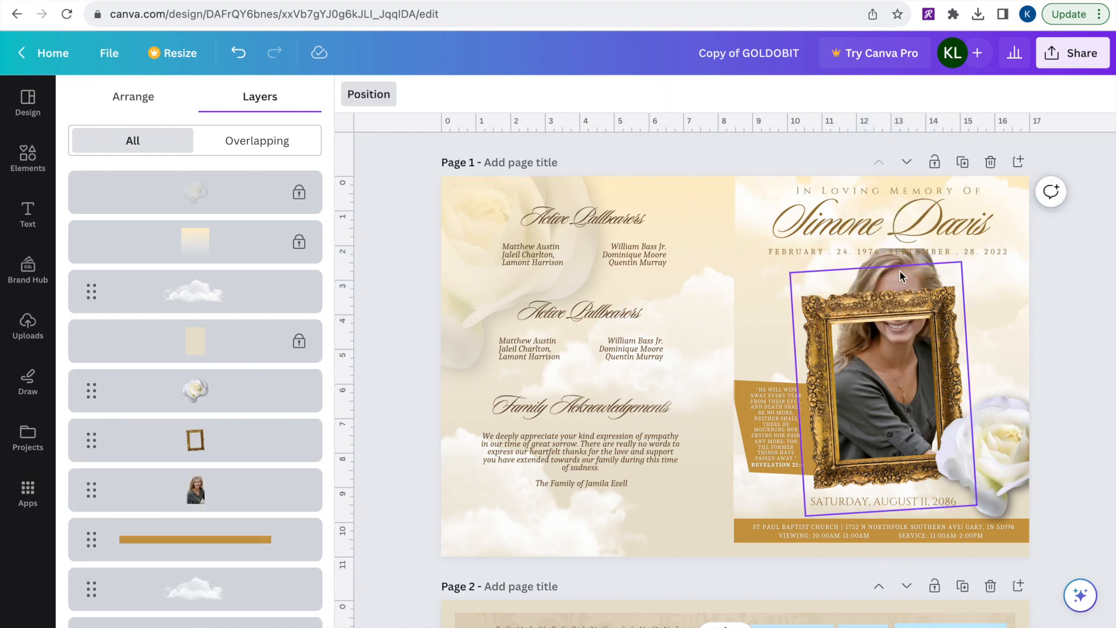
left_click(194, 489)
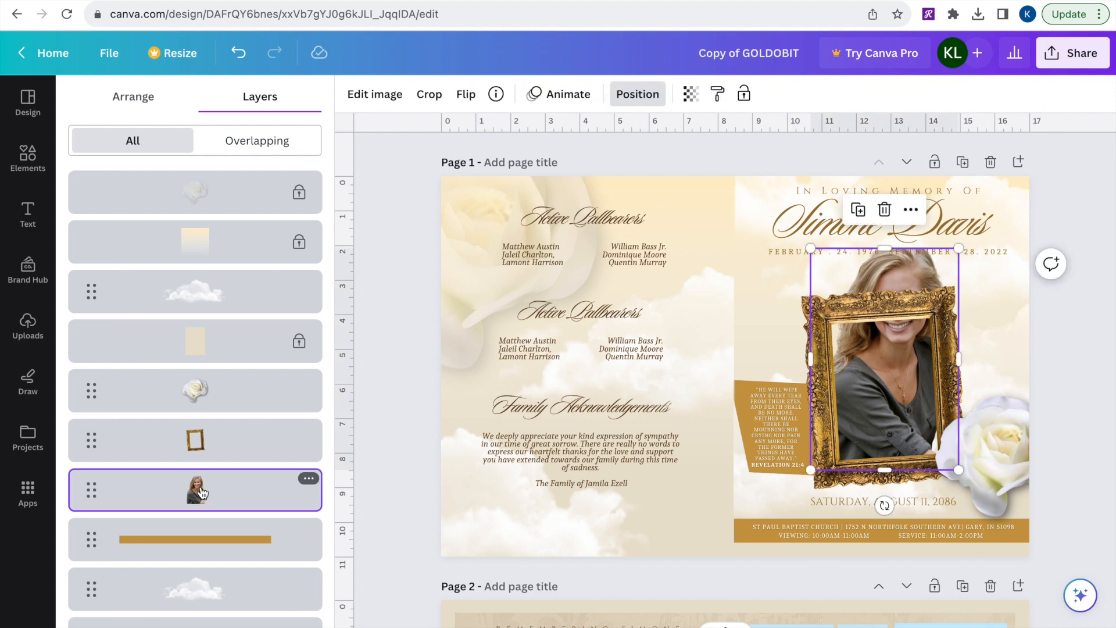
left_click_drag(882, 363, 848, 270)
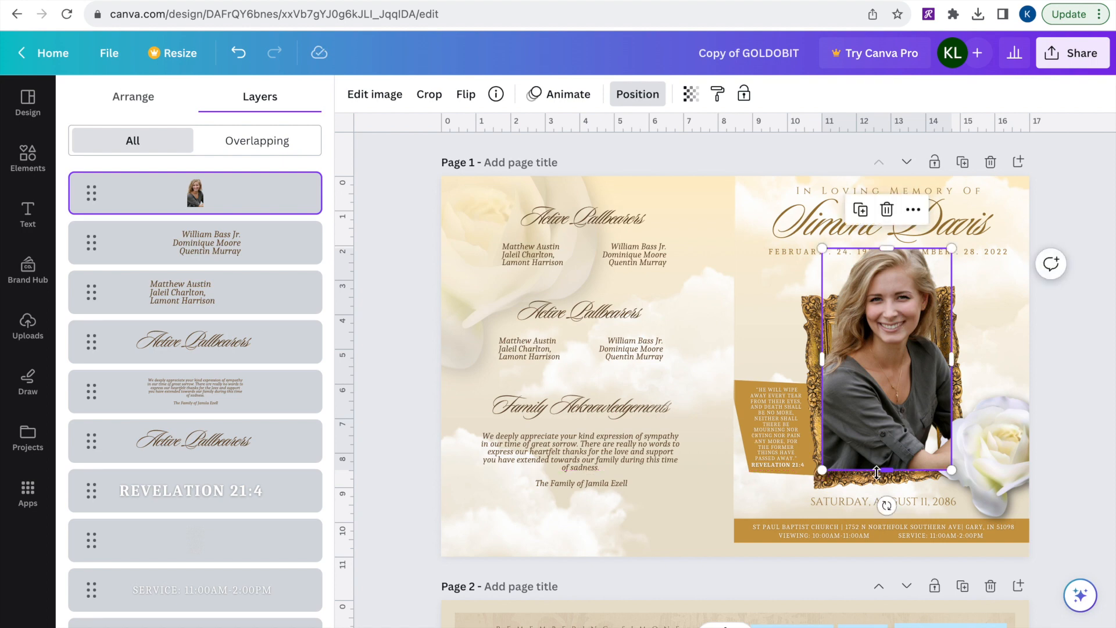
Step: Shorten the head cutout to the hairline and line it up exactly over the face in the frame
left_click_drag(877, 470, 878, 390)
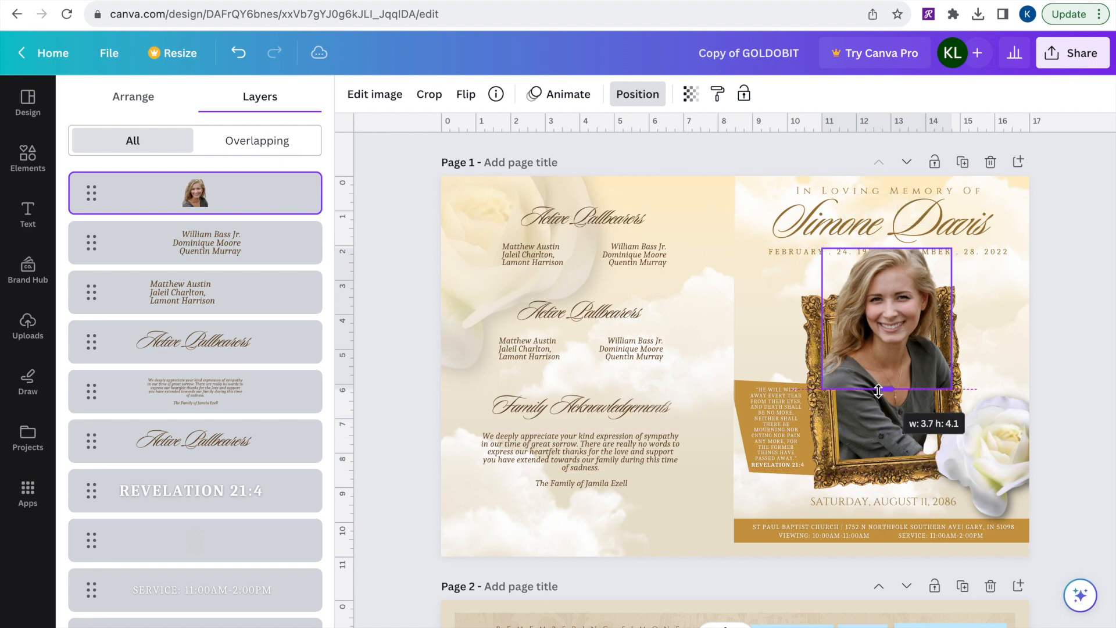
left_click_drag(878, 390, 885, 322)
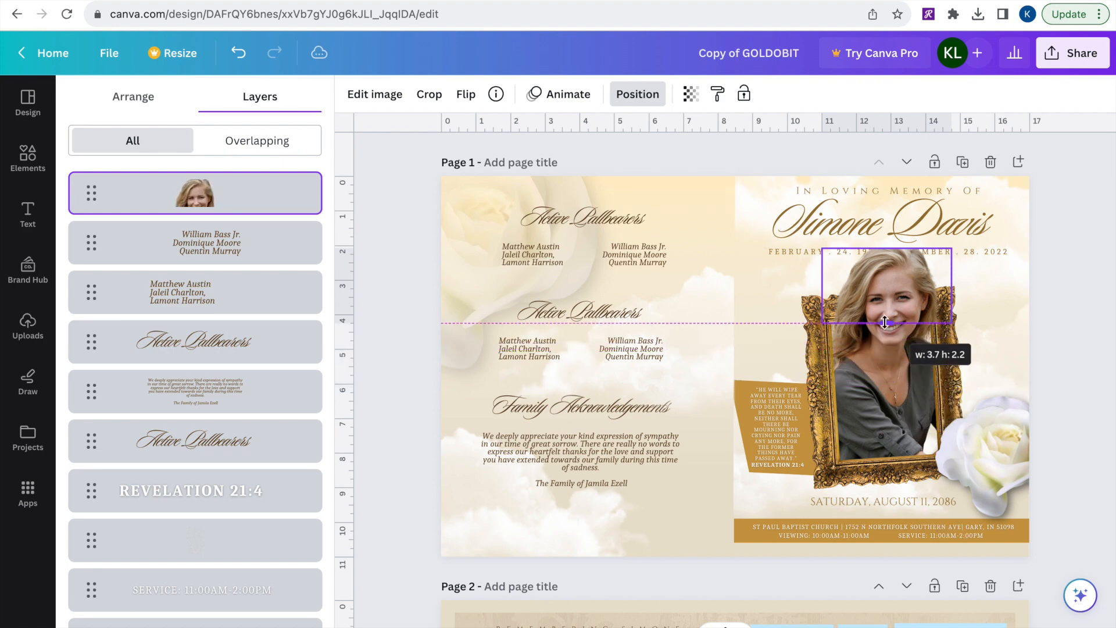
left_click(27, 326)
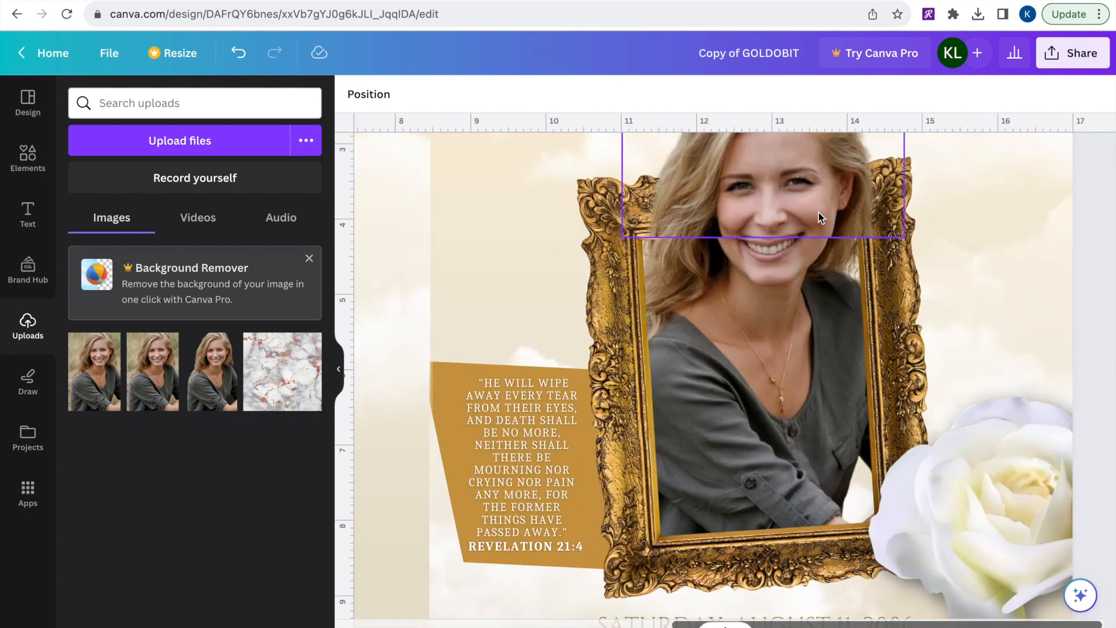
left_click(762, 213)
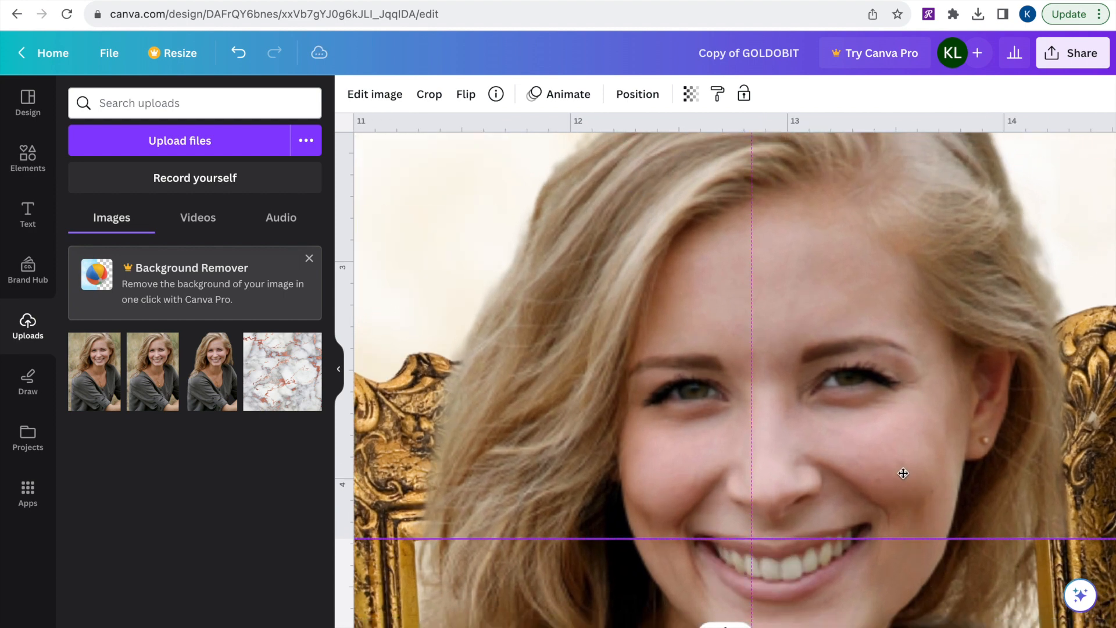
left_click_drag(902, 473, 904, 477)
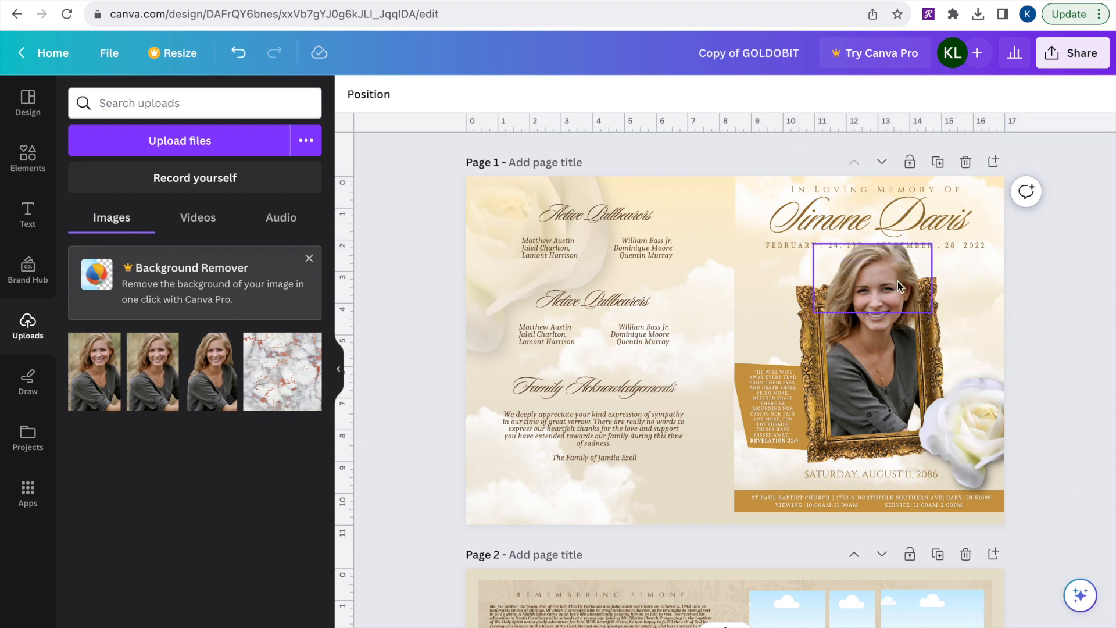
mouse_move(858, 292)
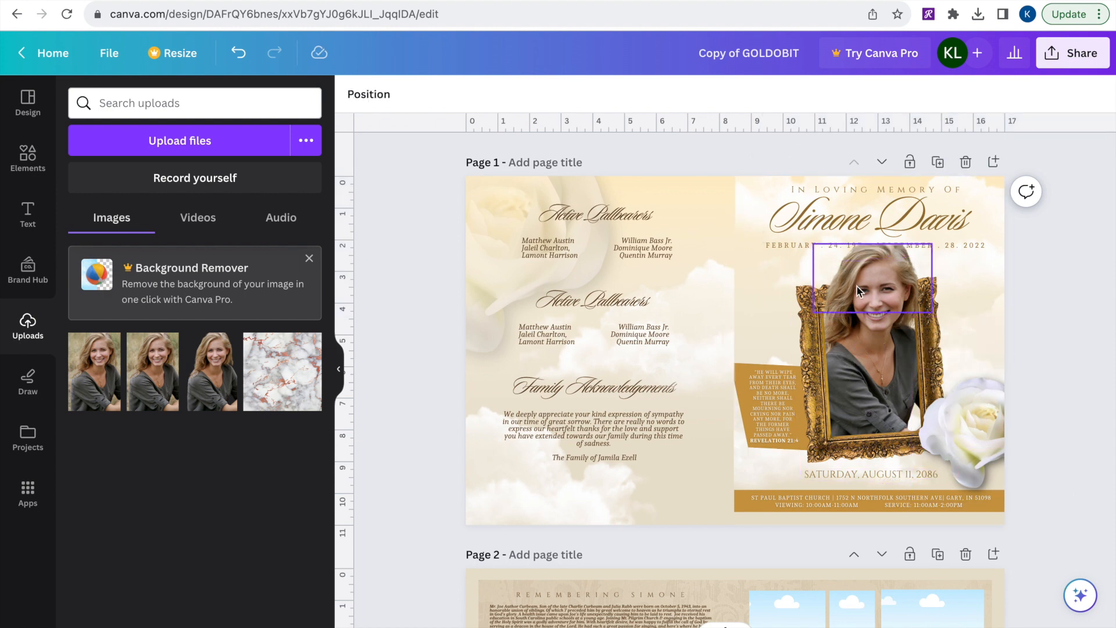
Step: Check the locked cover elements — head cutout, verse panel, date text — by selecting and deselecting them
left_click(1087, 194)
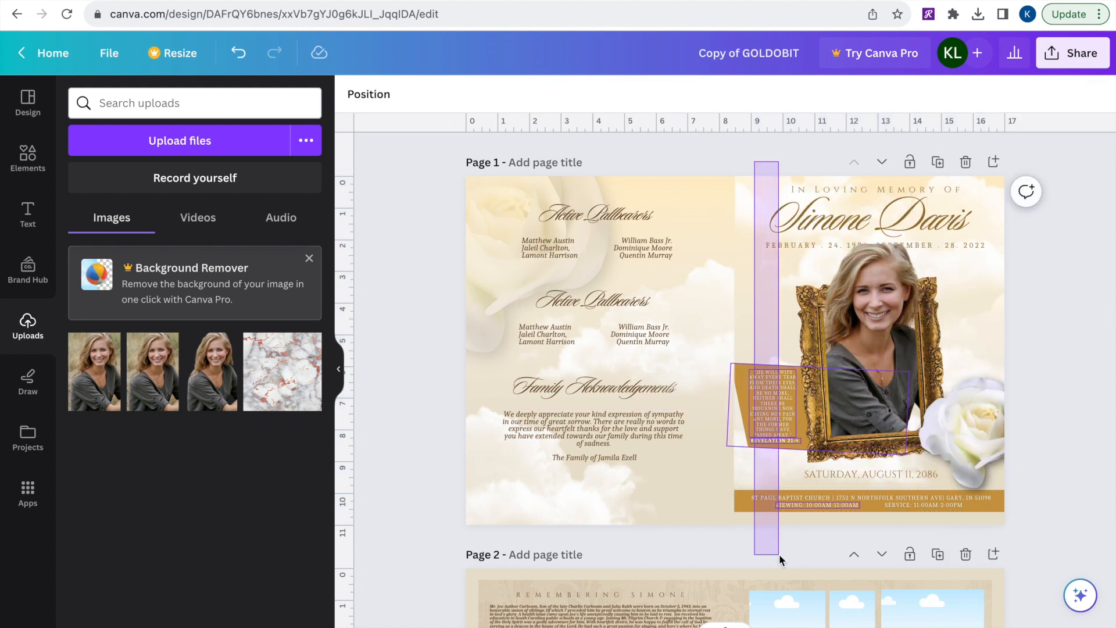
left_click(764, 427)
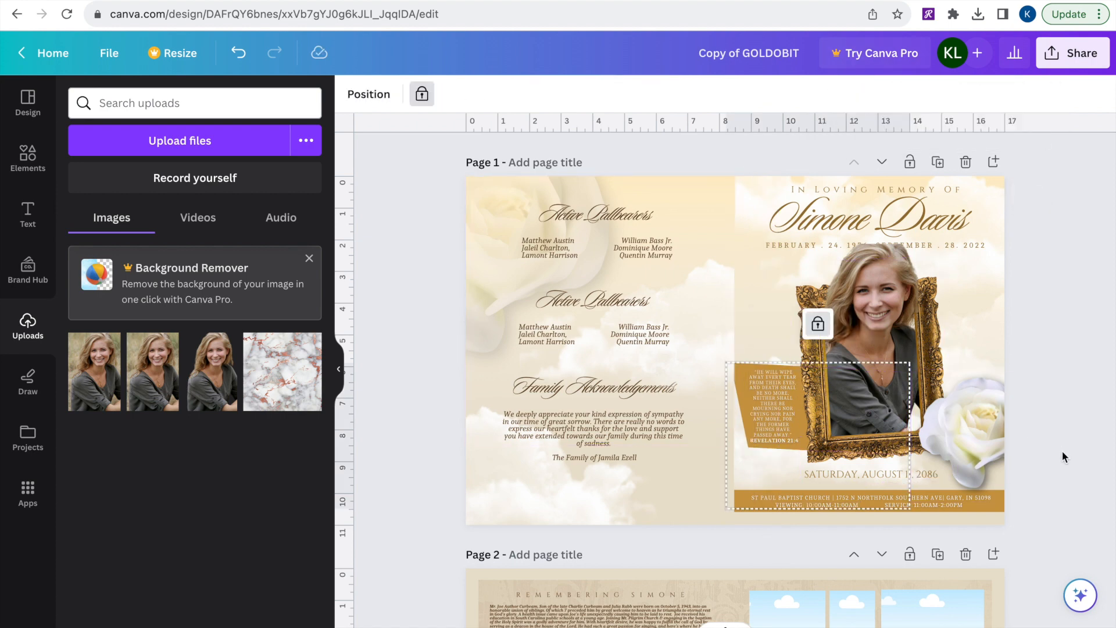
left_click(868, 473)
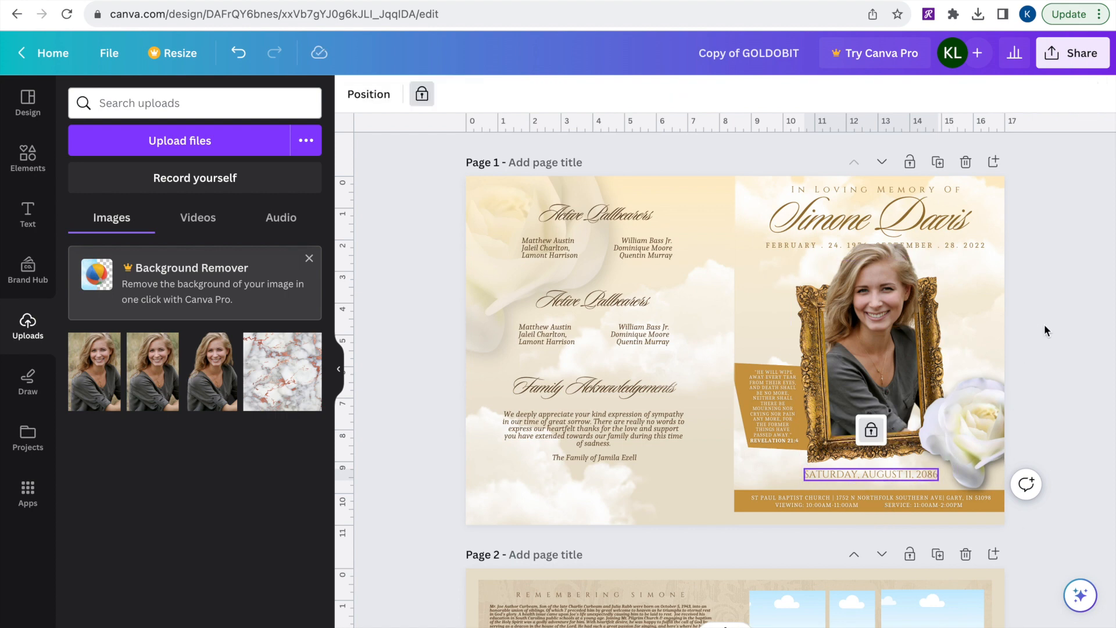
left_click(871, 328)
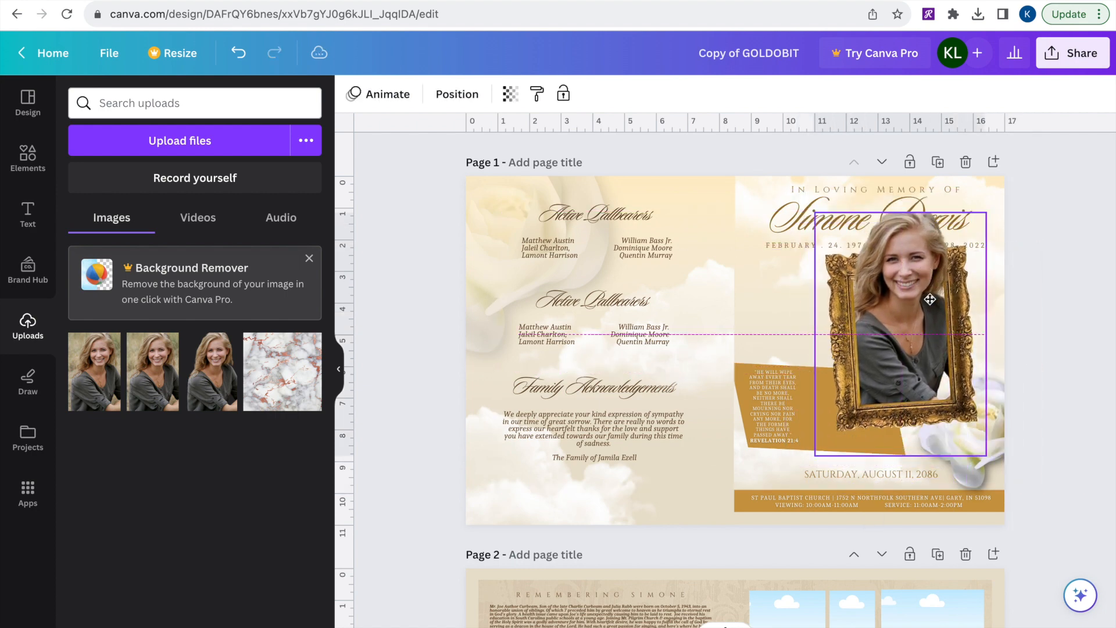
left_click_drag(929, 299, 898, 321)
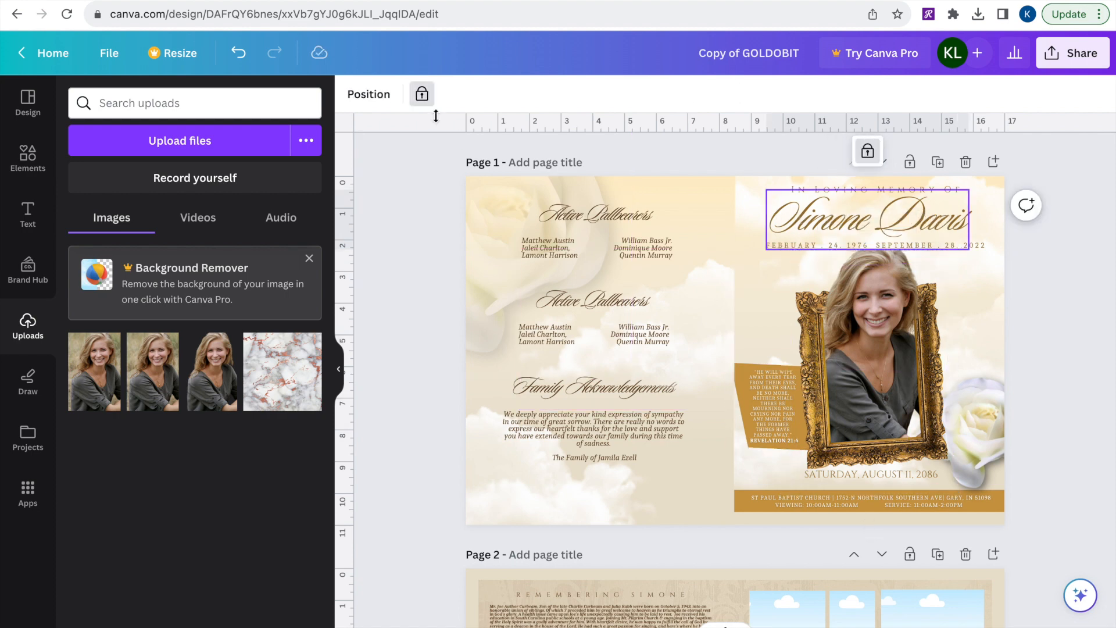
mouse_move(850, 131)
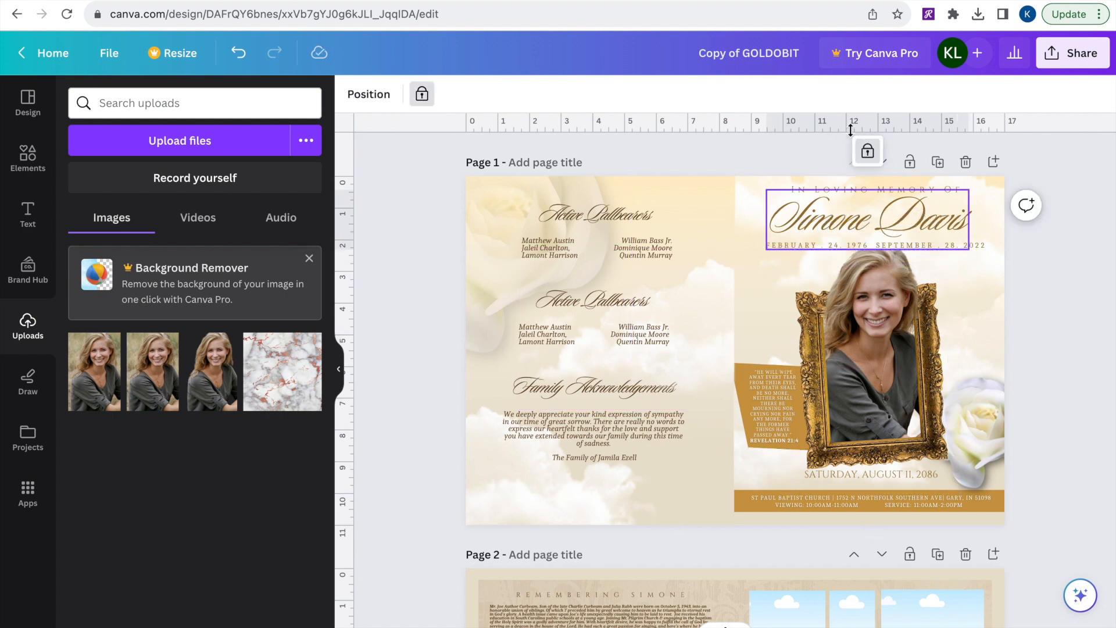
left_click(871, 215)
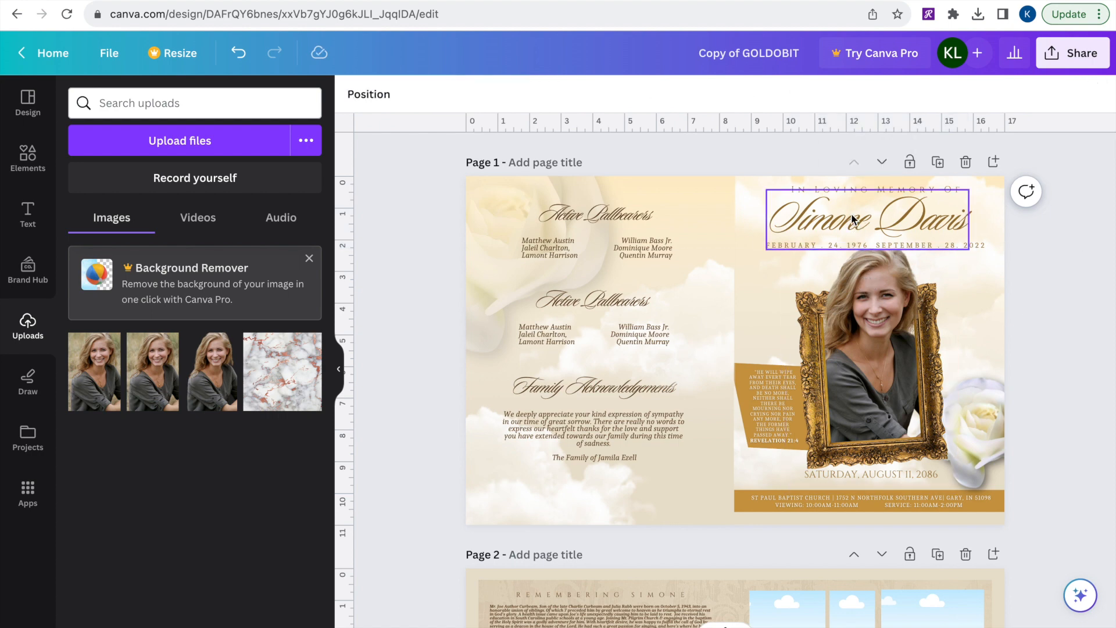
right_click(854, 217)
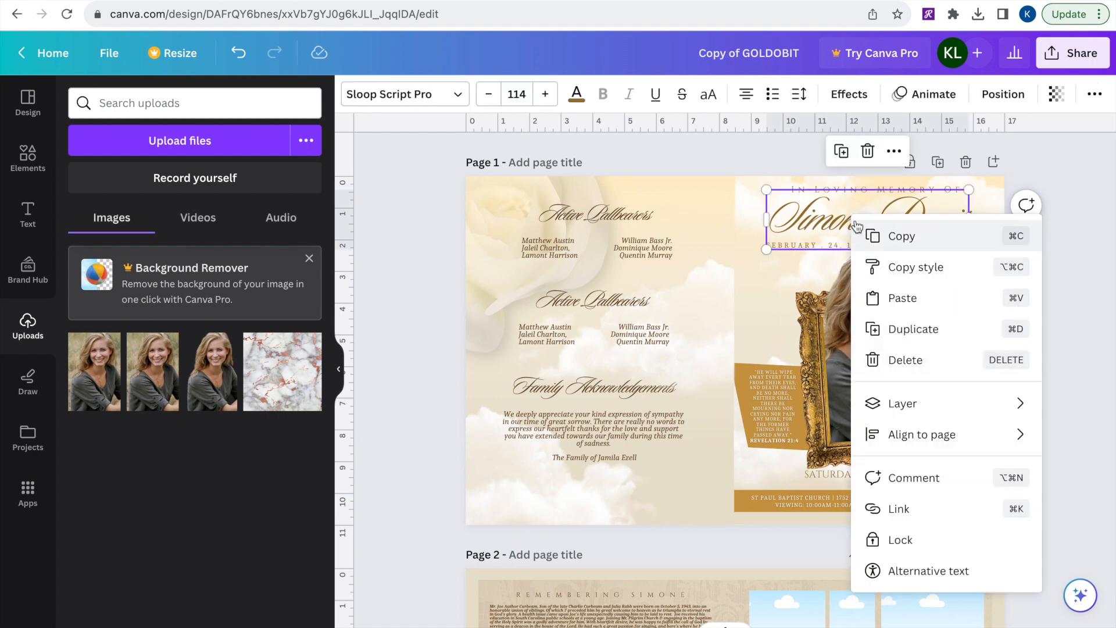
mouse_move(928, 381)
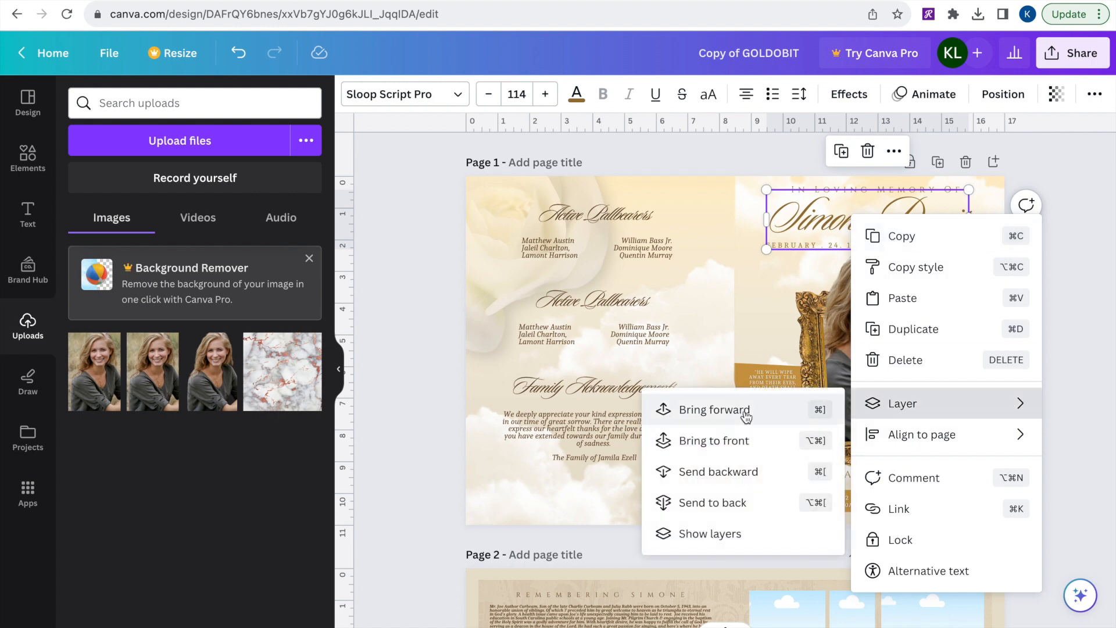
Step: From the layer list, recolour the cover page background dark brown
left_click(707, 533)
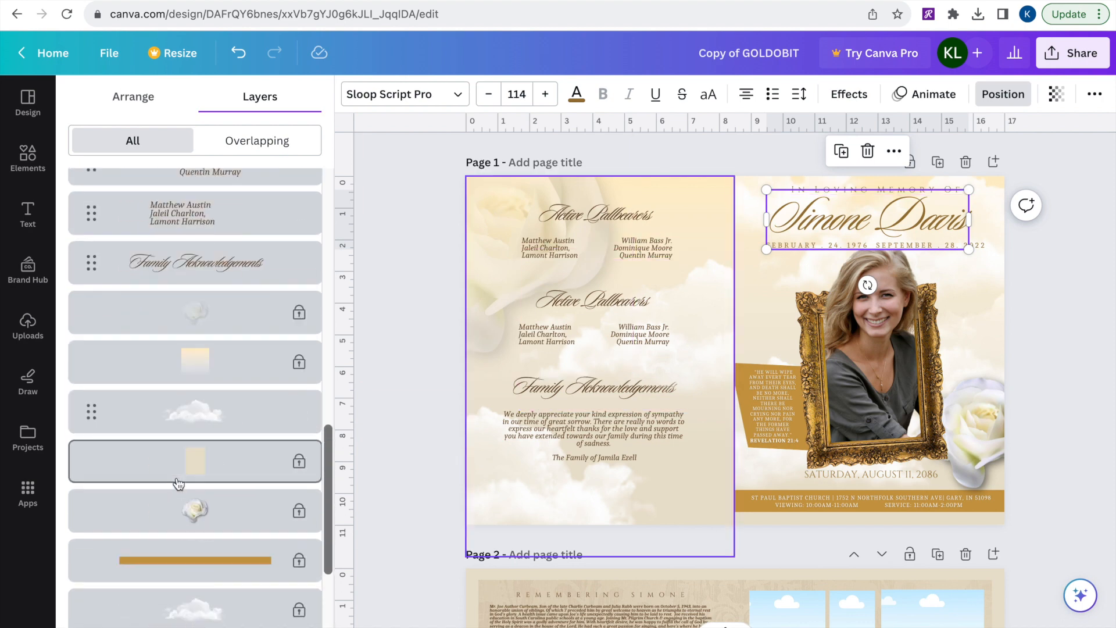
scroll("down", 3)
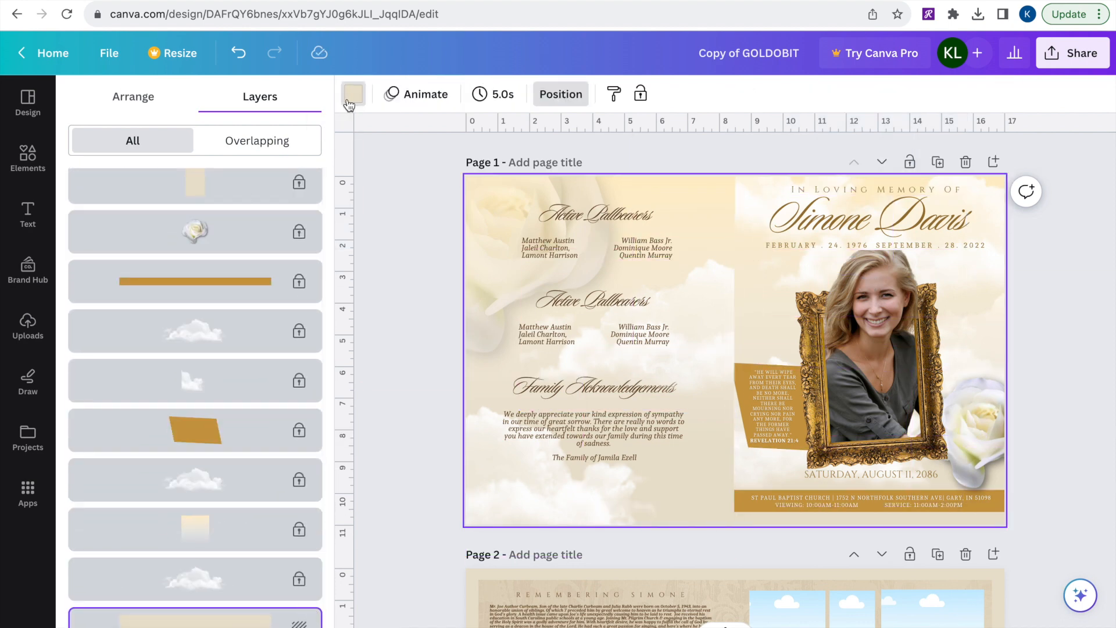
left_click(352, 93)
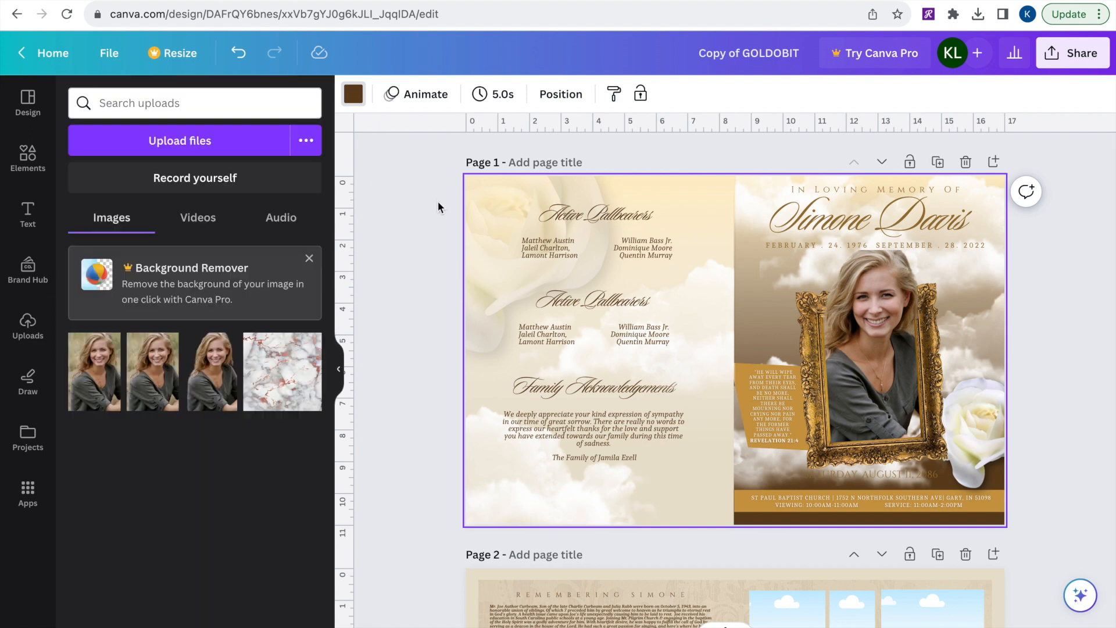
Step: Recolour the cloud picture behind the cover dark brown as well, then deselect it
left_click(868, 313)
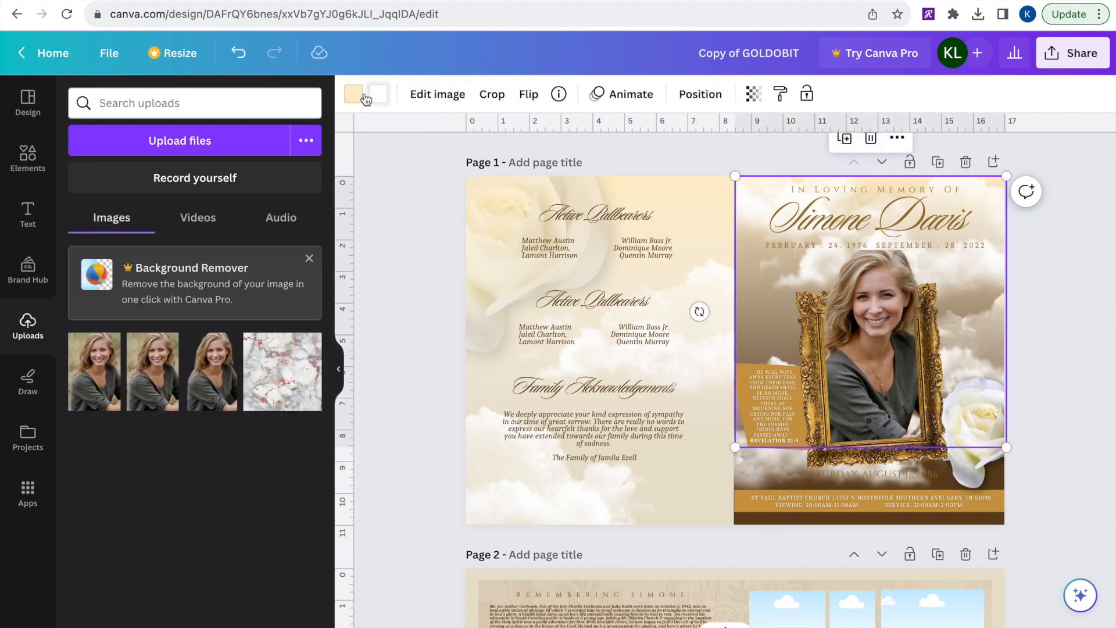
left_click(353, 93)
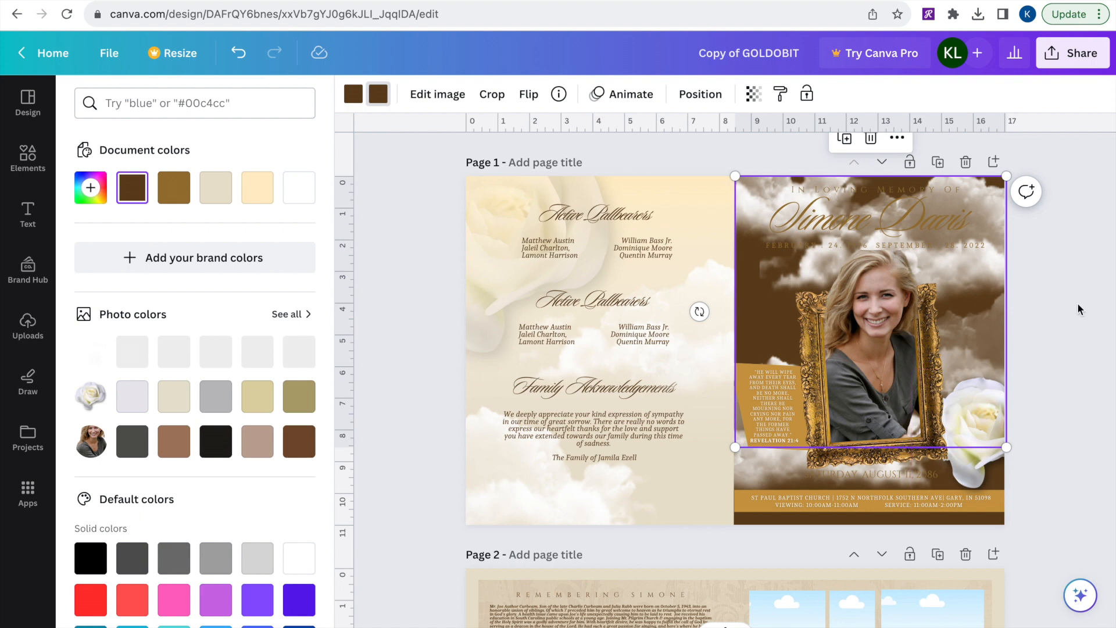
left_click(28, 327)
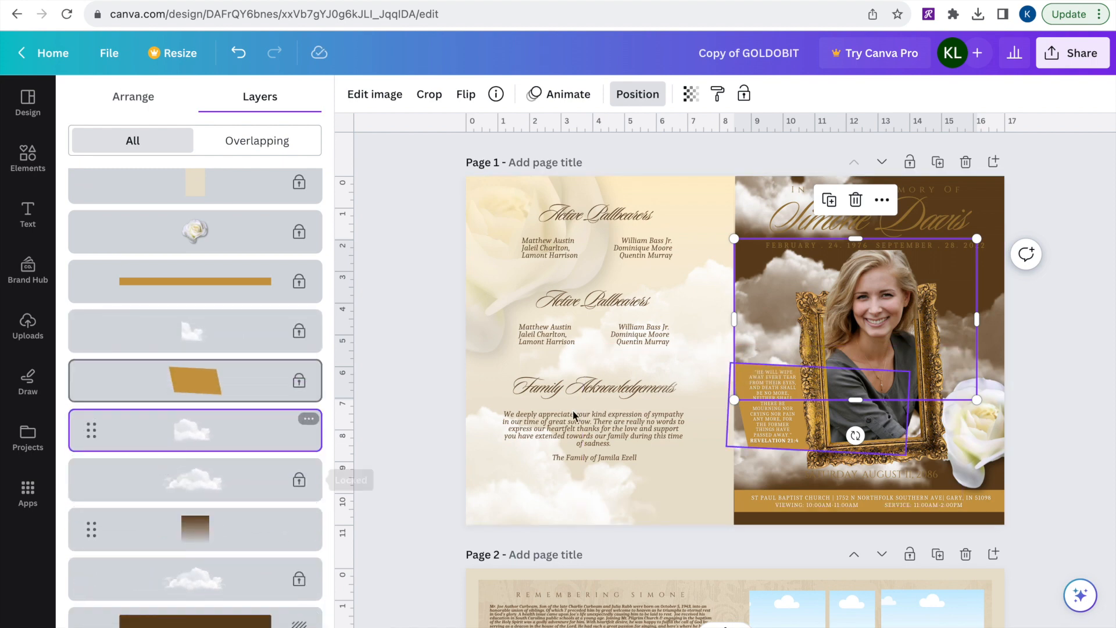
left_click(27, 326)
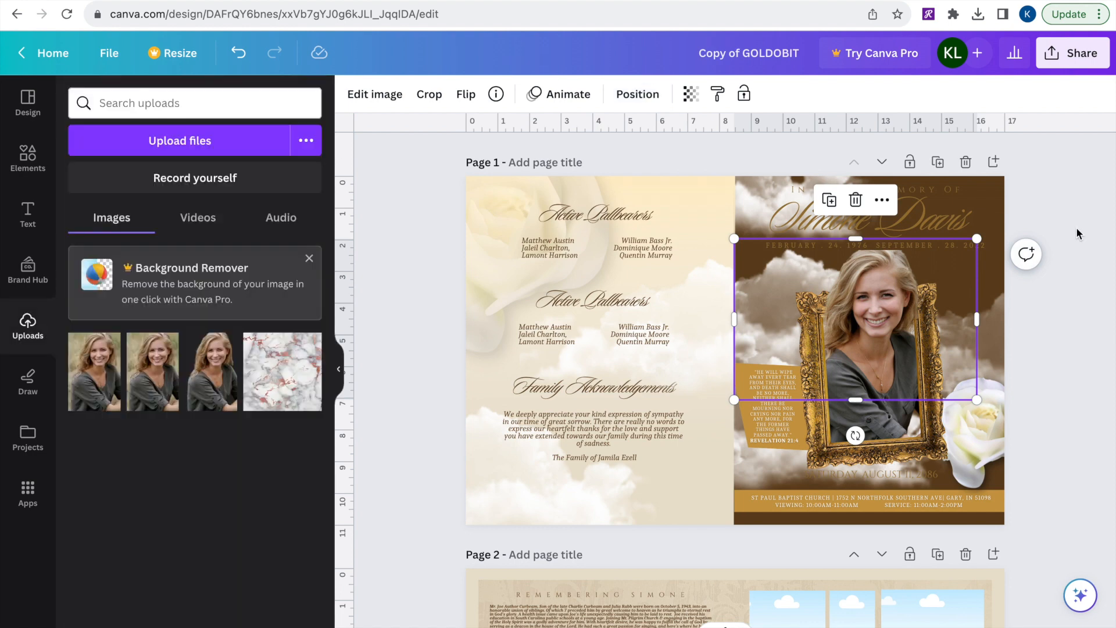
left_click(850, 213)
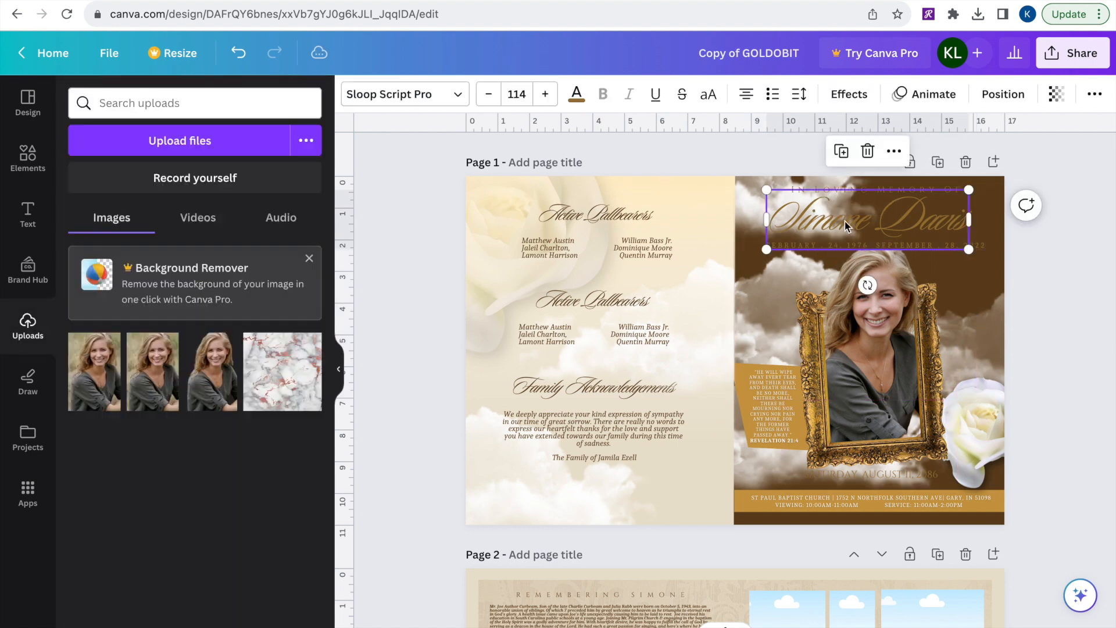
mouse_move(853, 218)
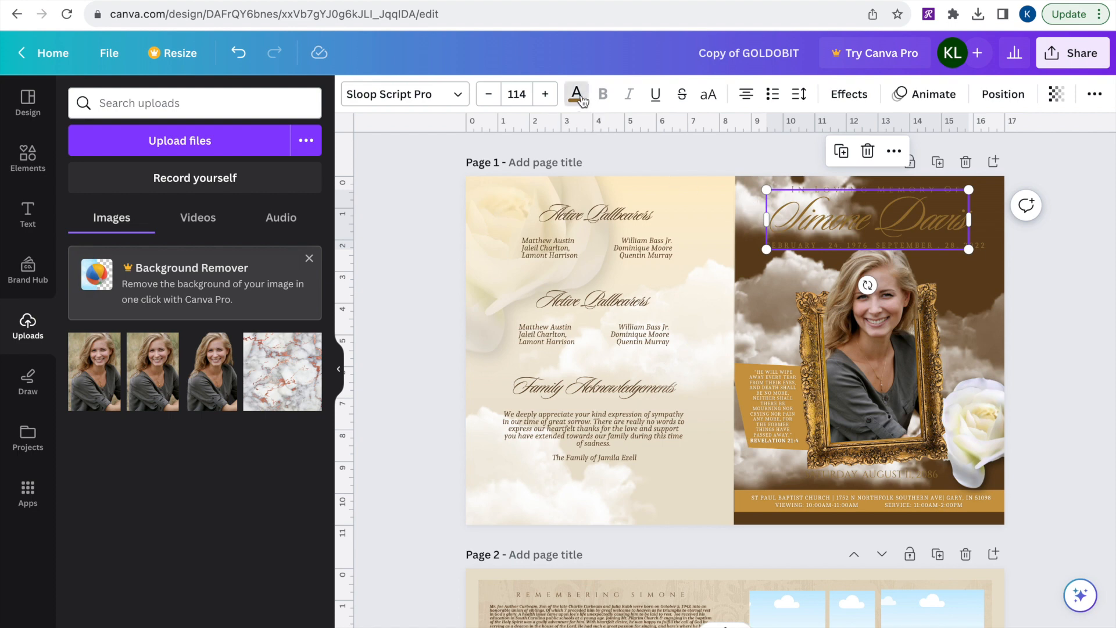
left_click(575, 93)
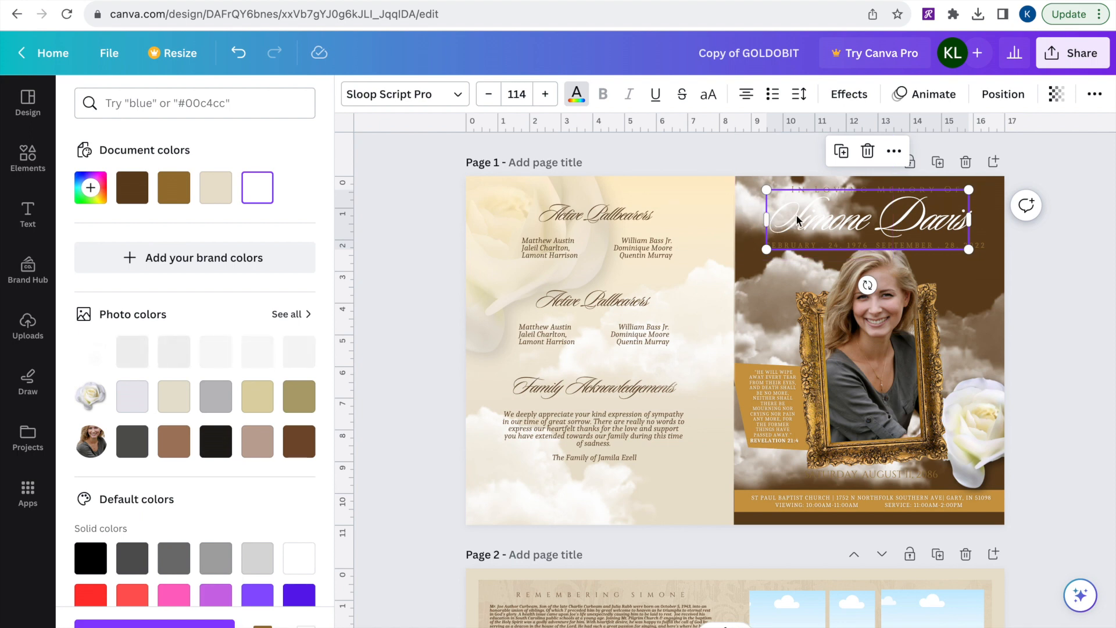
left_click(849, 95)
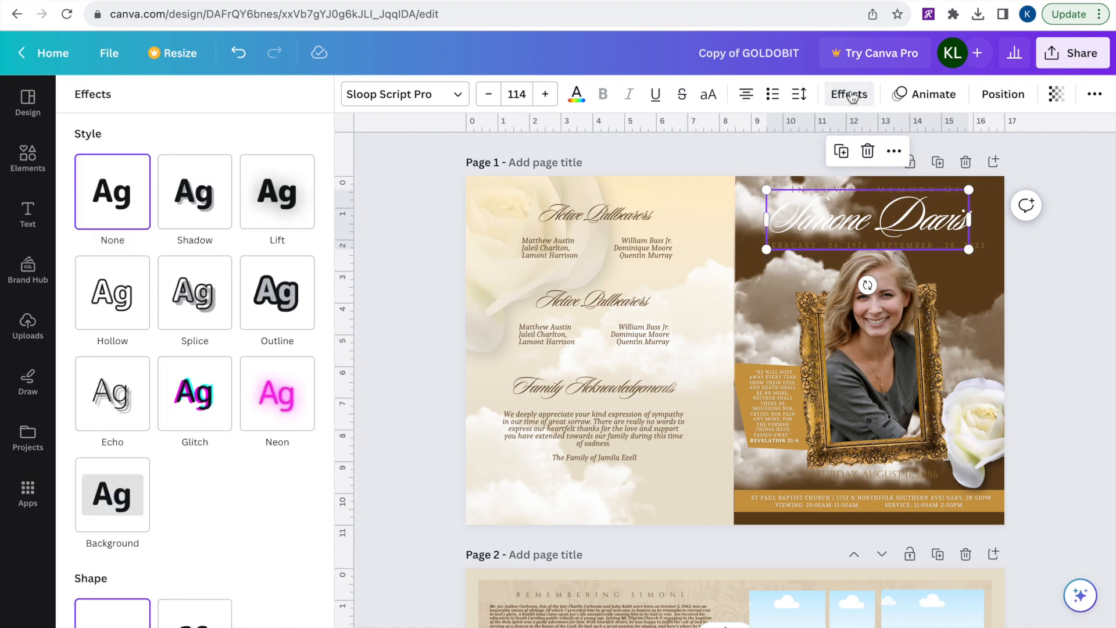
Step: Try a lift shadow on the title at various strengths, then switch it to a drop shadow
left_click(276, 191)
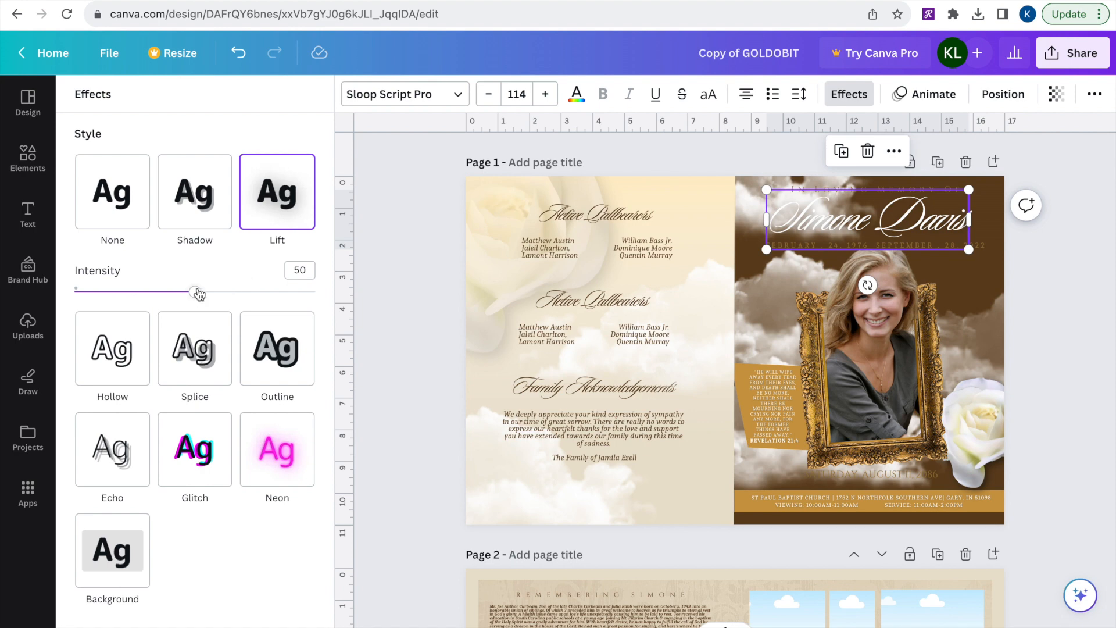
left_click_drag(200, 292, 100, 291)
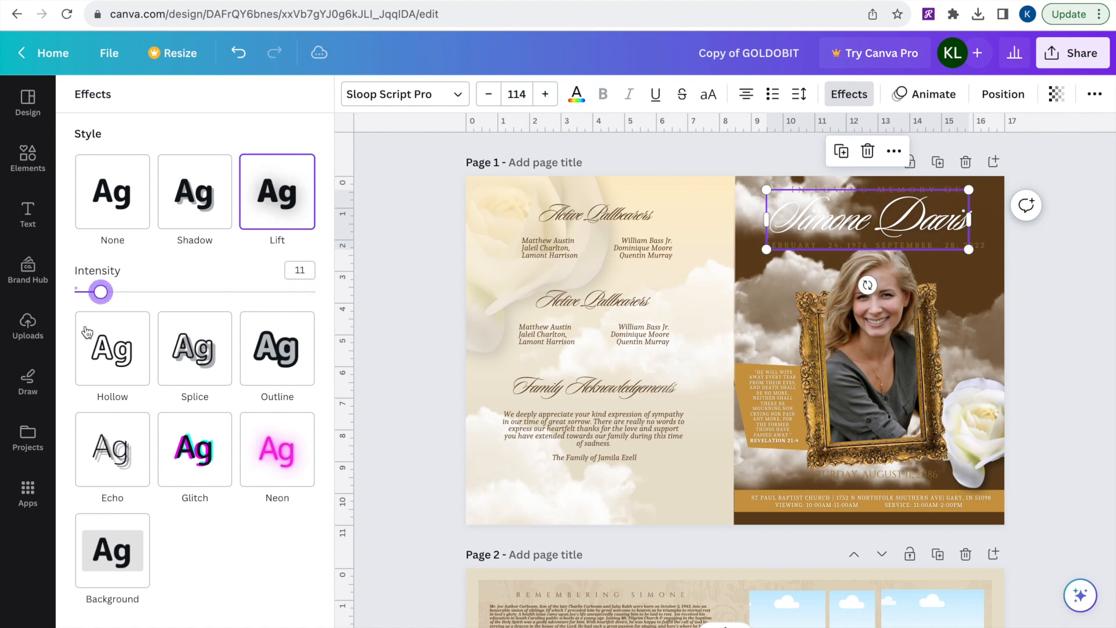
left_click_drag(99, 292, 315, 292)
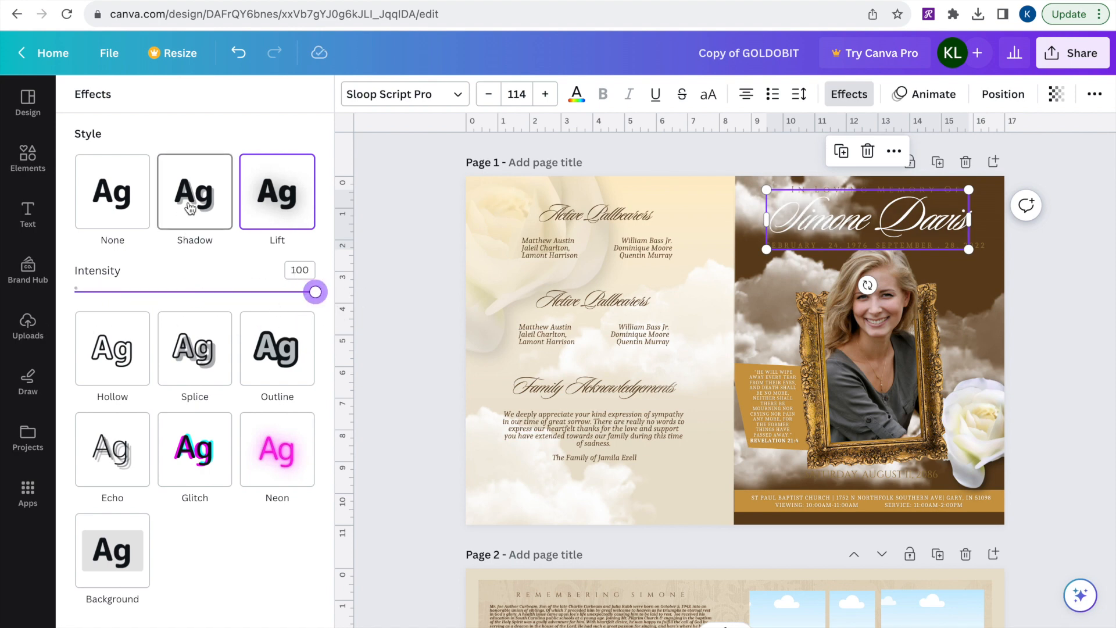
left_click(194, 190)
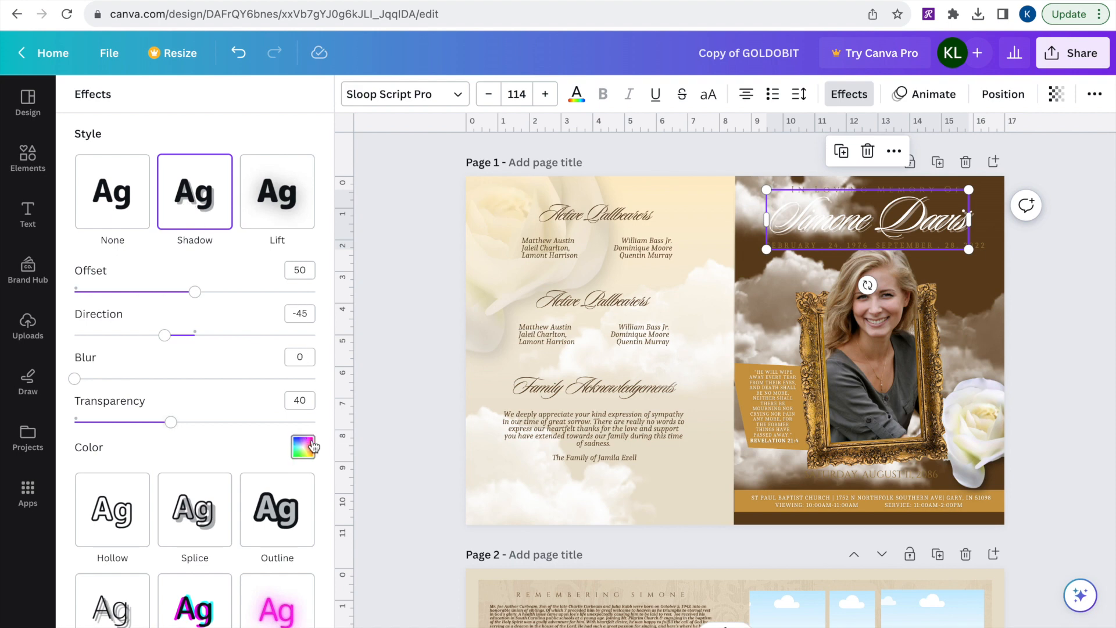
Step: Make the drop shadow black with transparency 83 and blur about 48
left_click(303, 447)
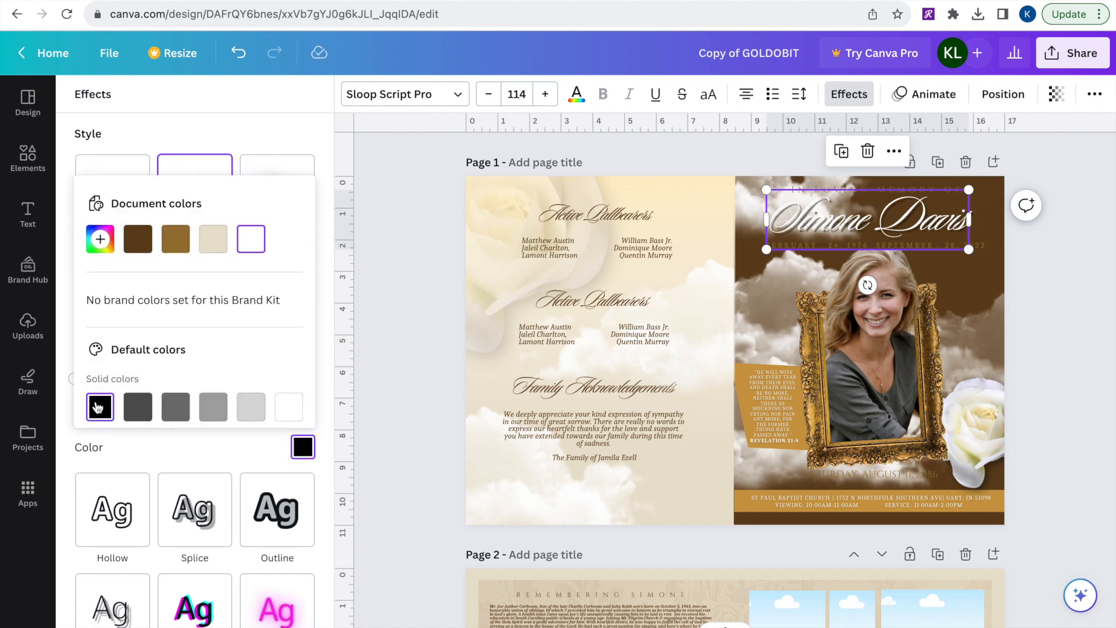
left_click(194, 190)
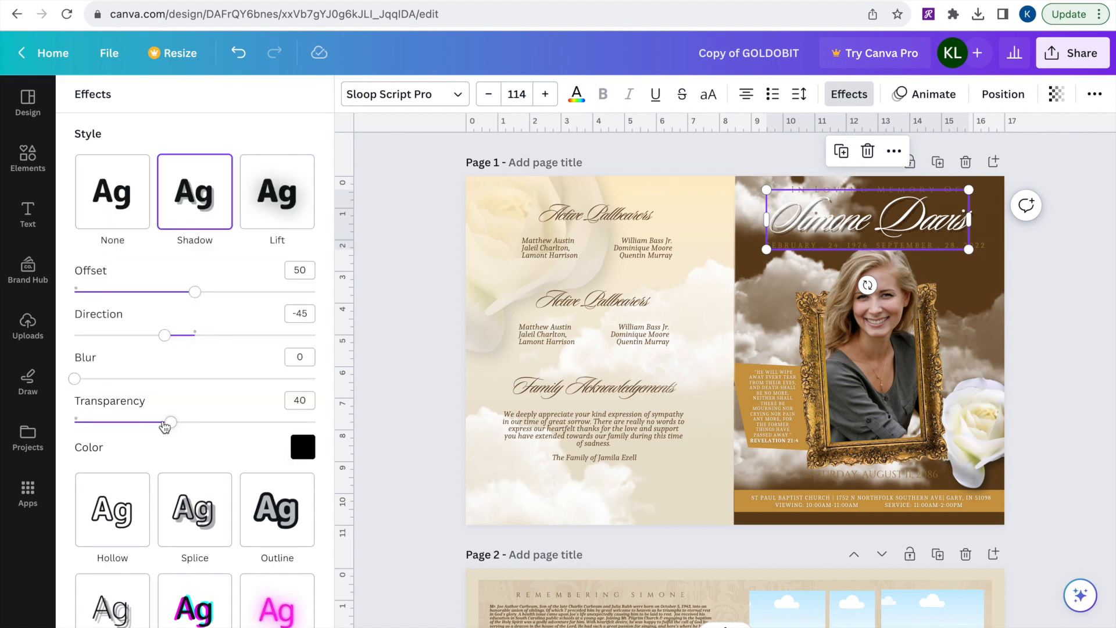
left_click_drag(171, 422, 274, 421)
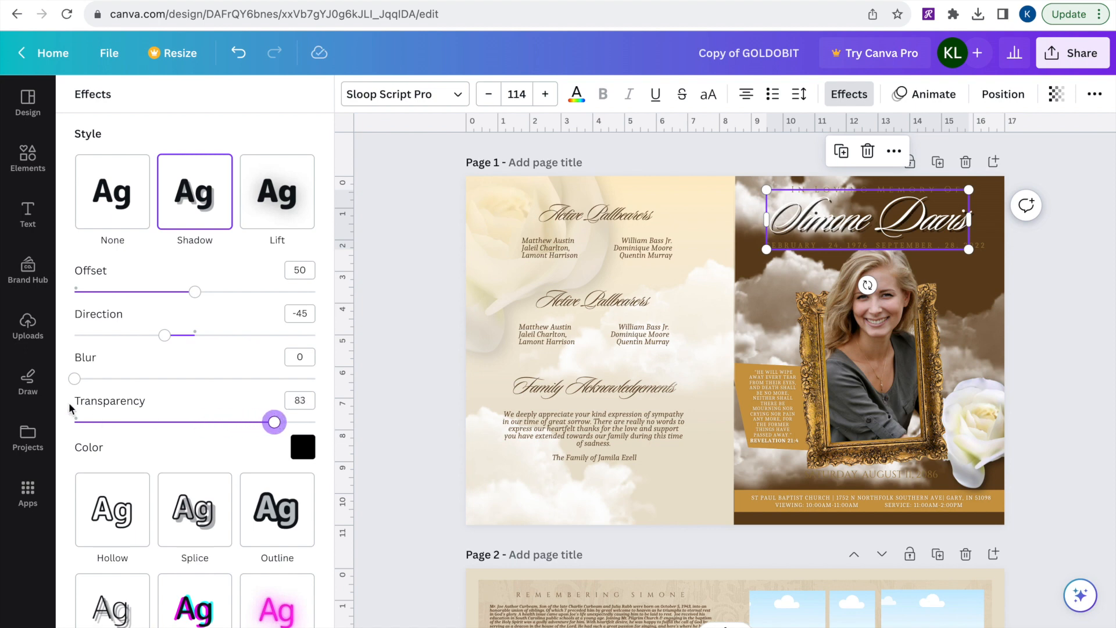
left_click_drag(75, 378, 171, 378)
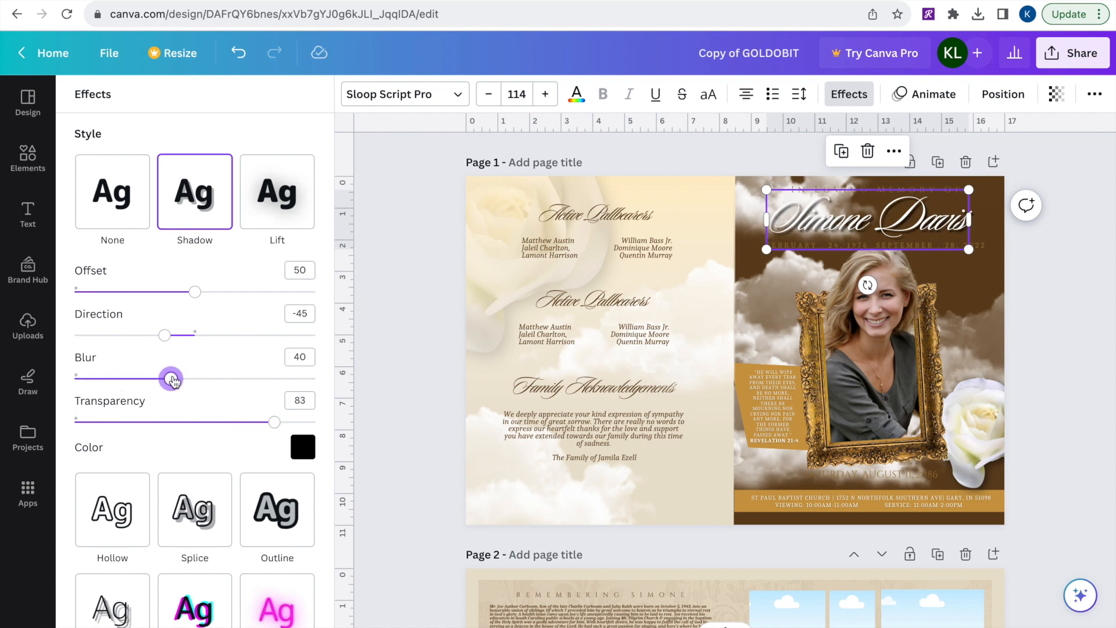
left_click_drag(171, 379, 190, 380)
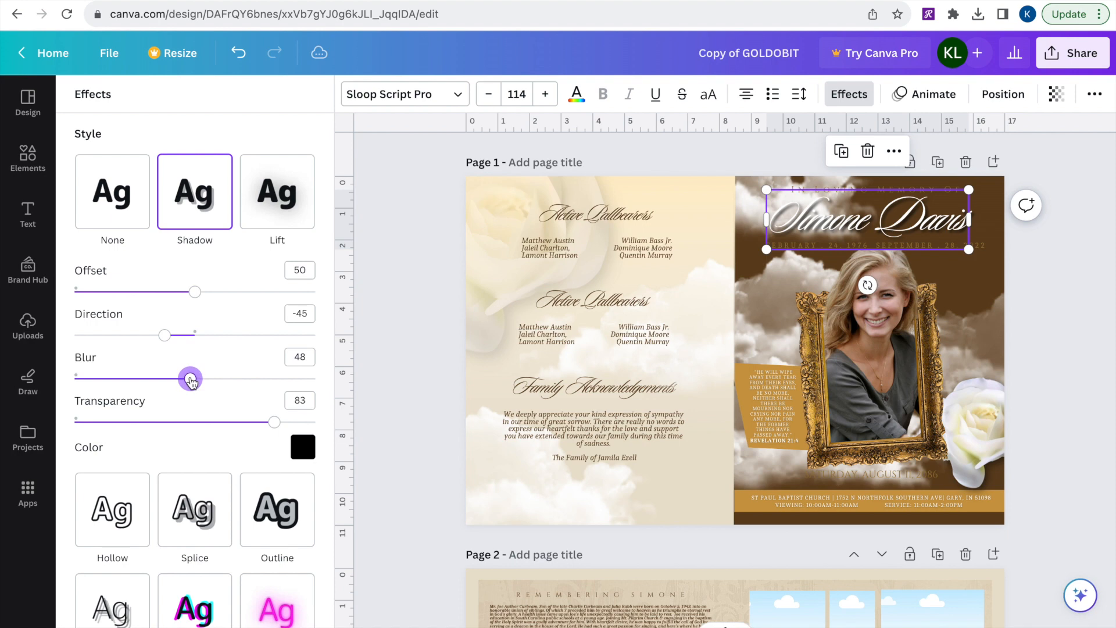
left_click(28, 327)
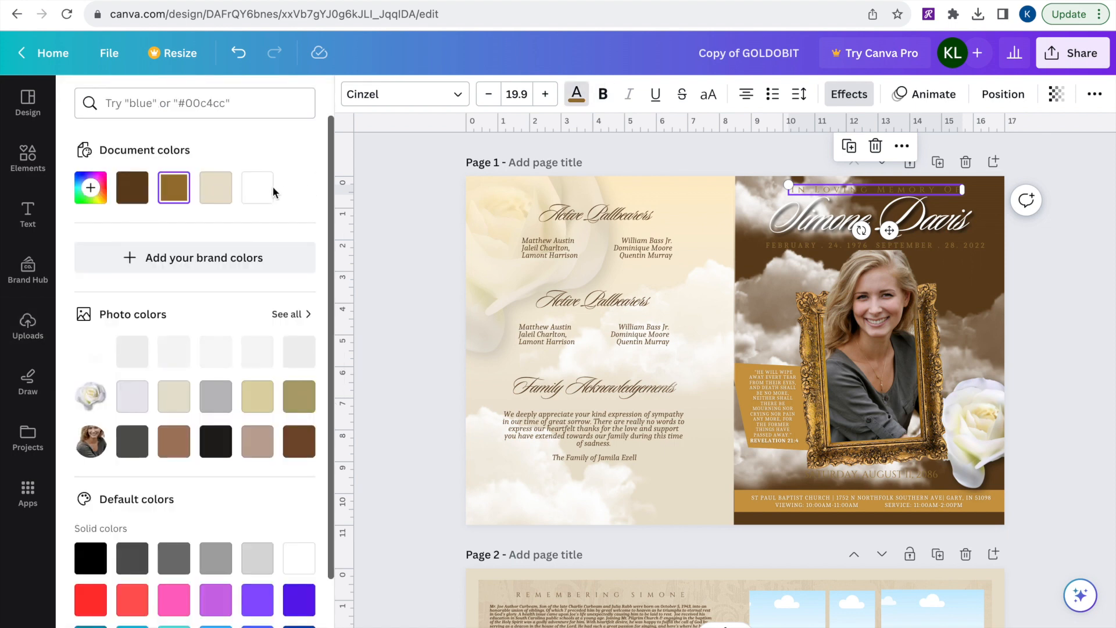
Step: Make the In Loving Memory Of heading white and recolour the cream backdrop shape and overlay image brown
left_click(28, 326)
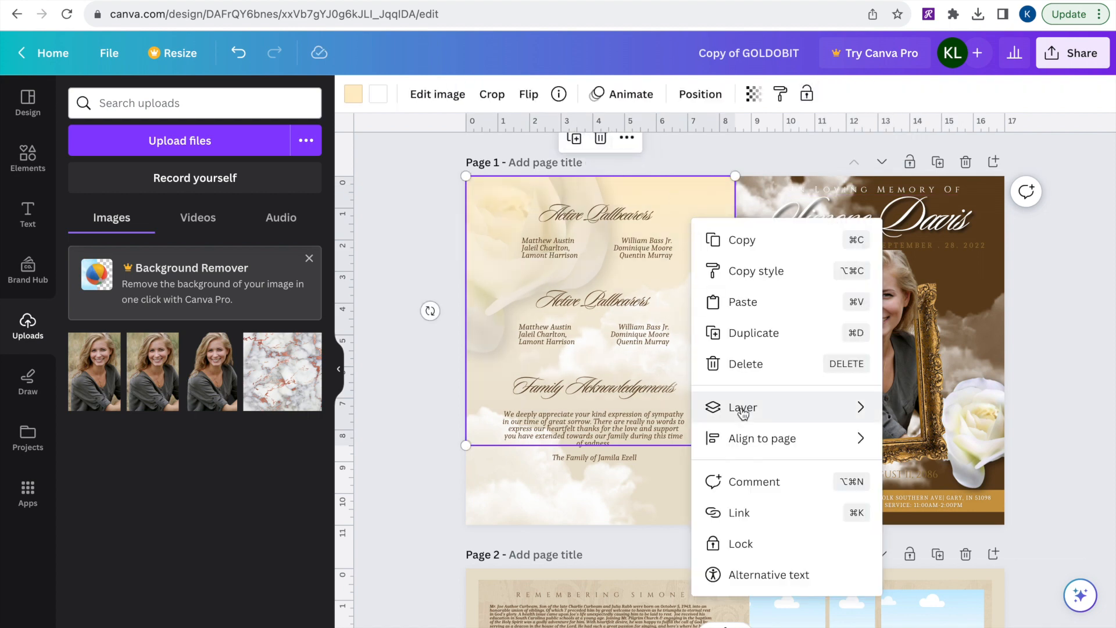
left_click(742, 407)
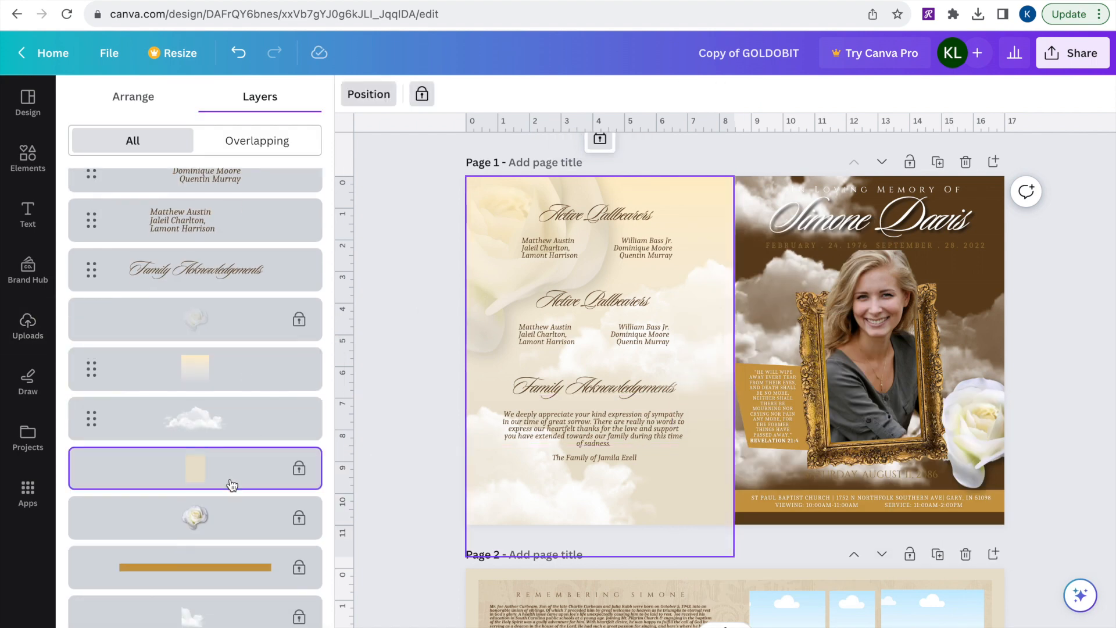
mouse_move(443, 421)
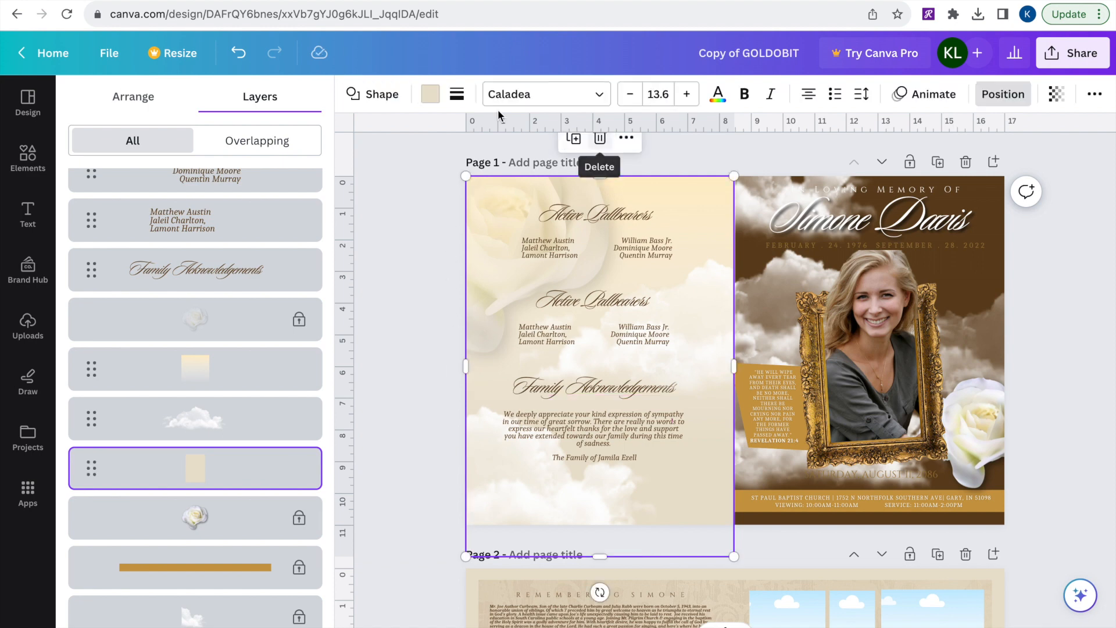
left_click(429, 92)
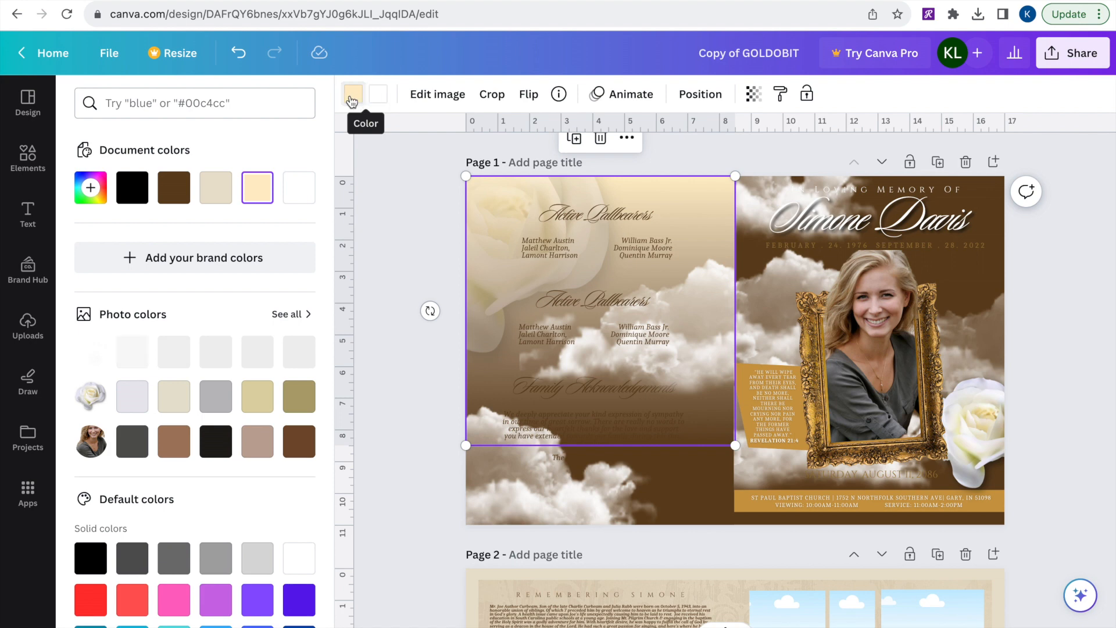
left_click(173, 187)
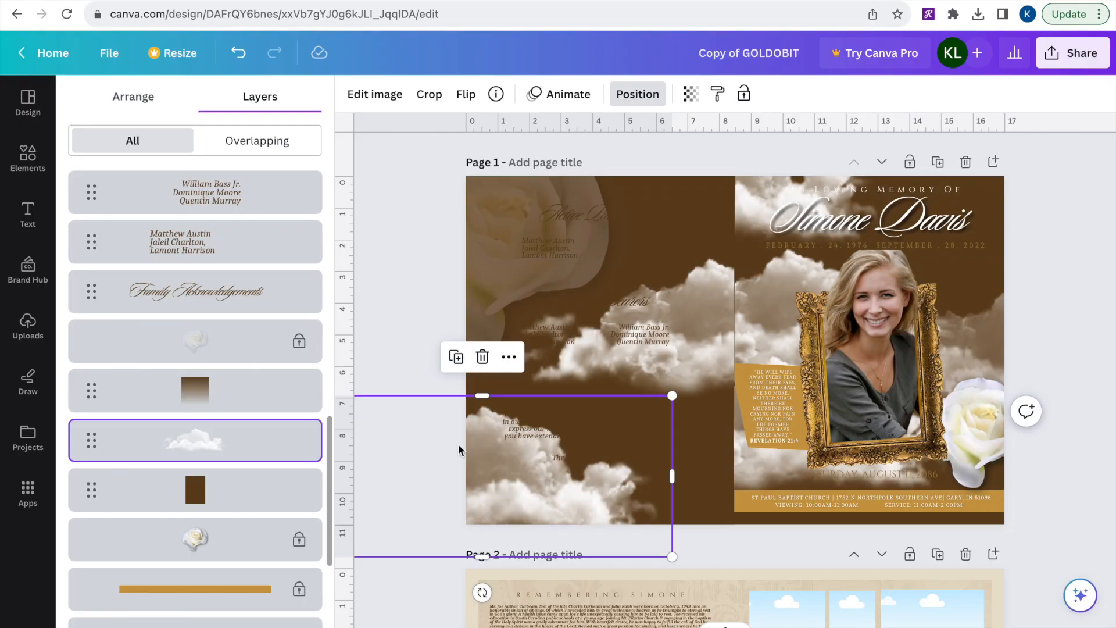
Step: Lock the cloud image, then make the pallbearer, Family Acknowledgements and thank-you text white
left_click(27, 328)
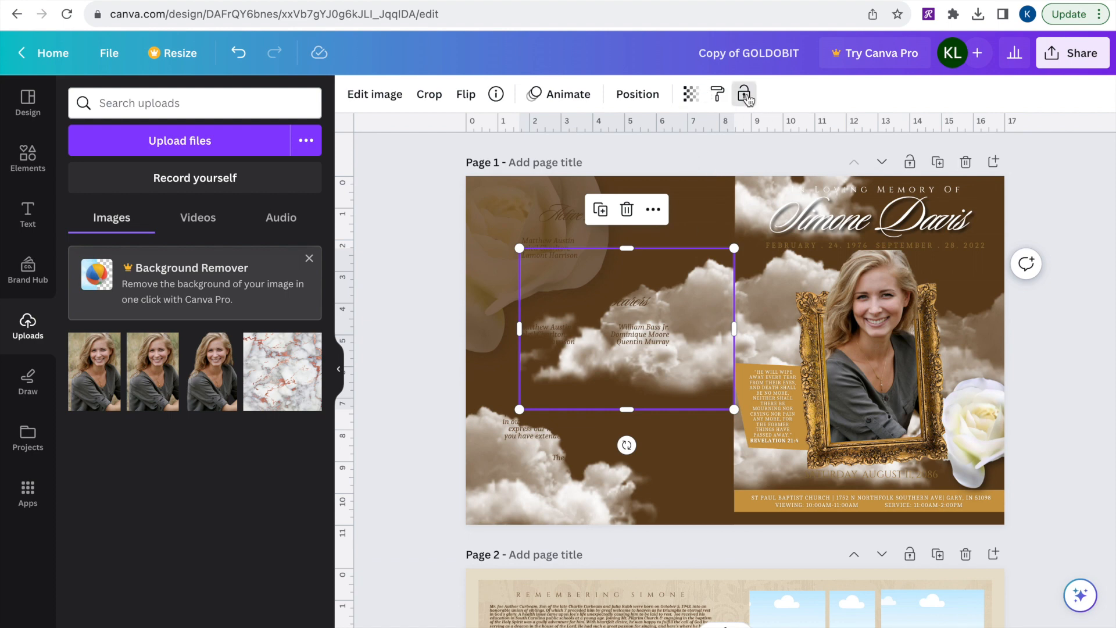
left_click(743, 93)
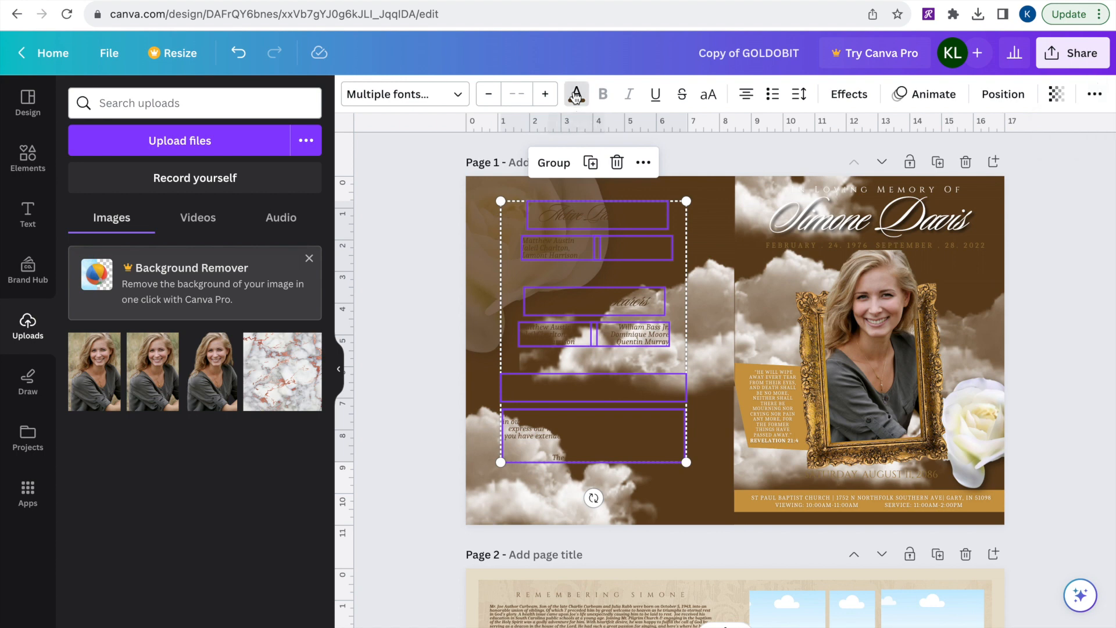
left_click(576, 93)
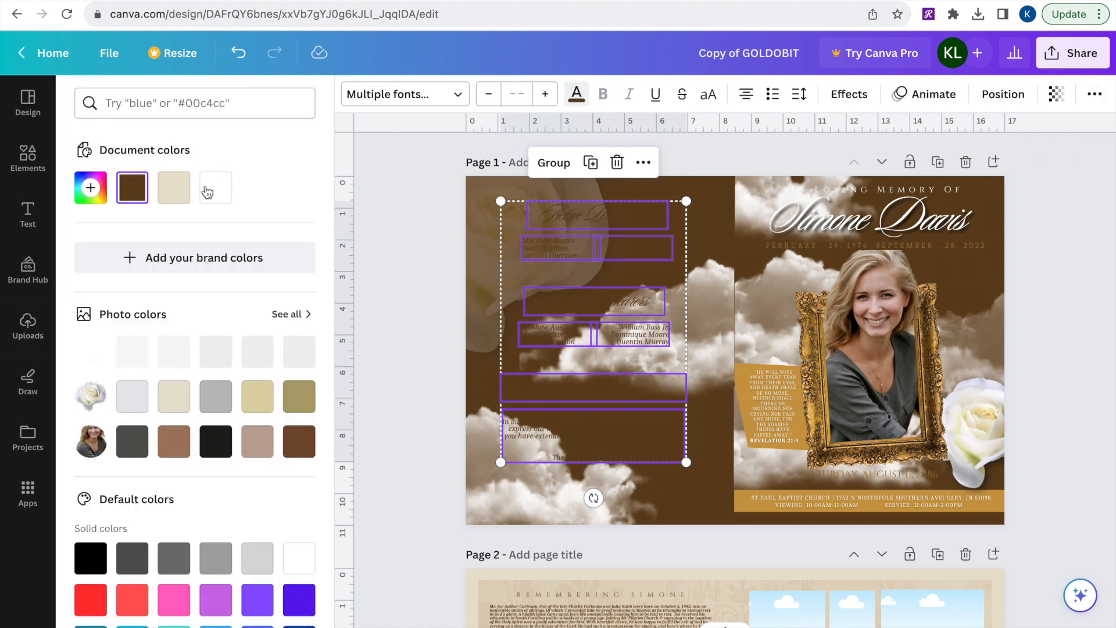
left_click(215, 188)
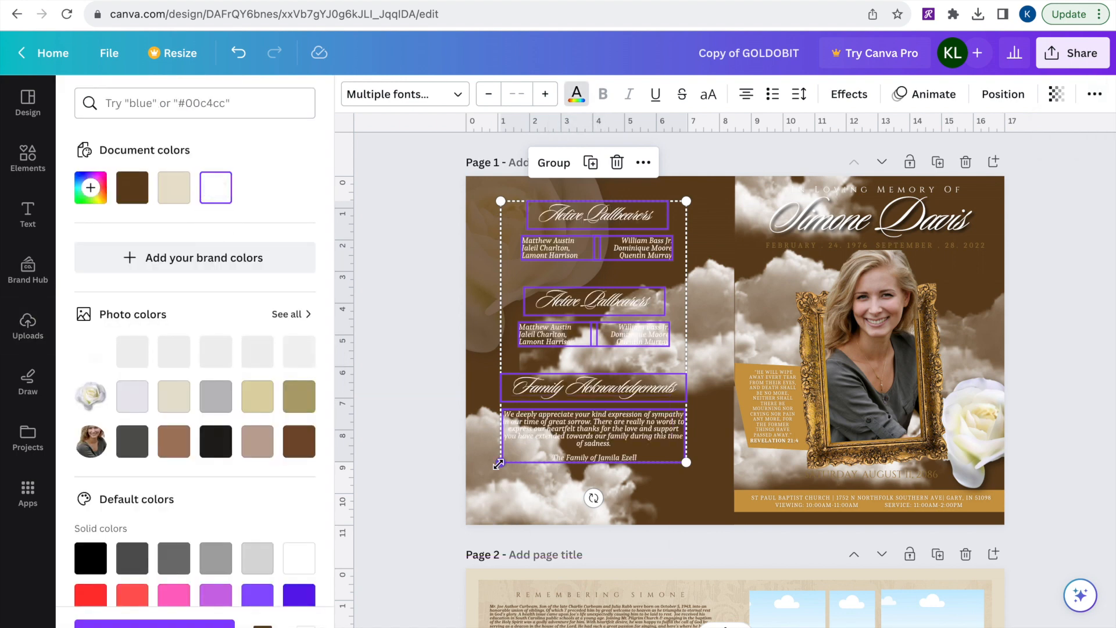
left_click_drag(500, 463, 488, 481)
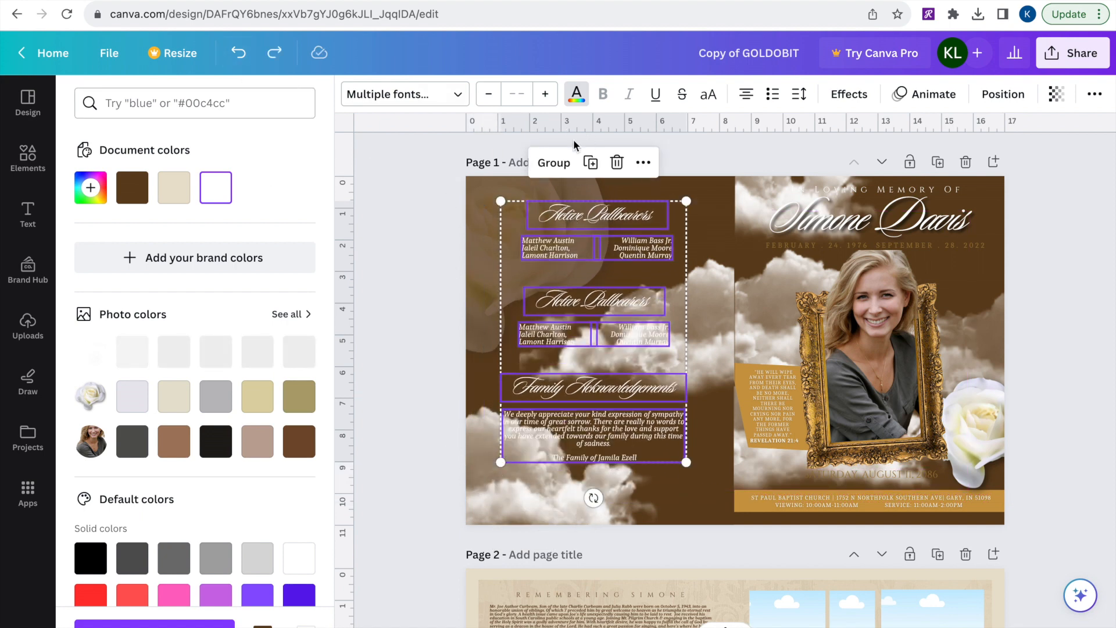
left_click(28, 326)
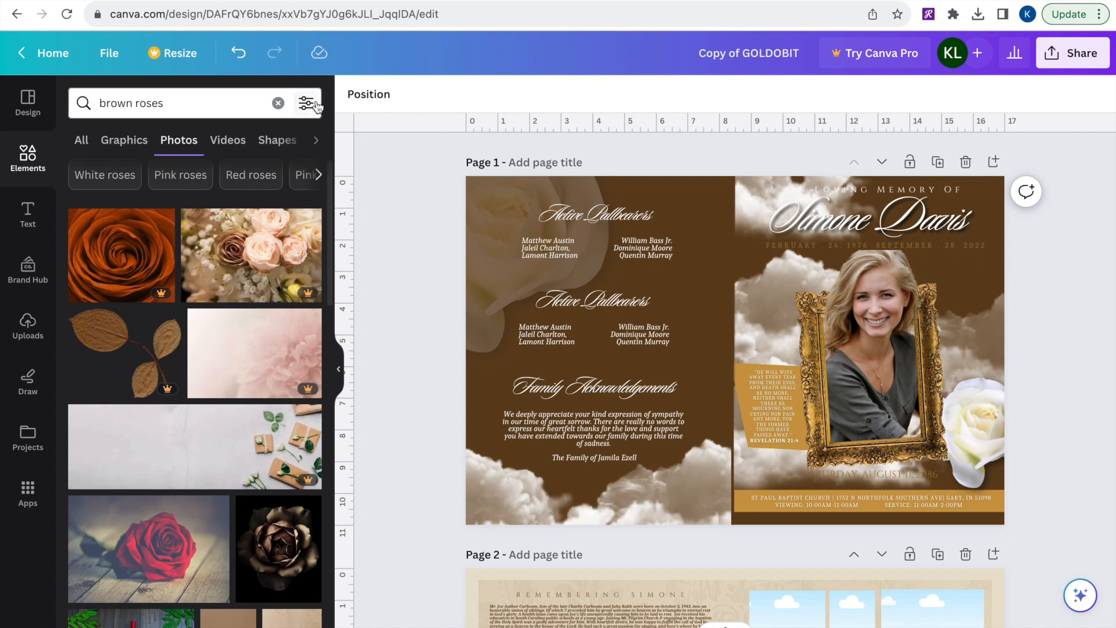
Step: Filter the 'brown roses' photo search and choose the dark rose photo
left_click(307, 103)
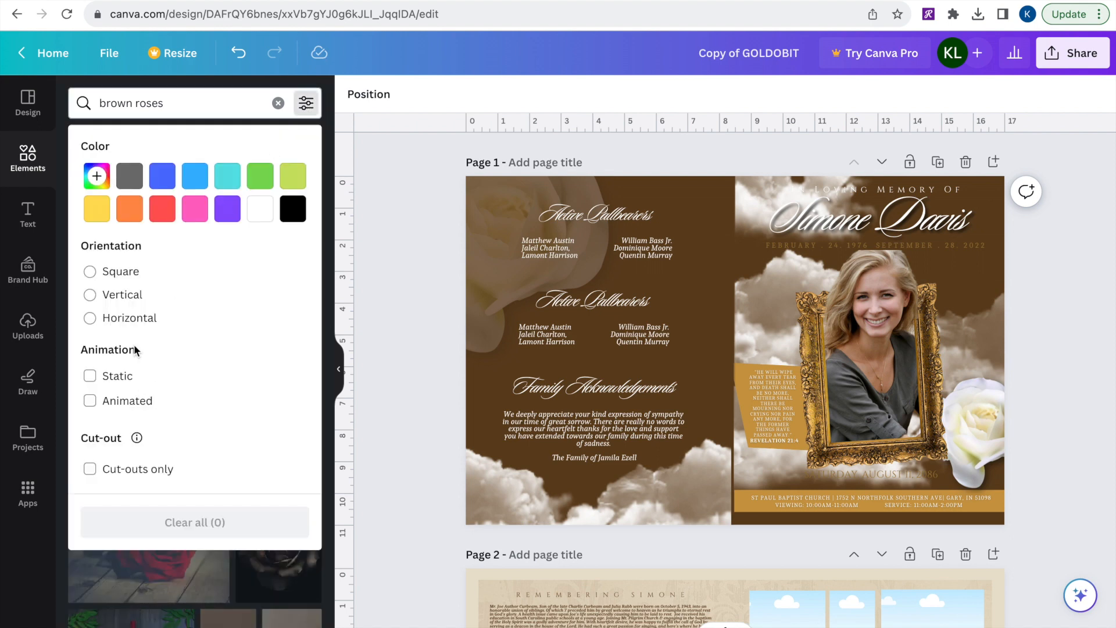
left_click(89, 469)
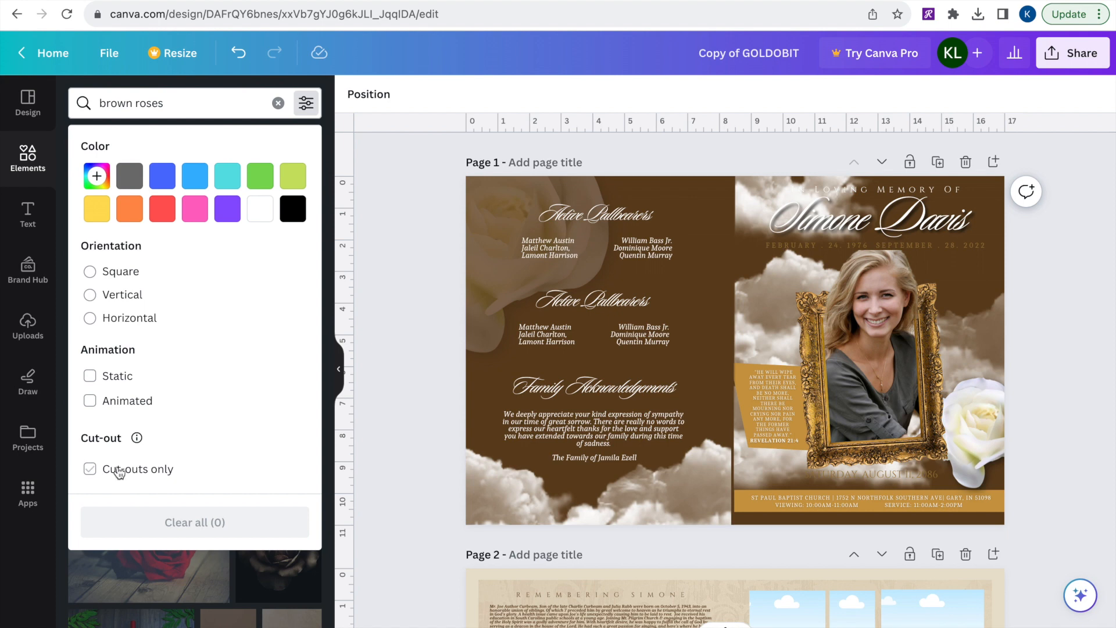
left_click(170, 104)
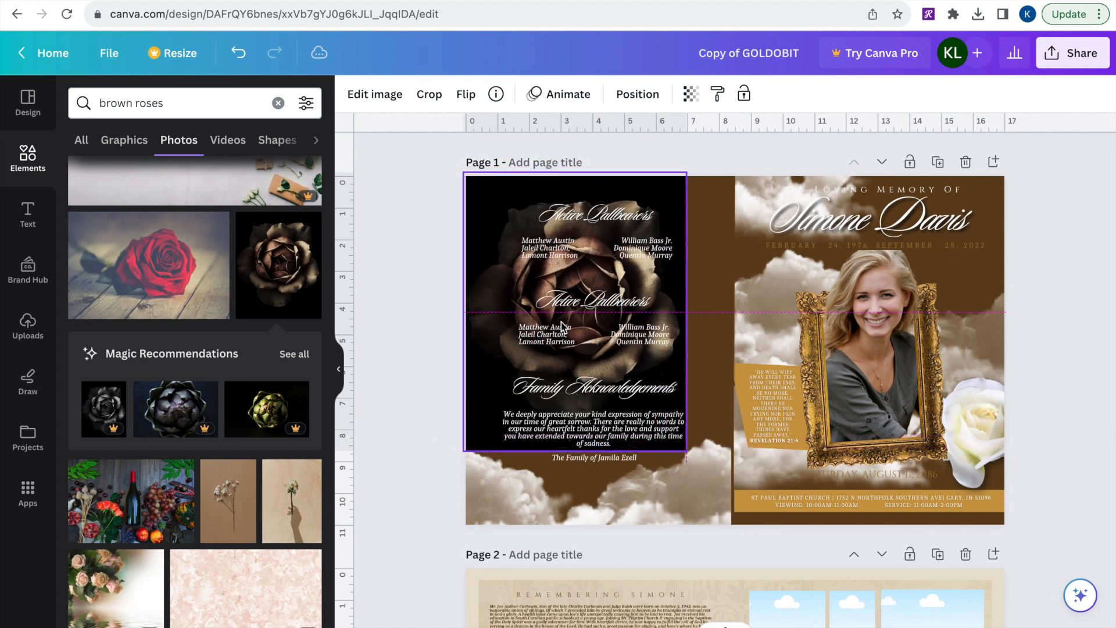
Step: Stretch the dark rose photo to fill the whole left inside page down to the bottom
left_click_drag(684, 451, 742, 520)
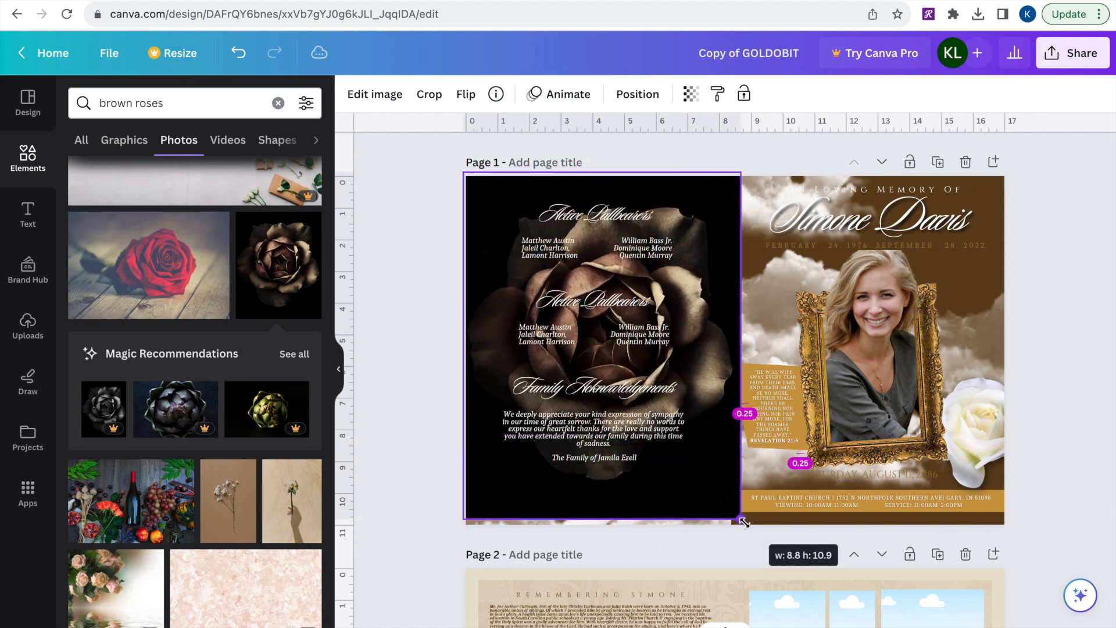
left_click_drag(744, 520, 711, 528)
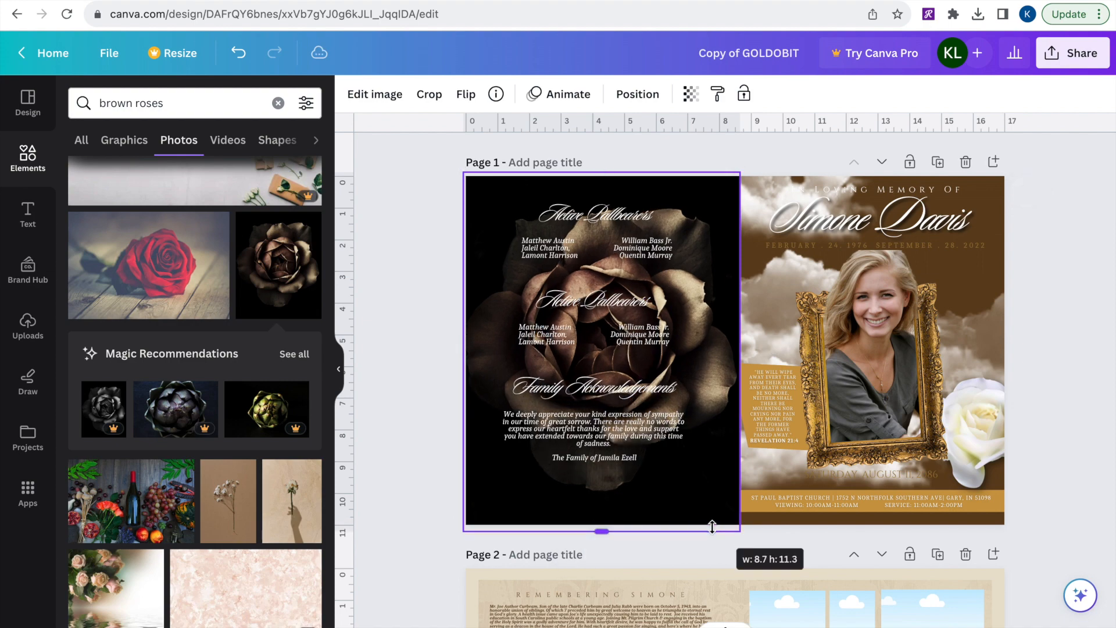
right_click(602, 349)
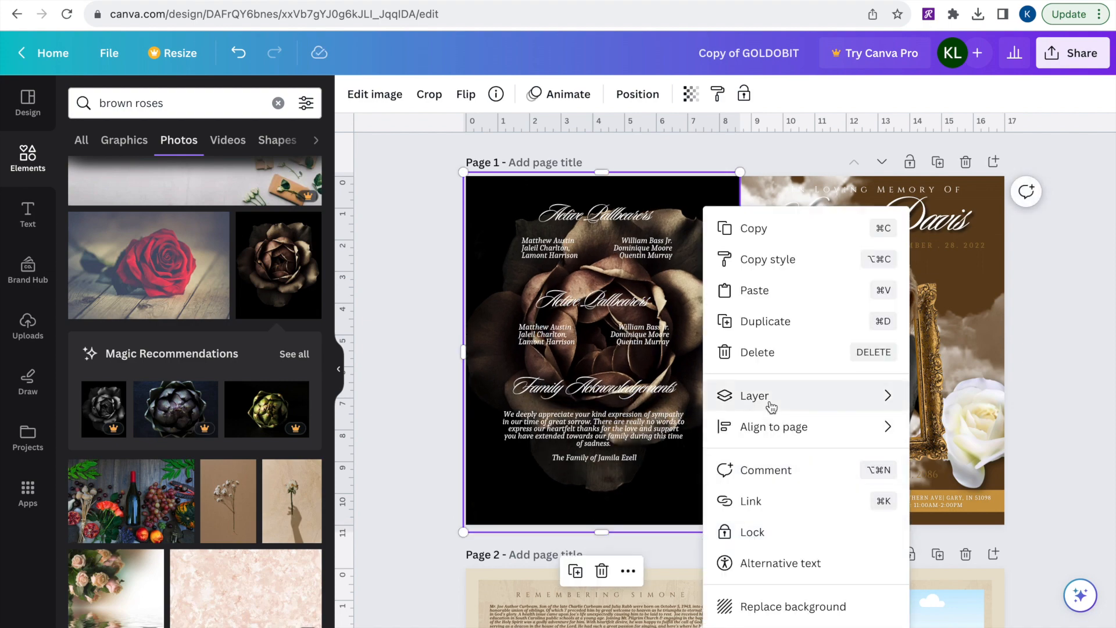
Step: Select the rose photo in the layer list and lower its transparency until it is a faint backdrop
left_click(753, 395)
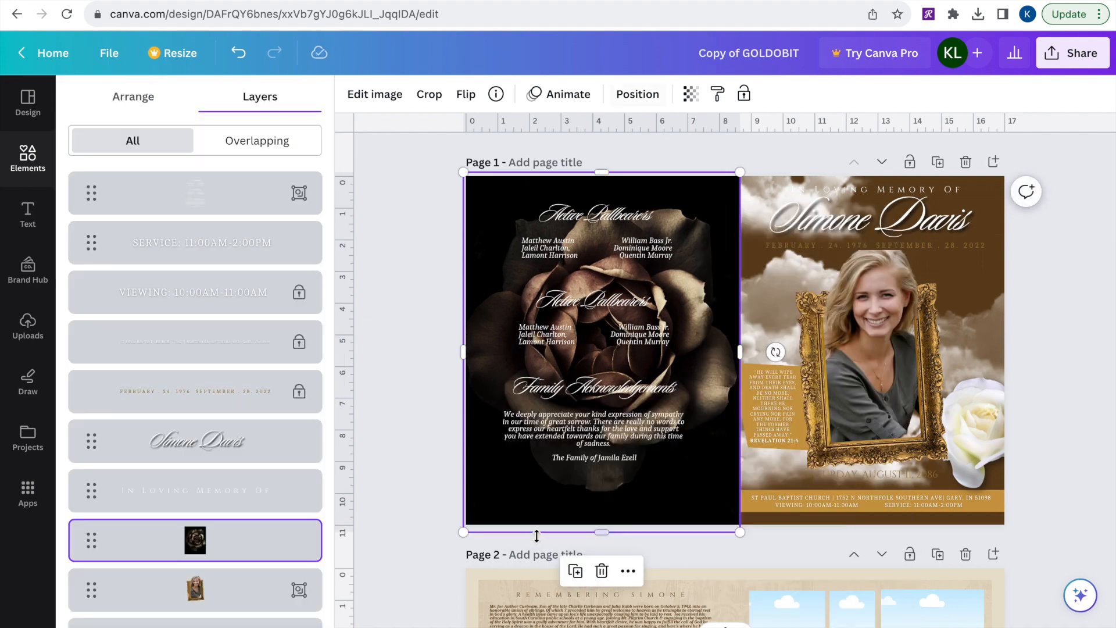
scroll("down", 3)
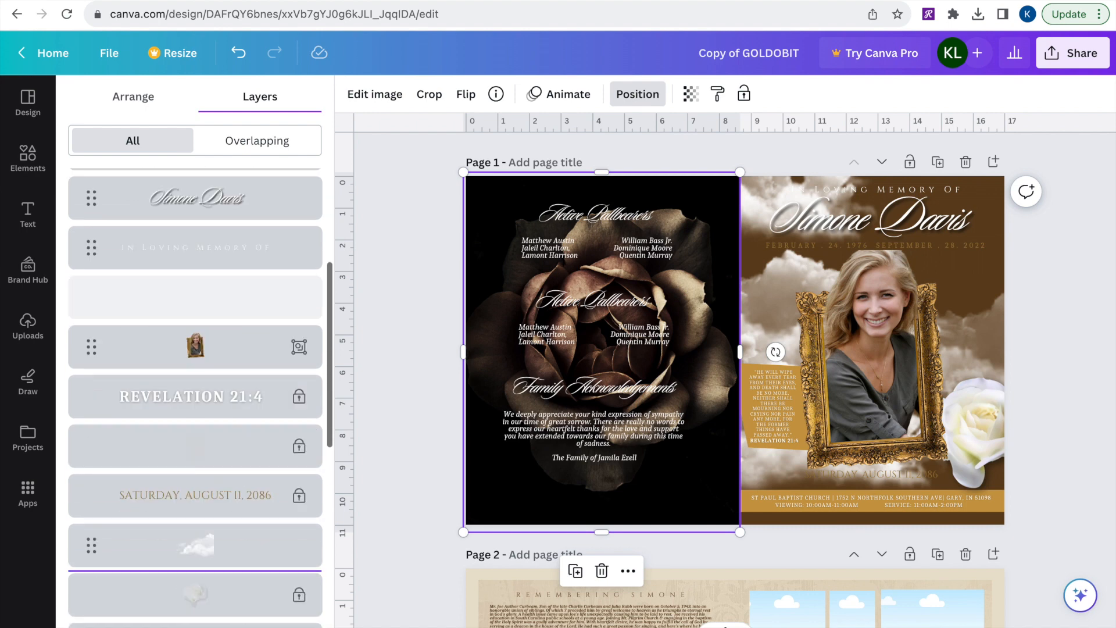
scroll("down", 3)
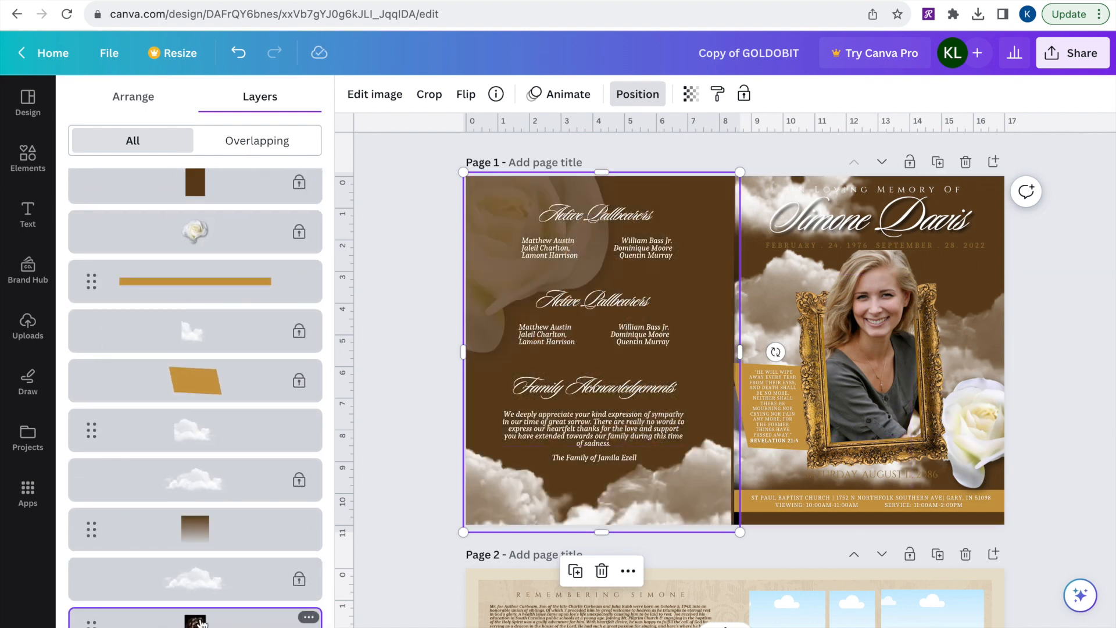
scroll("down", 3)
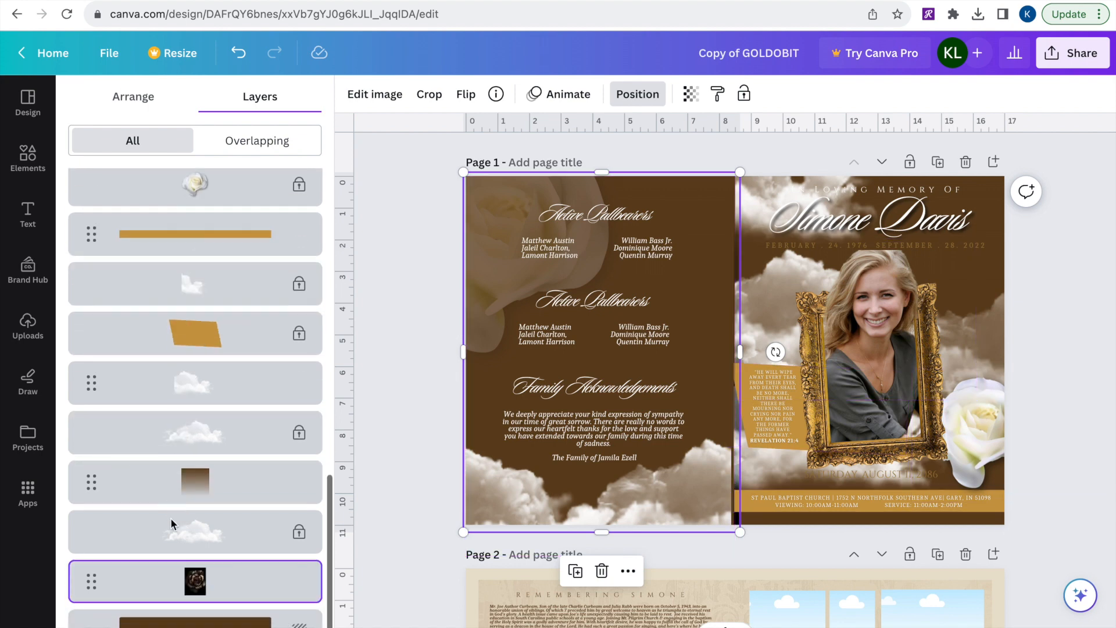
scroll("down", 3)
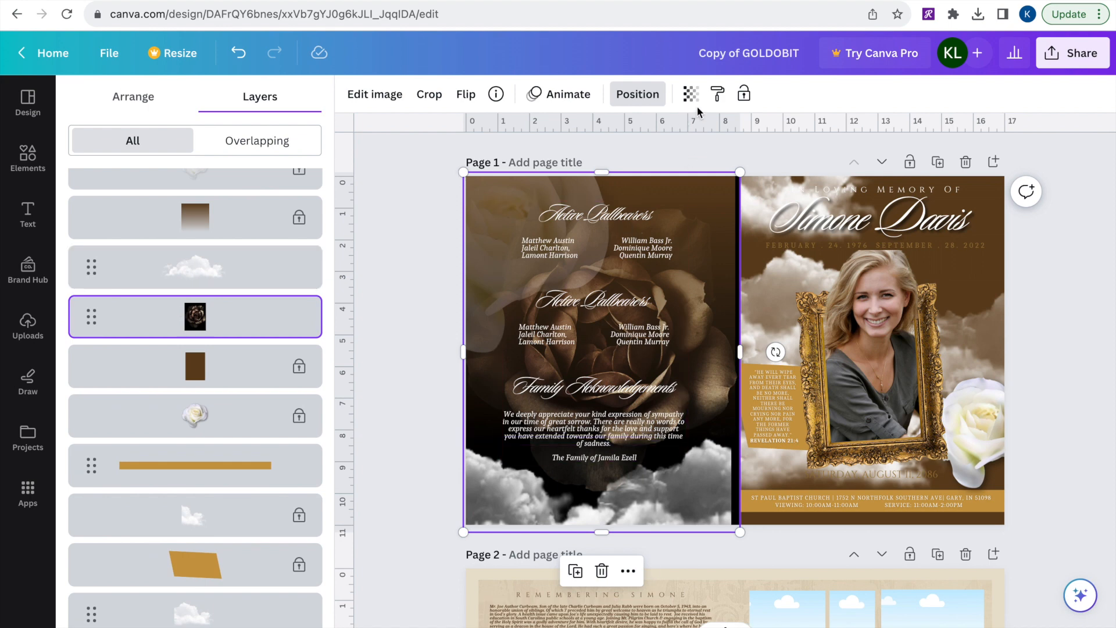
left_click(688, 93)
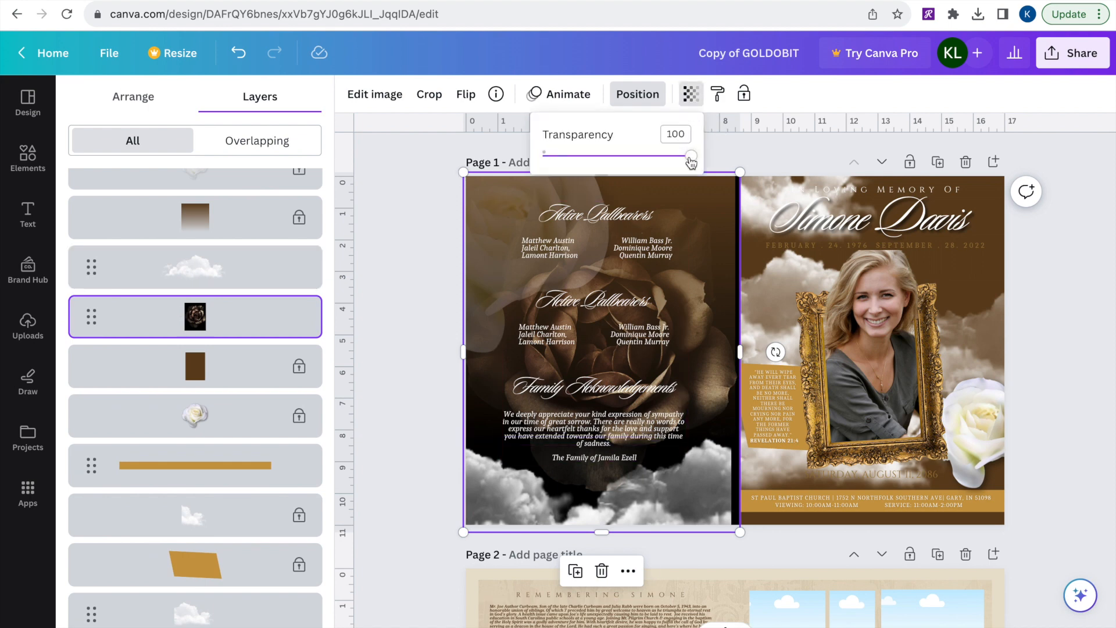
left_click_drag(690, 155, 592, 156)
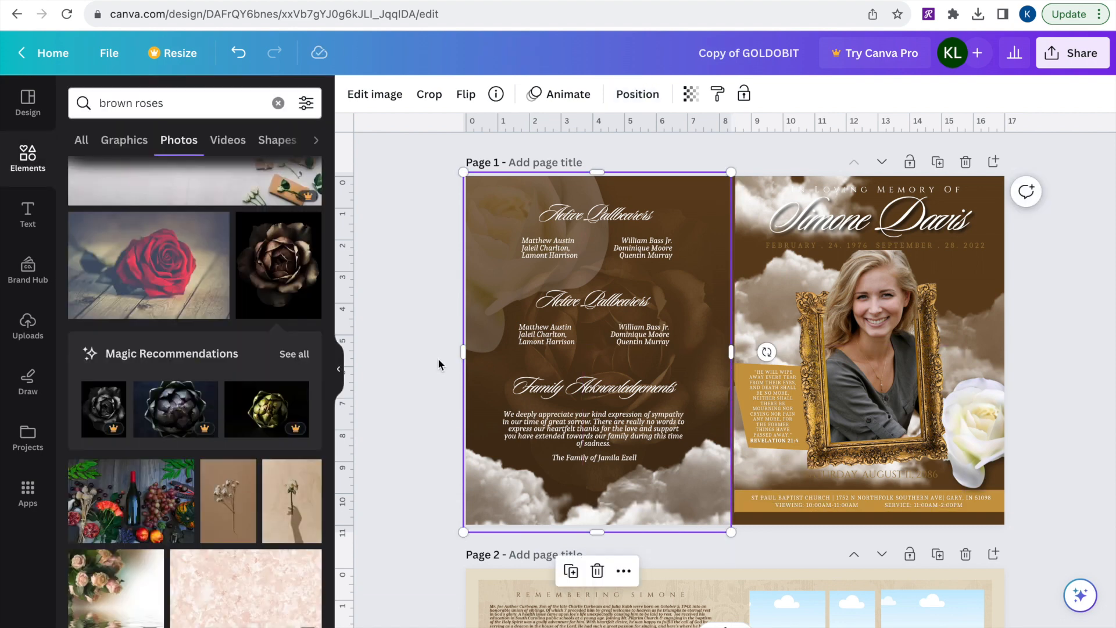
left_click(866, 206)
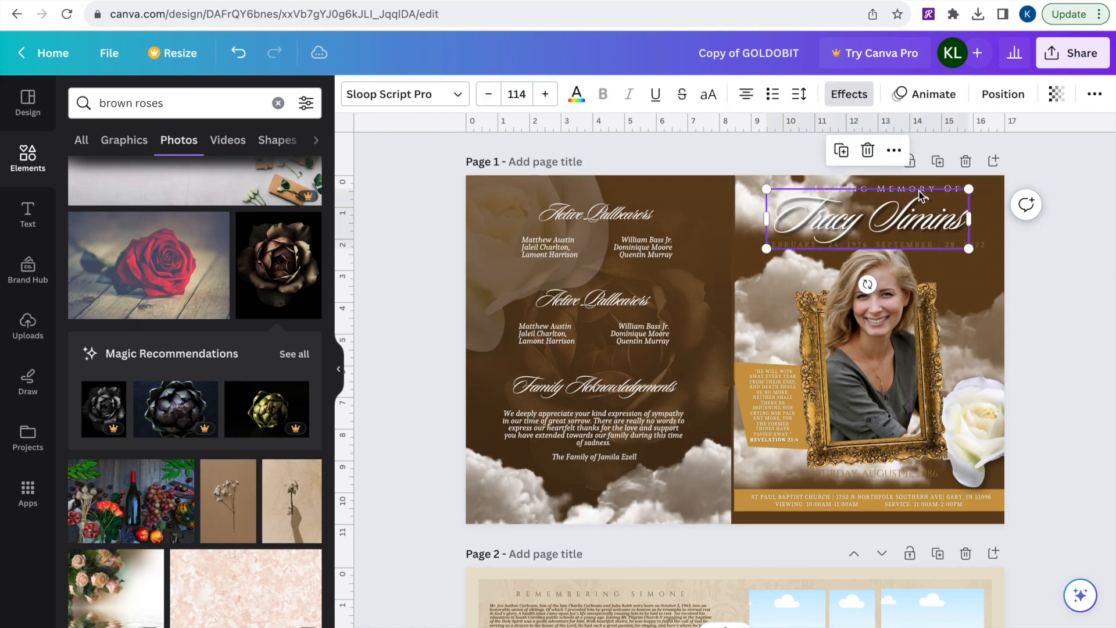
left_click(1065, 240)
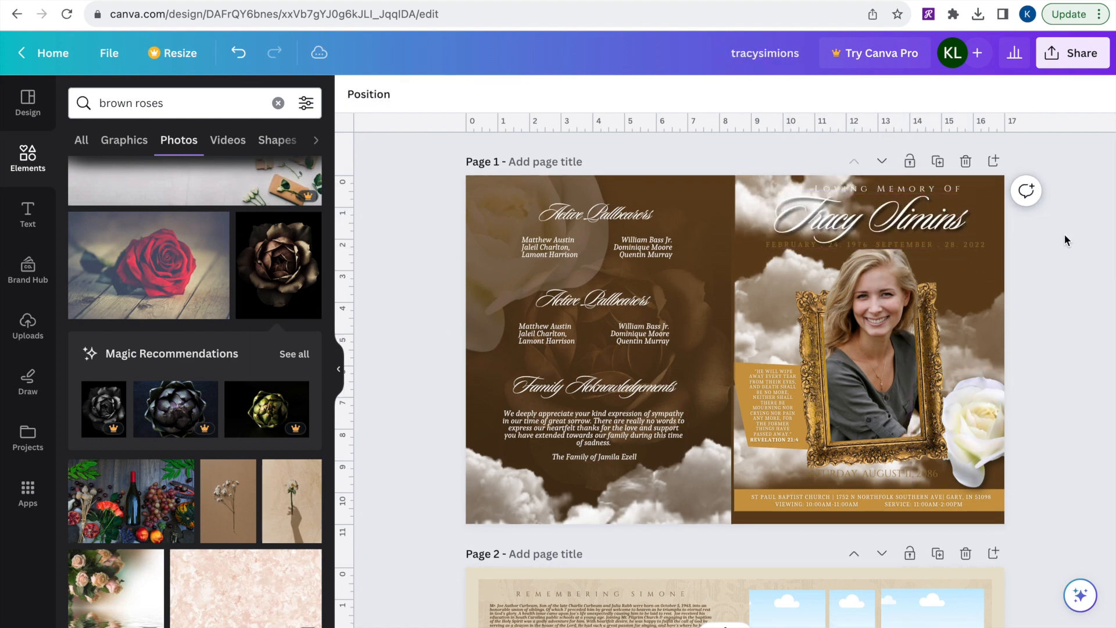
left_click(964, 406)
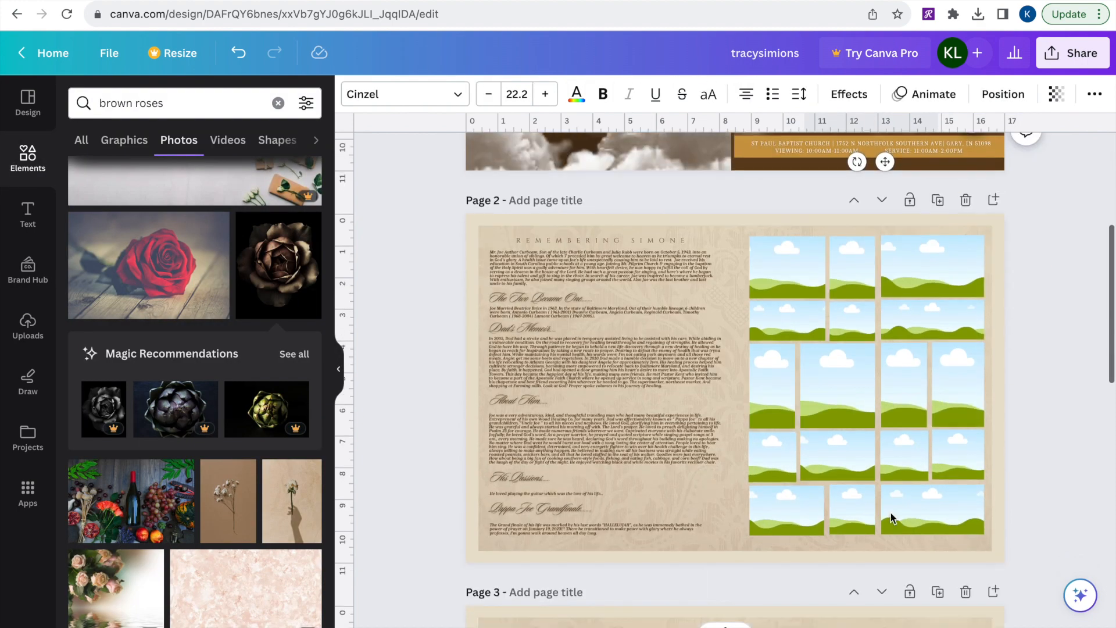
left_click(602, 269)
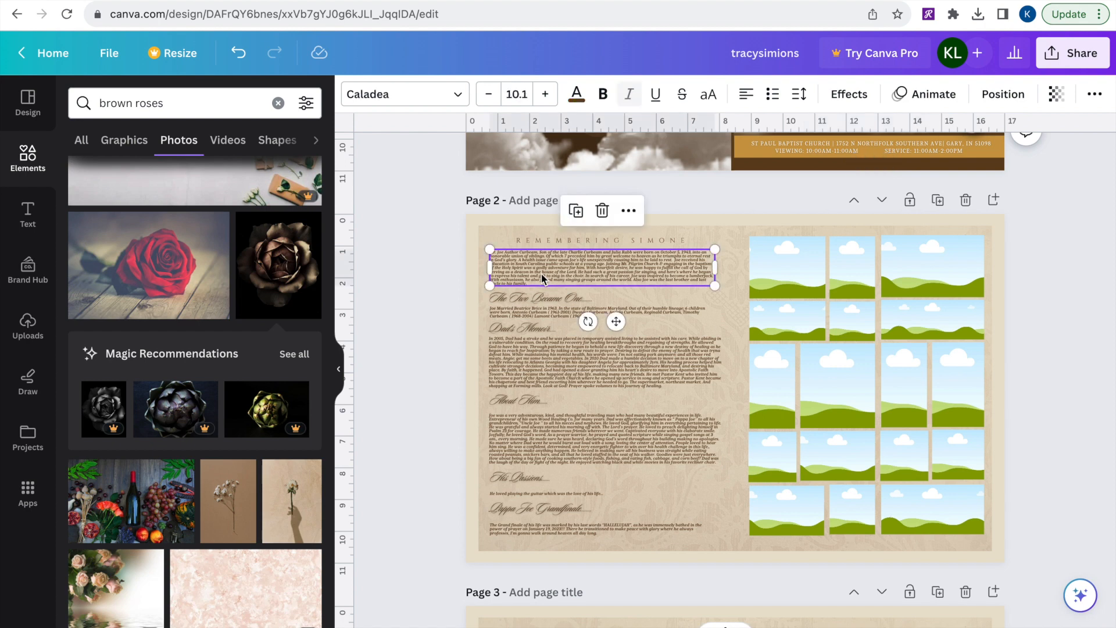
right_click(601, 270)
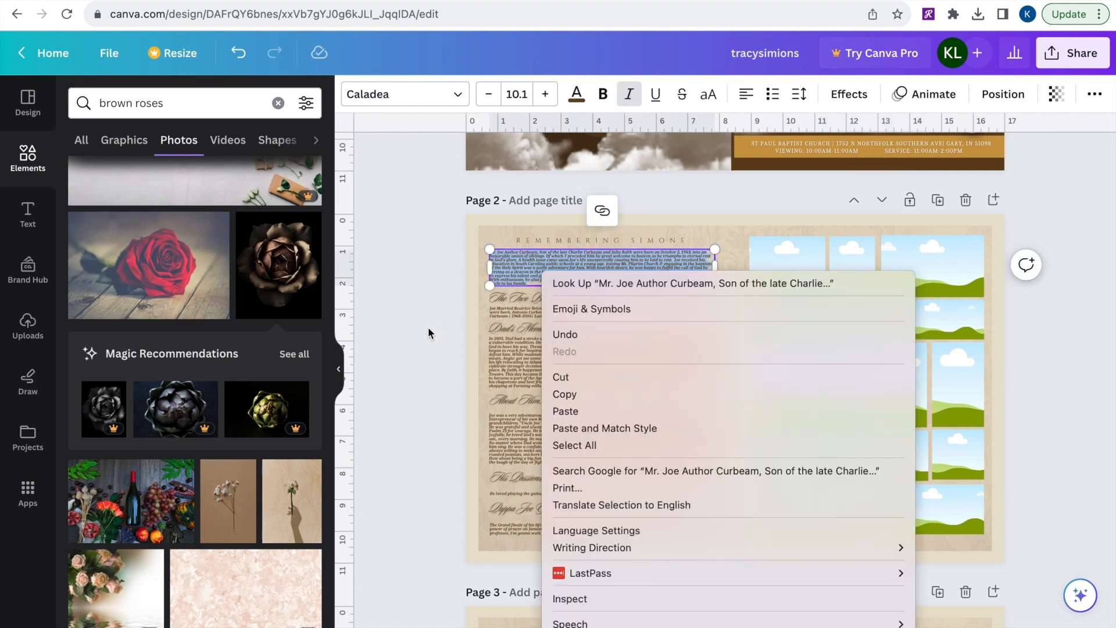
left_click(428, 332)
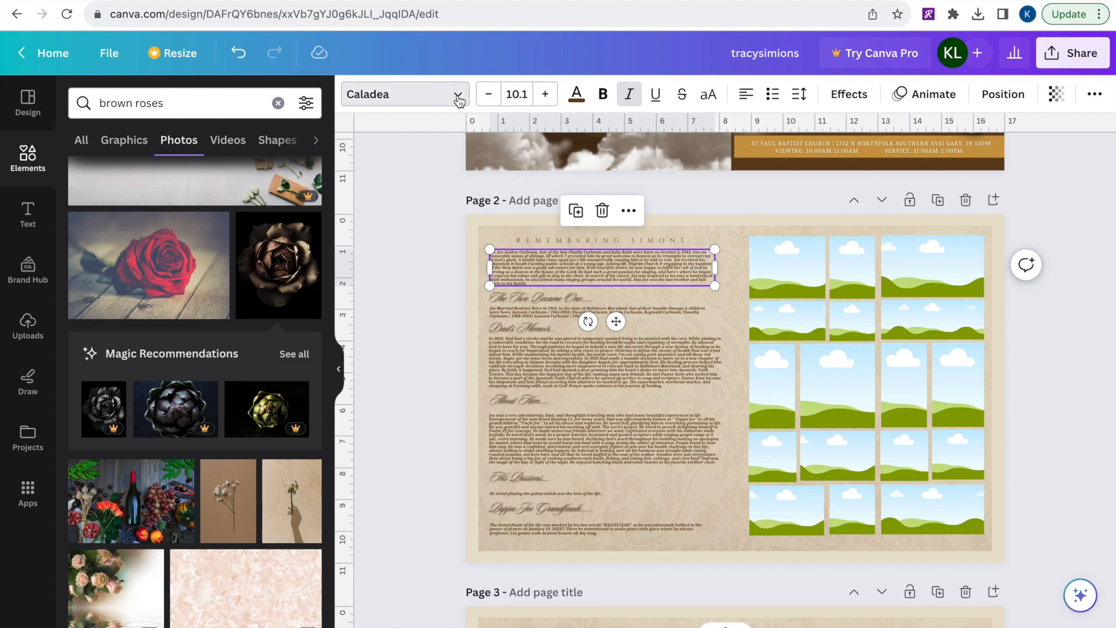
left_click(403, 94)
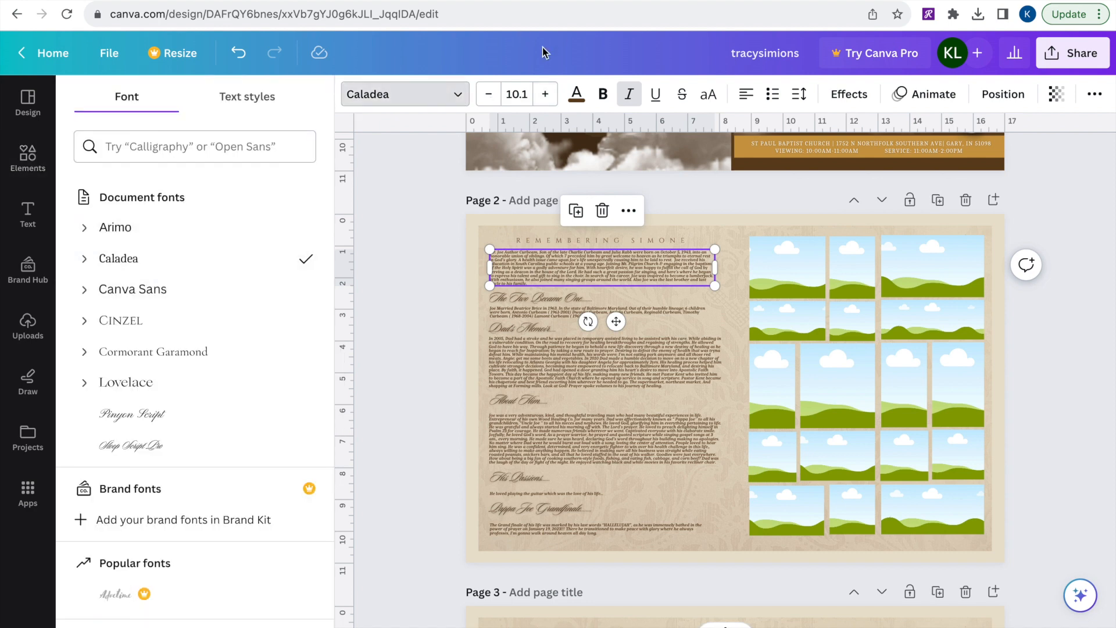
mouse_move(455, 329)
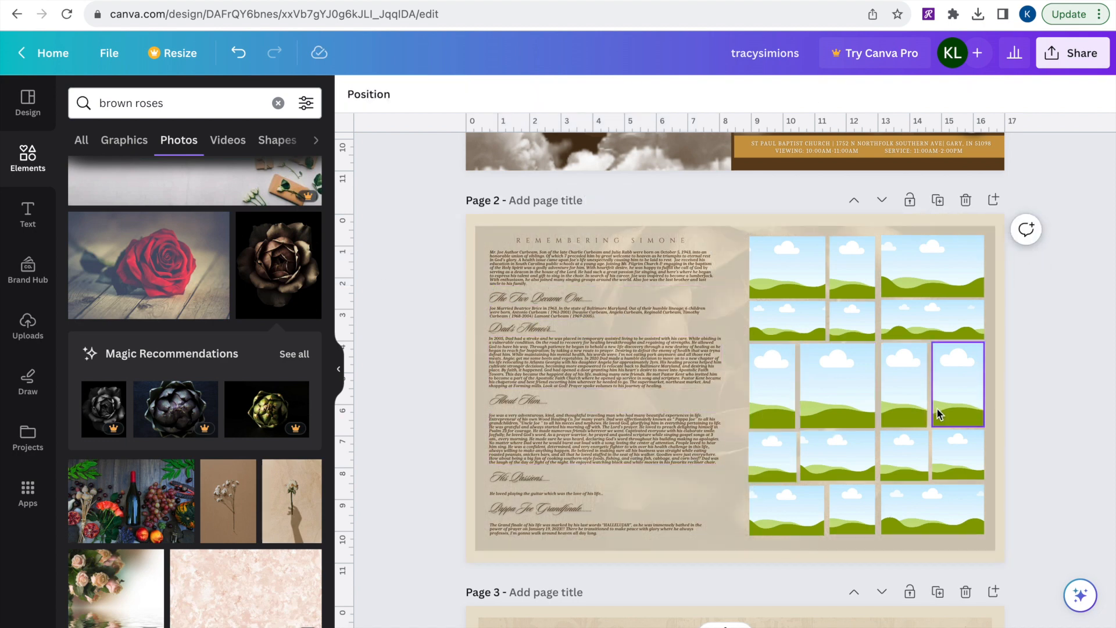
Step: Drop the woman's portrait from Uploads into a middle grid slot on page 2 and keep it upright
left_click(957, 384)
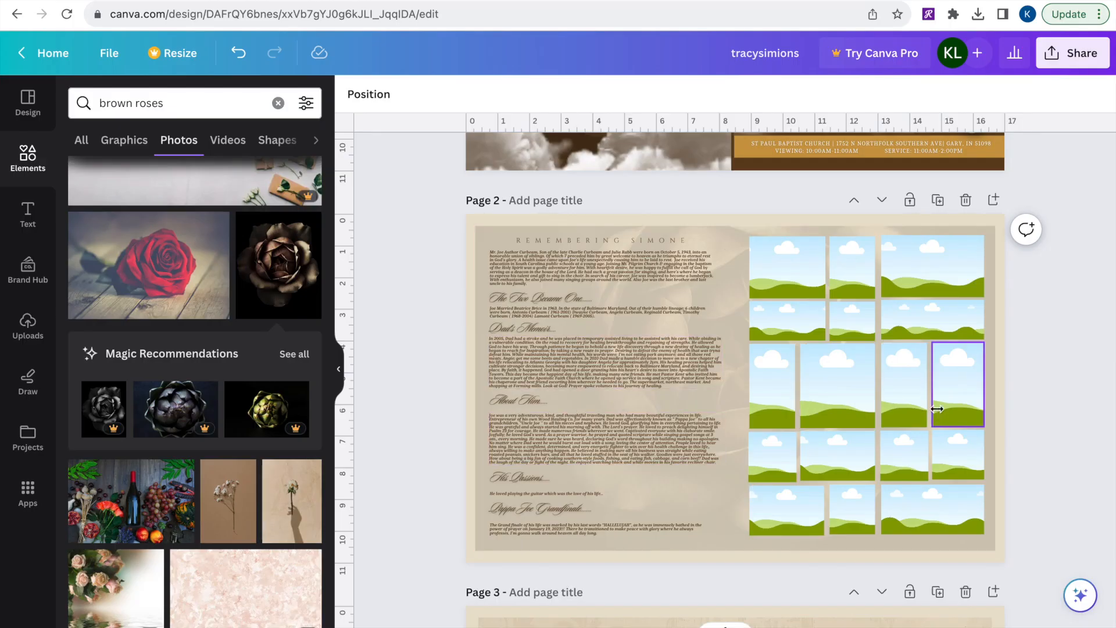
left_click(957, 384)
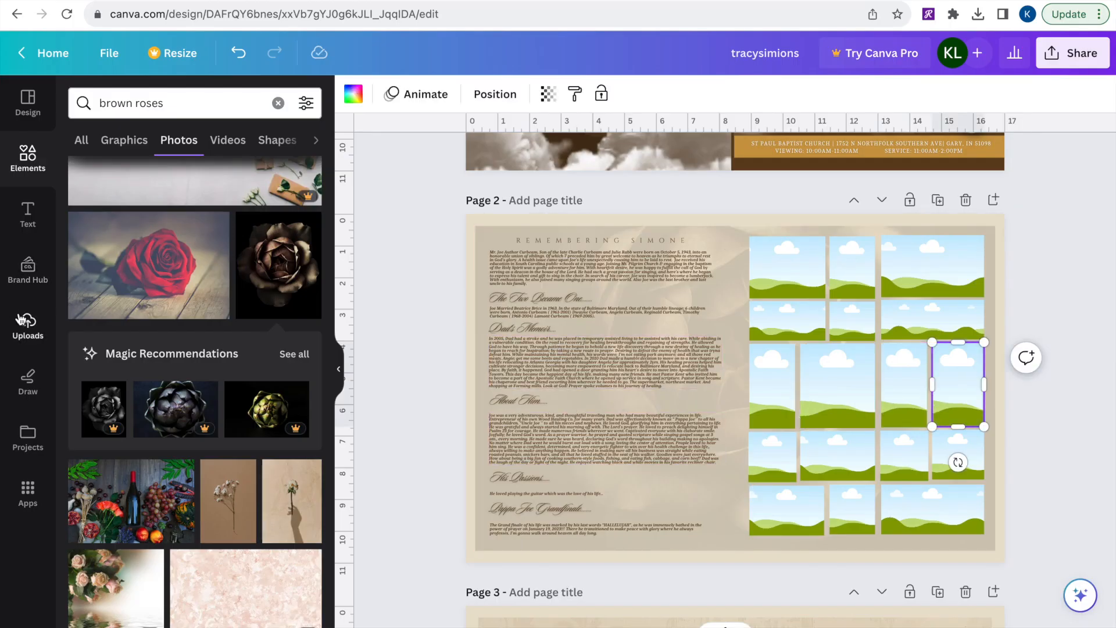
left_click(27, 327)
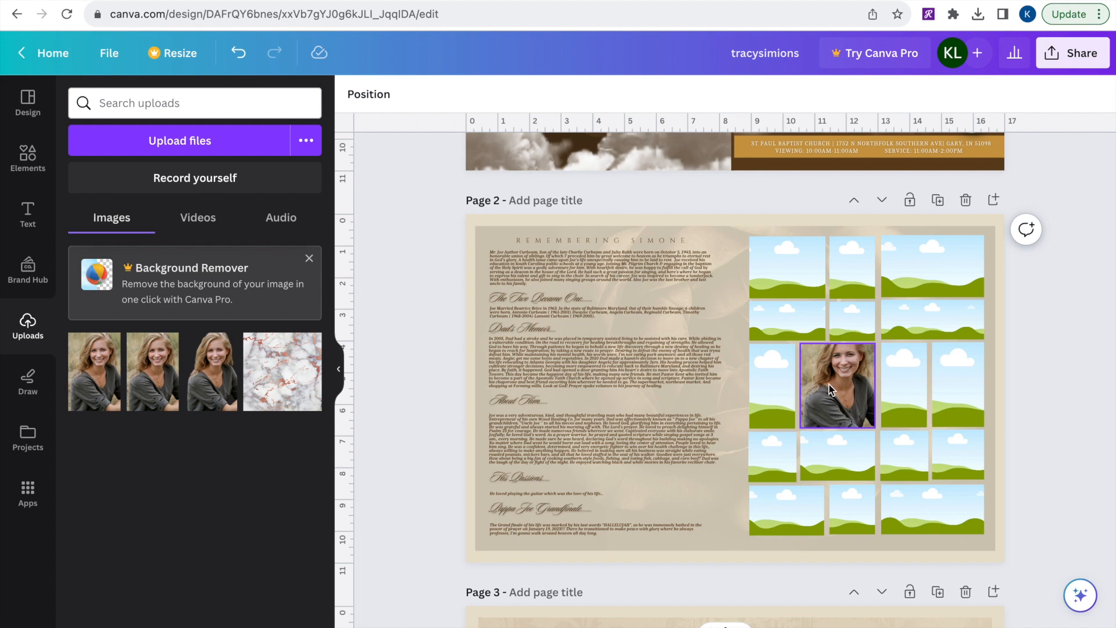
double_click(836, 386)
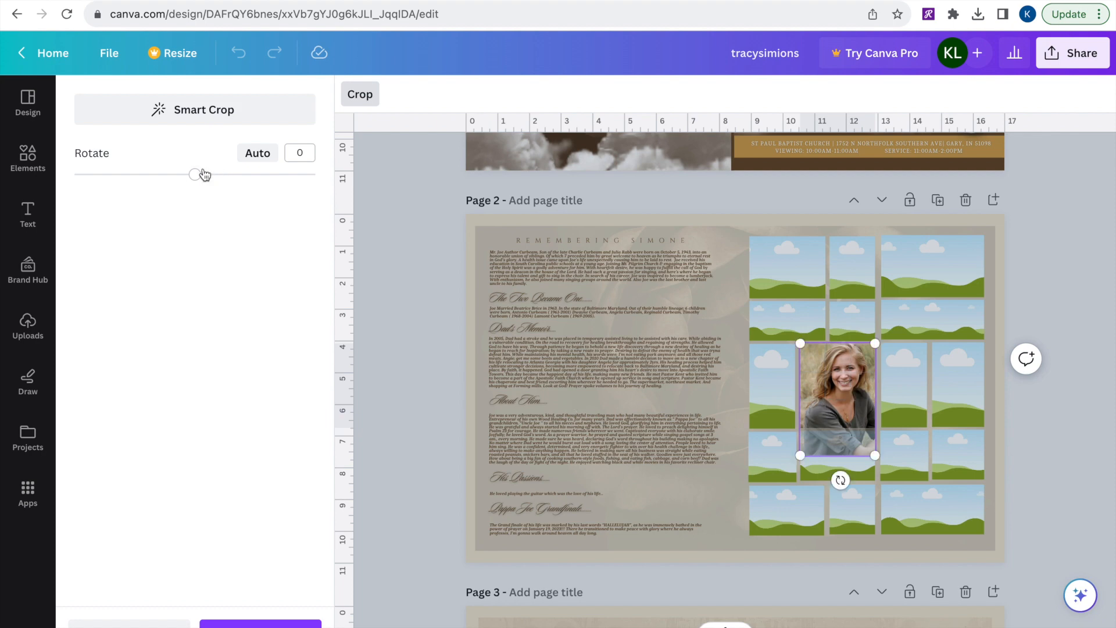
left_click_drag(196, 174, 166, 174)
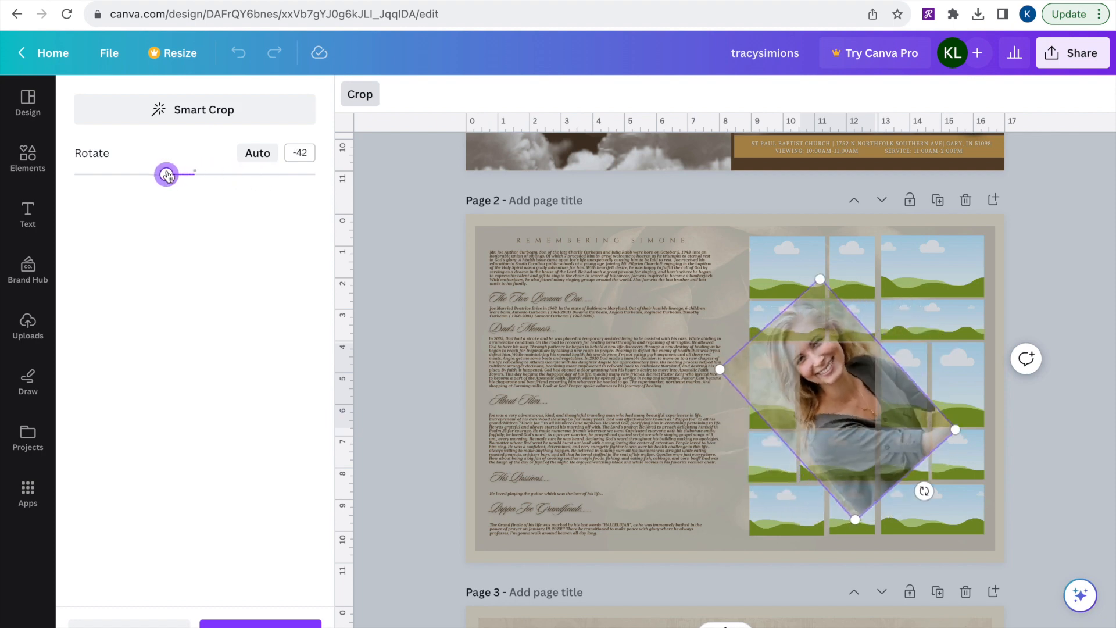
left_click_drag(167, 174, 194, 174)
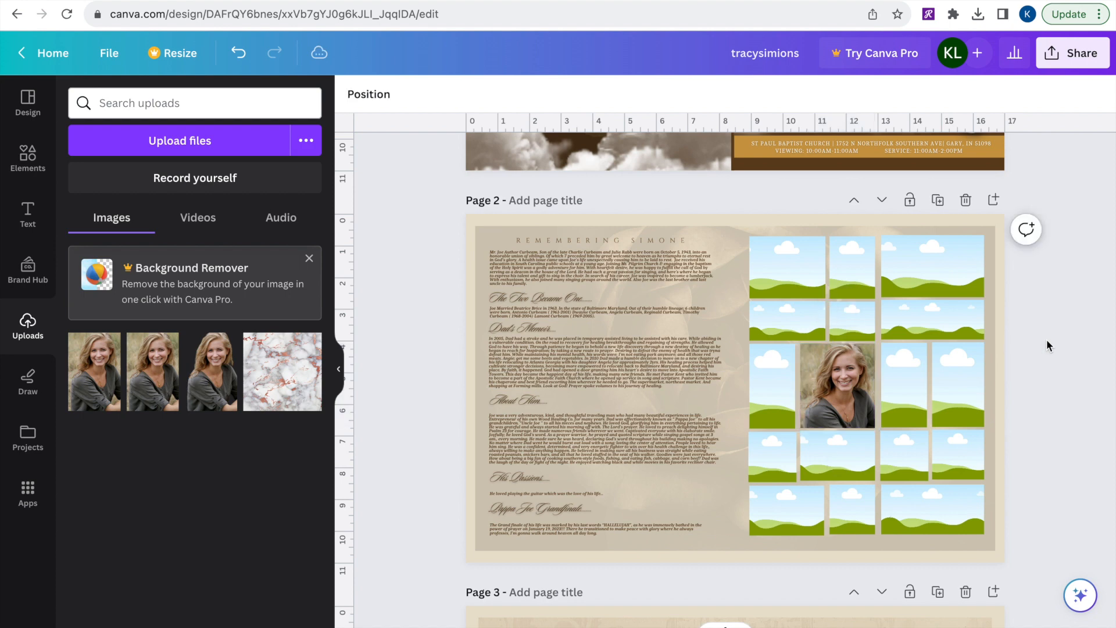
left_click(931, 266)
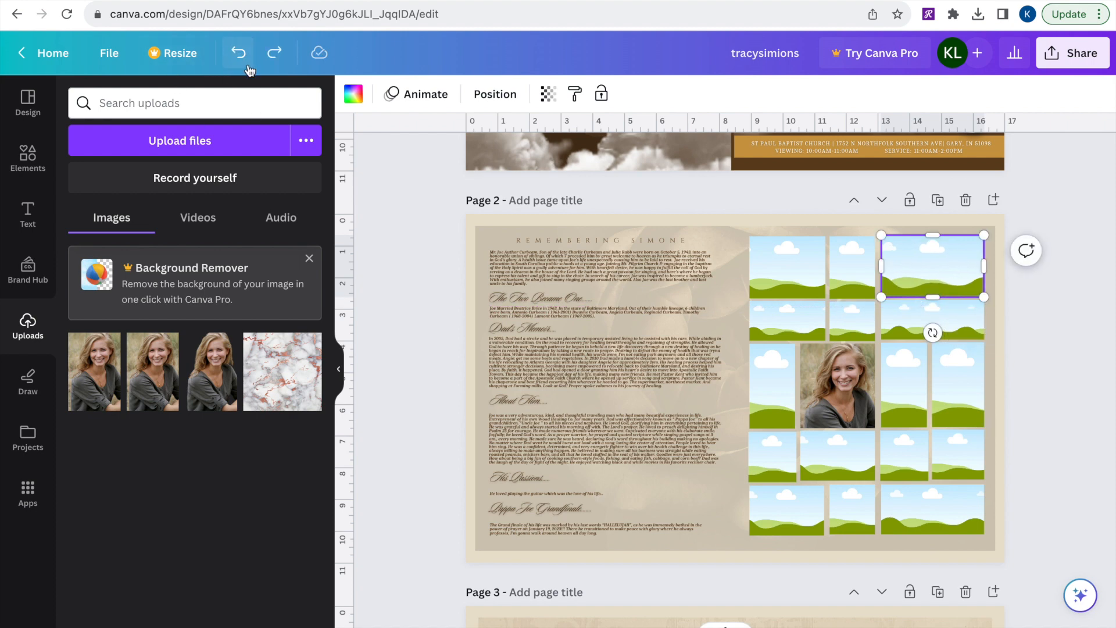
Step: Resize the portrait so it fills its centre photo slot
left_click(837, 386)
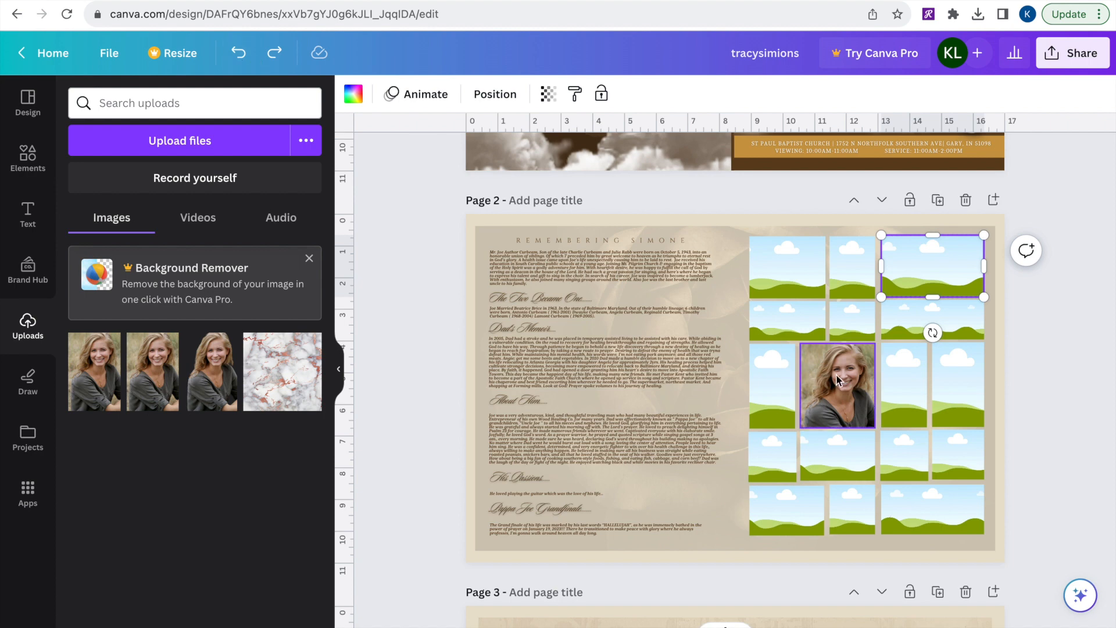
left_click(836, 387)
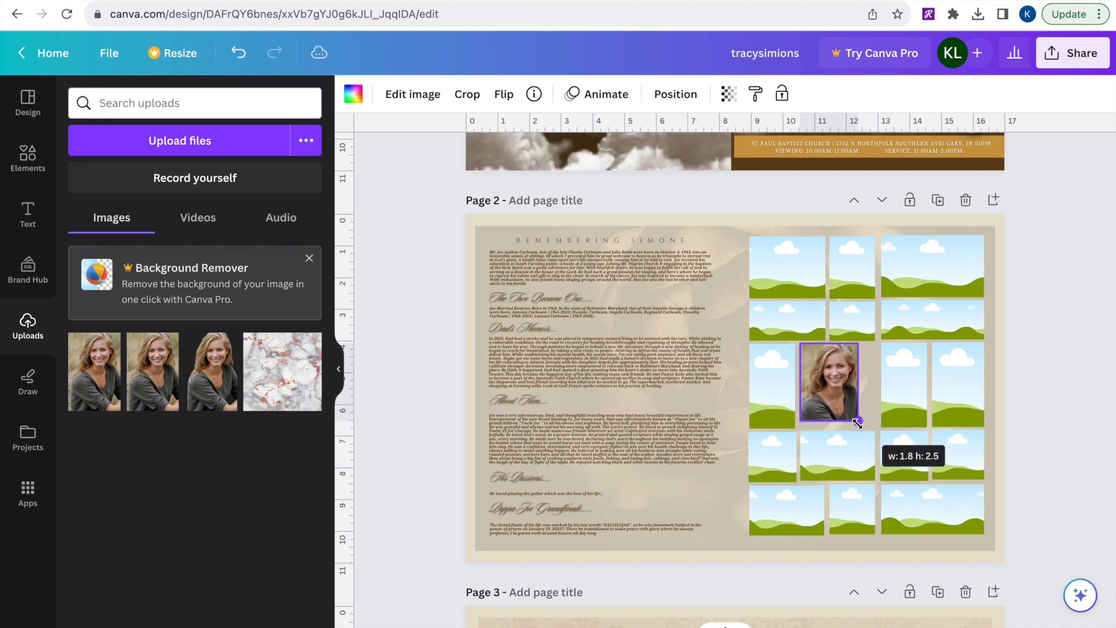
left_click_drag(858, 423, 875, 429)
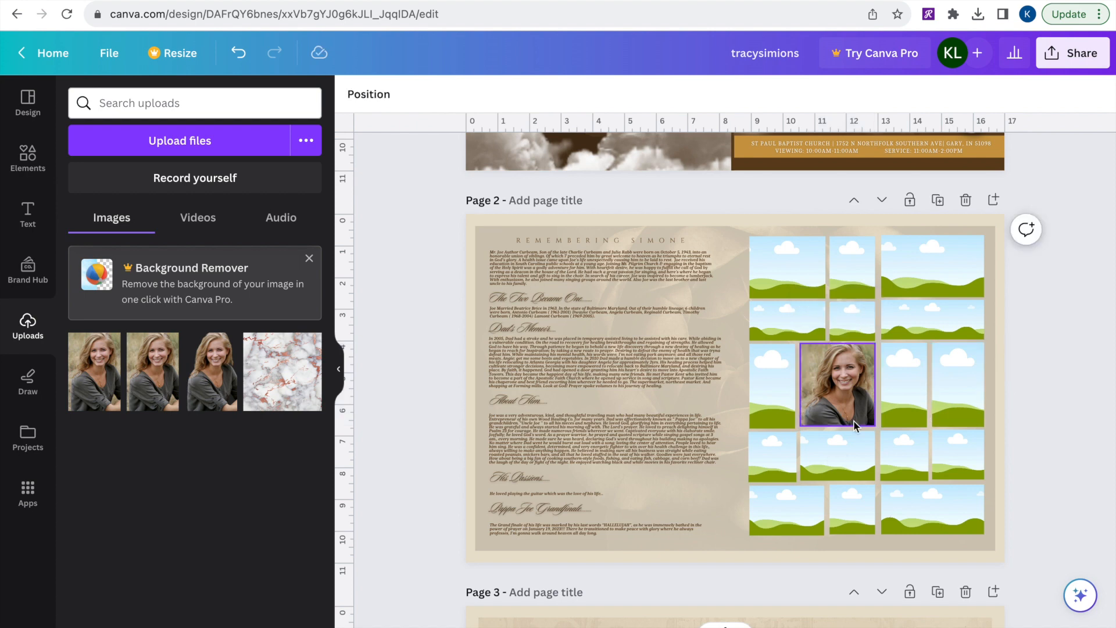
scroll("down", 3)
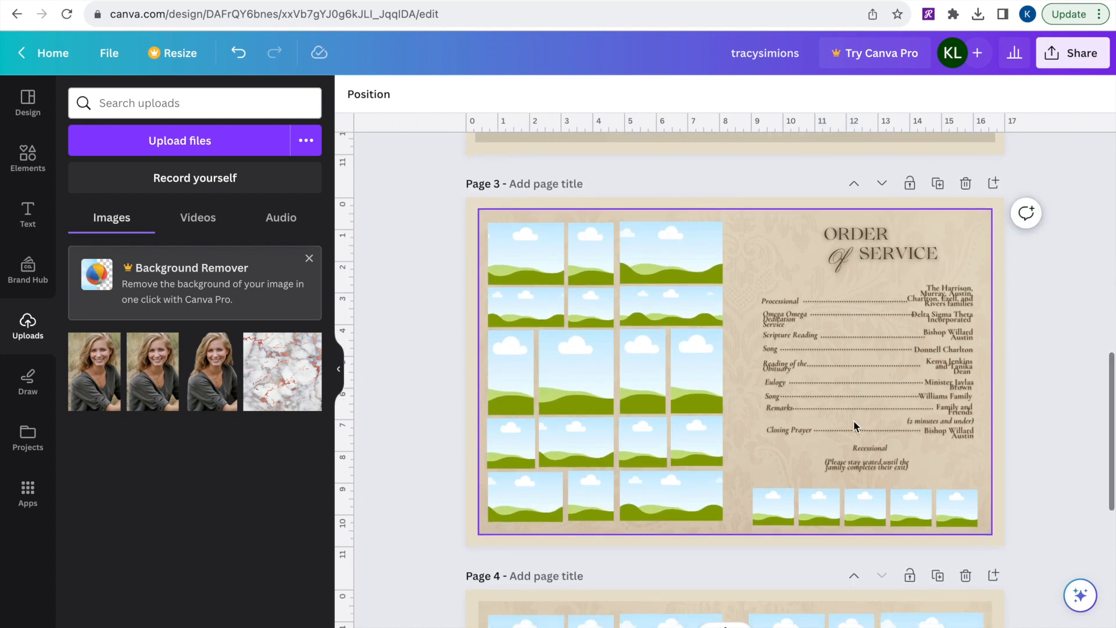
Step: Return from page 3's Order of Service to the finished brown cover on page 1
left_click(779, 300)
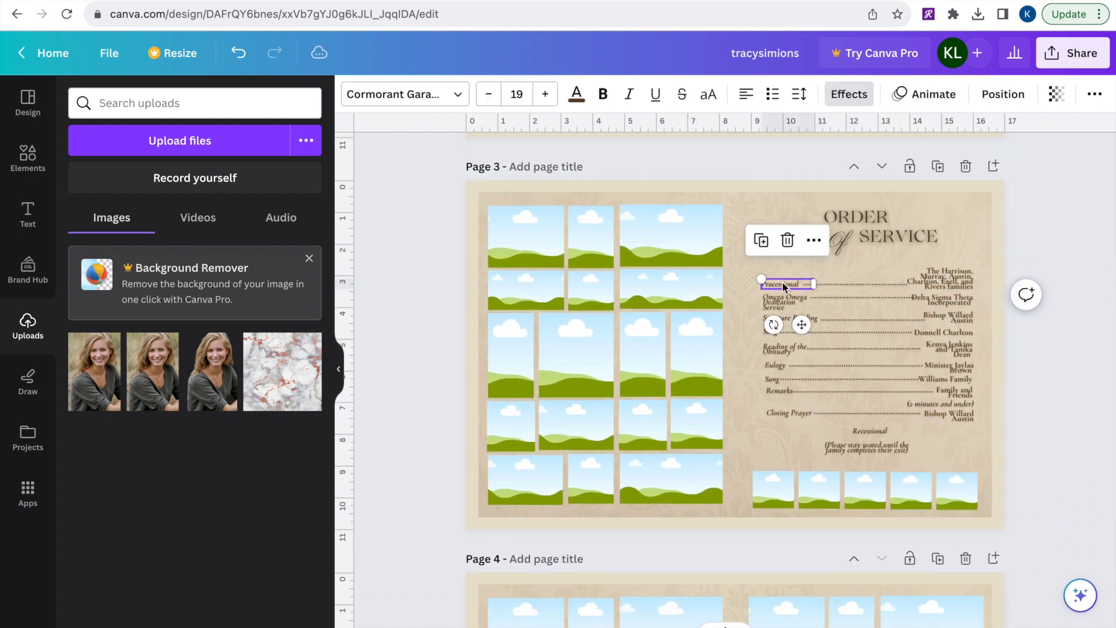
scroll("down", 3)
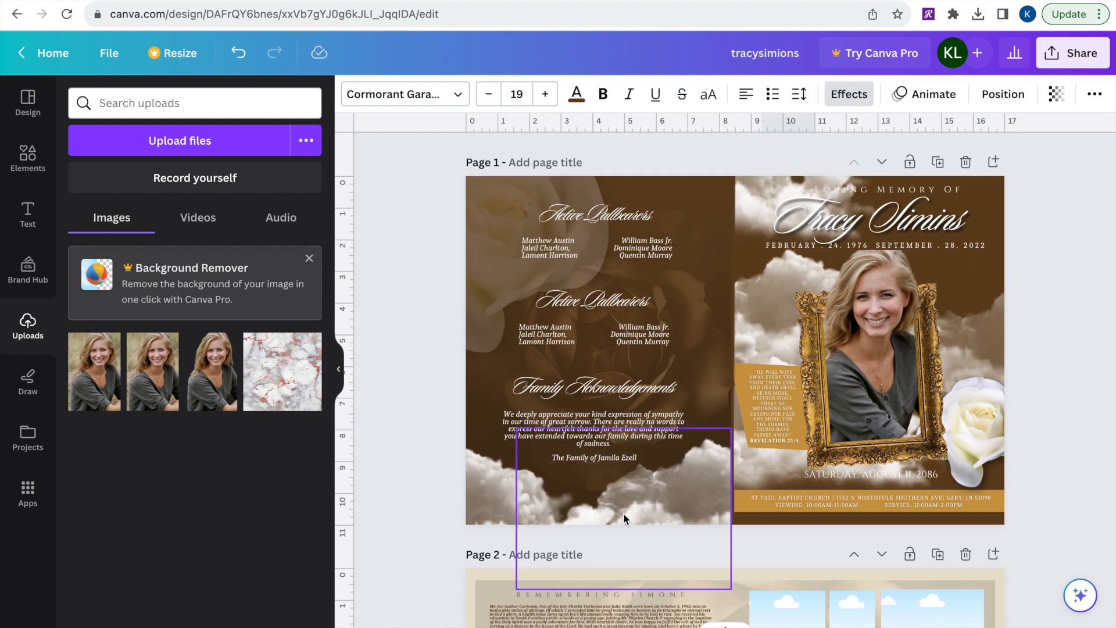
left_click(982, 518)
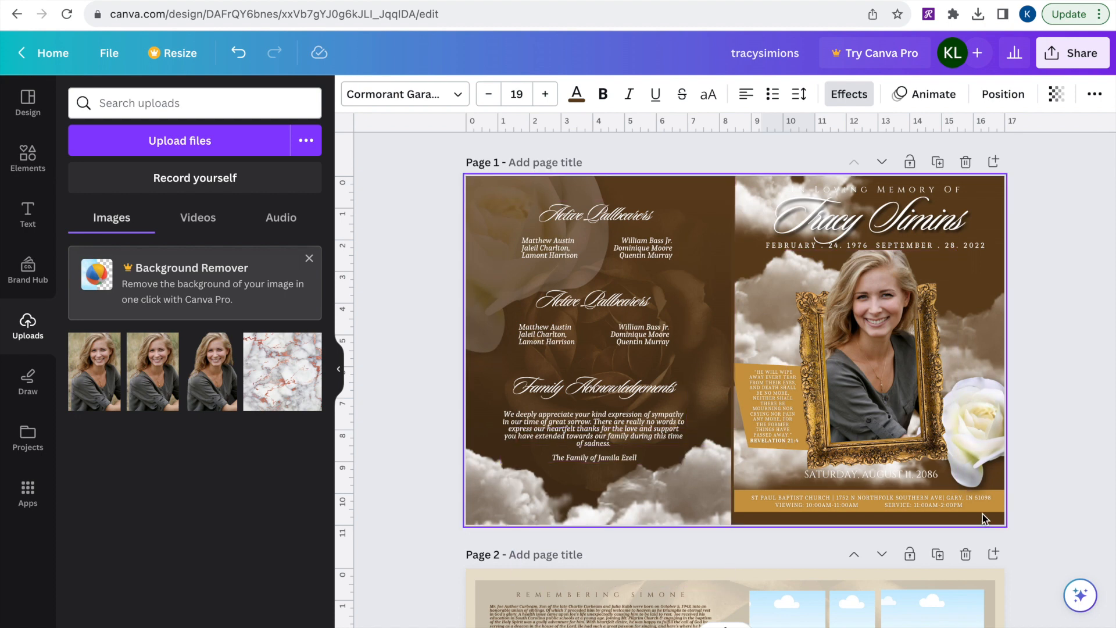